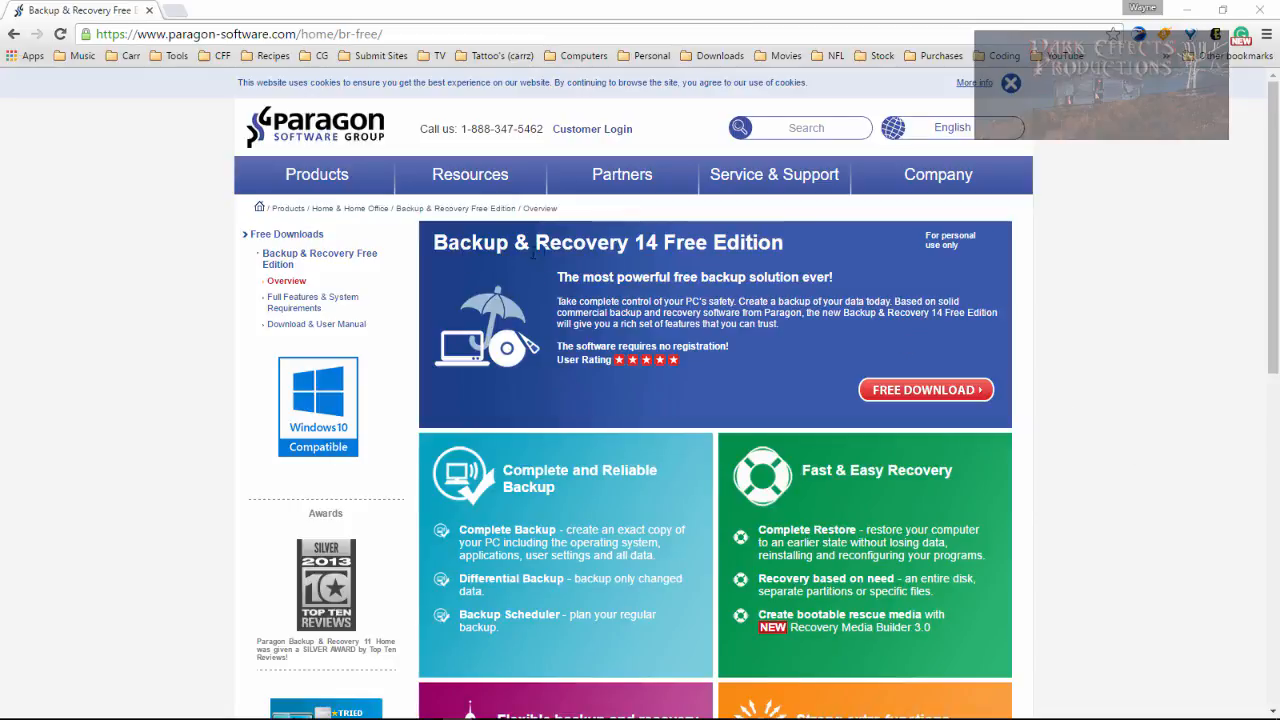
mouse_move(825, 308)
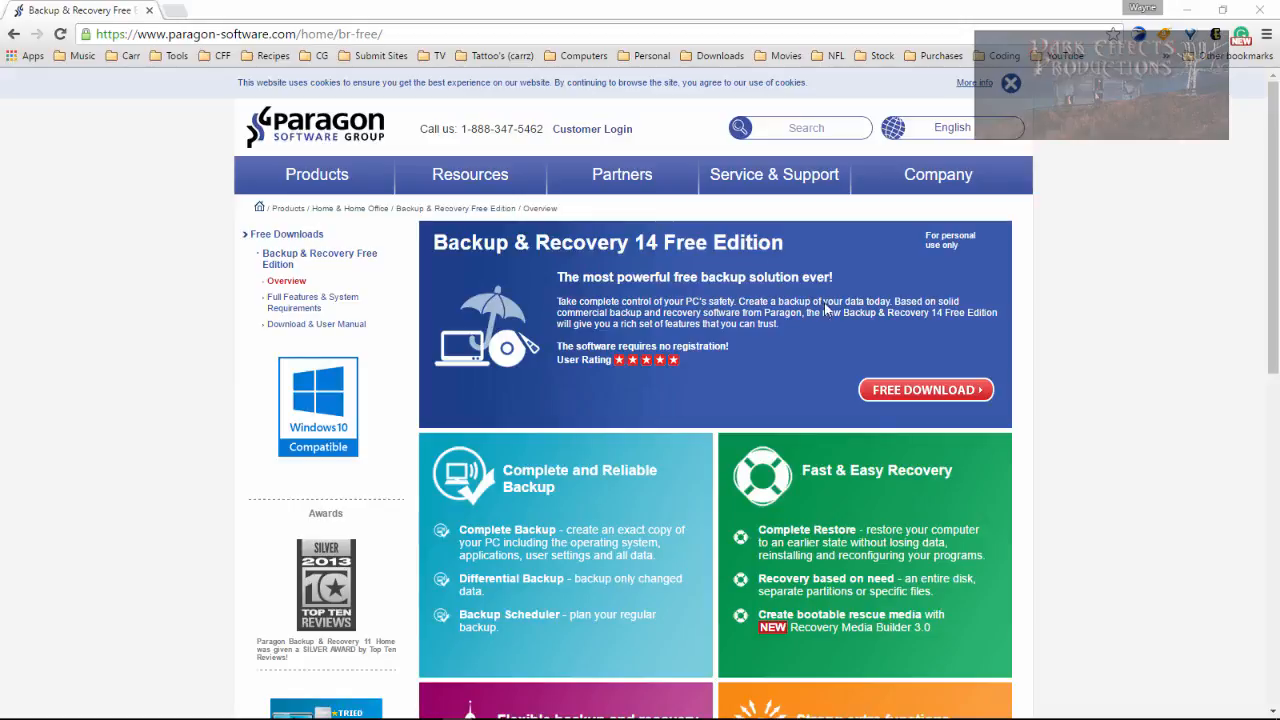
mouse_move(1081, 260)
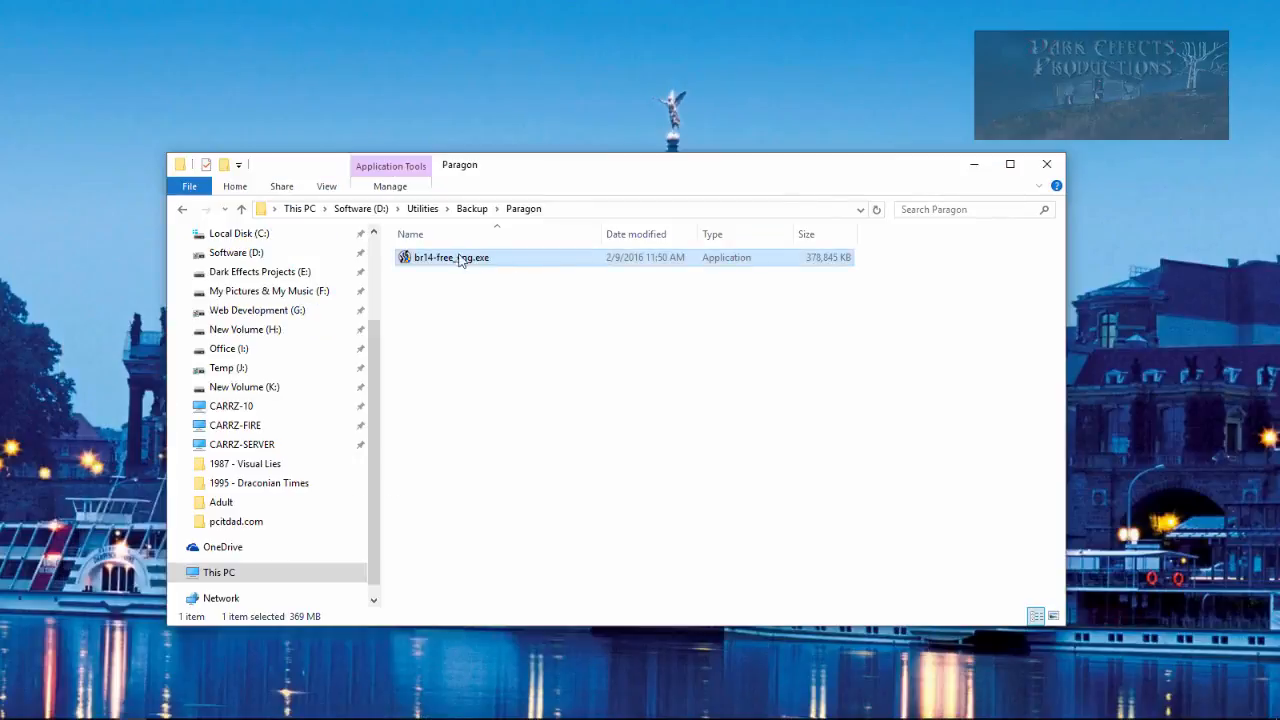
Step: Run br14-free_eng.exe, extract its files, and choose the Backup & Recovery 14 (X64) edition
click(503, 286)
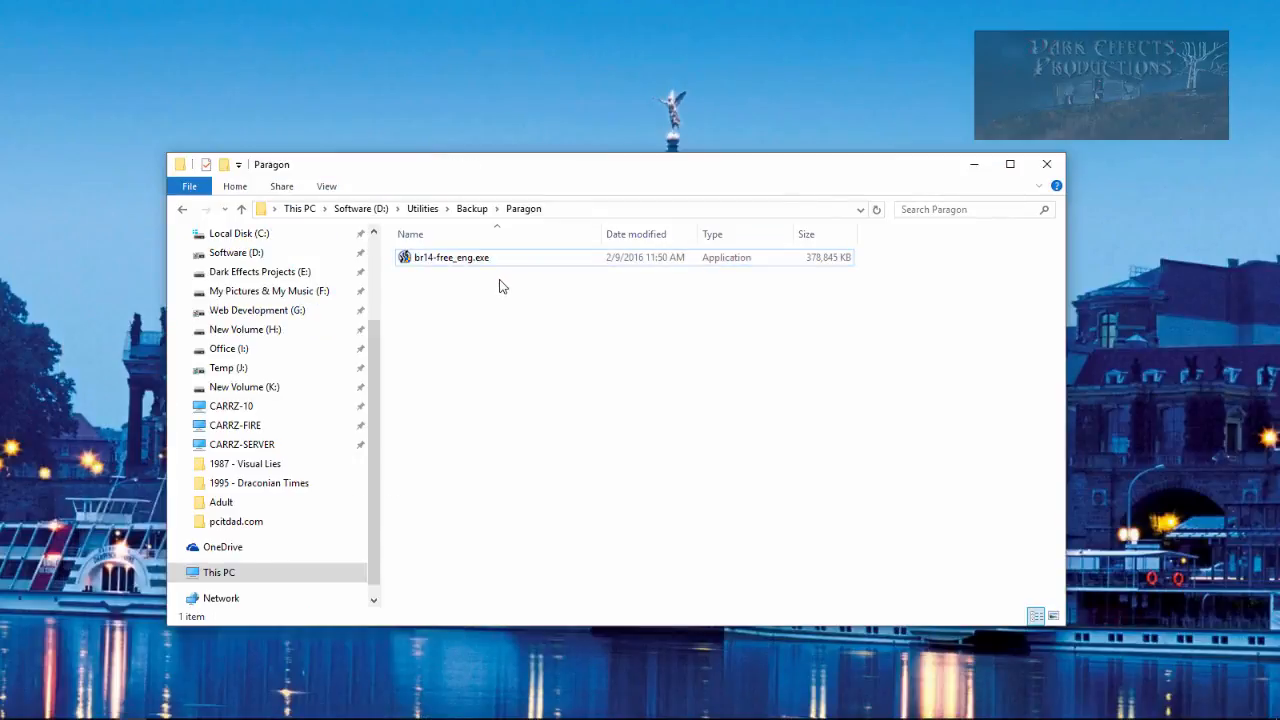
mouse_move(473, 272)
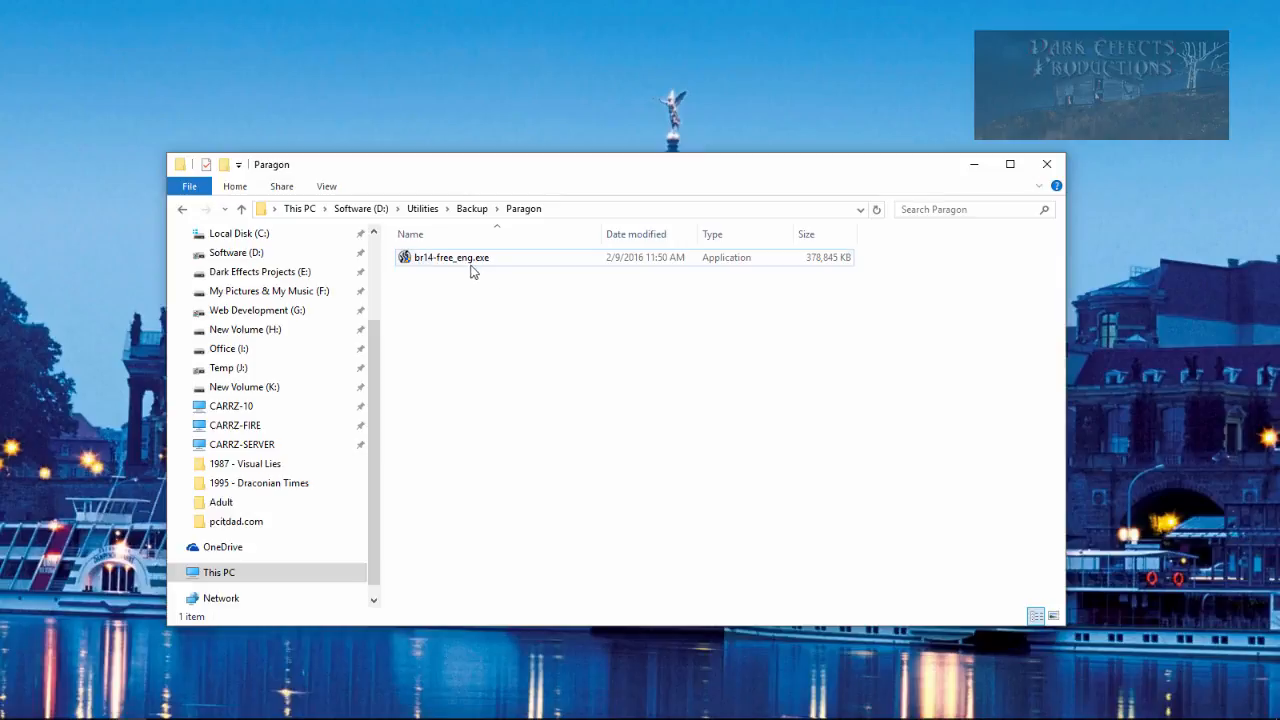
double_click(451, 257)
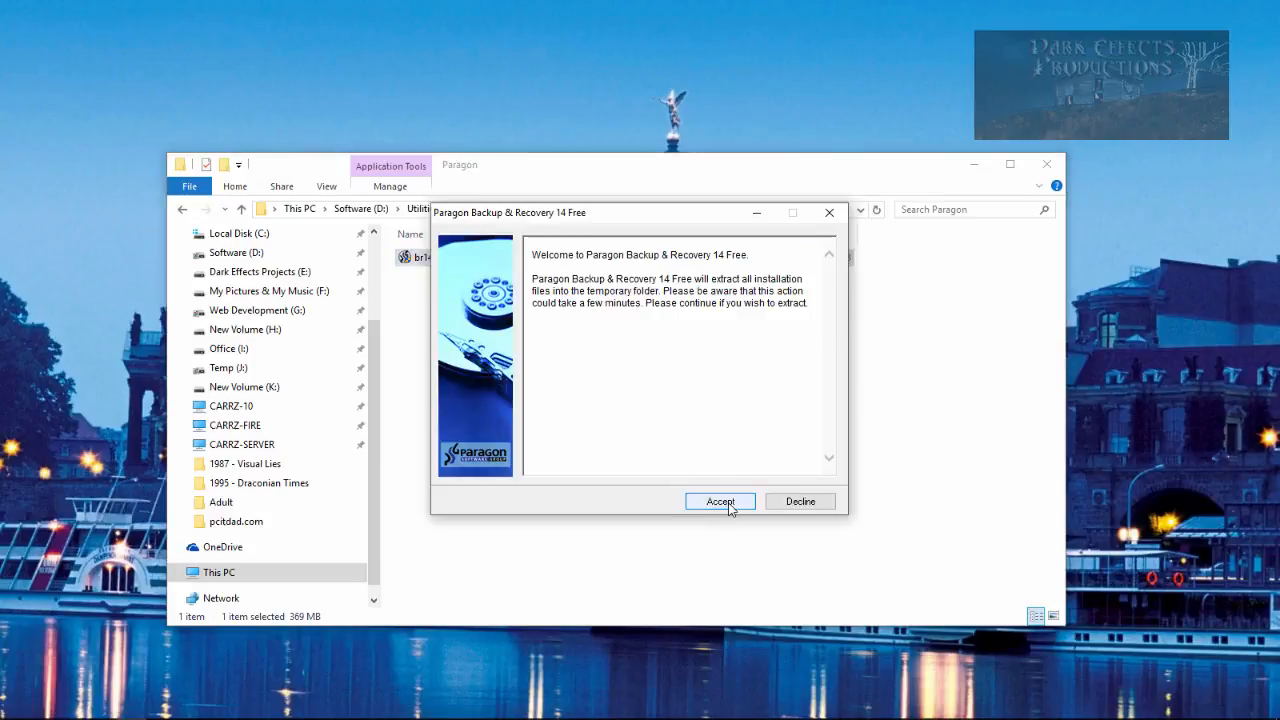
click(720, 501)
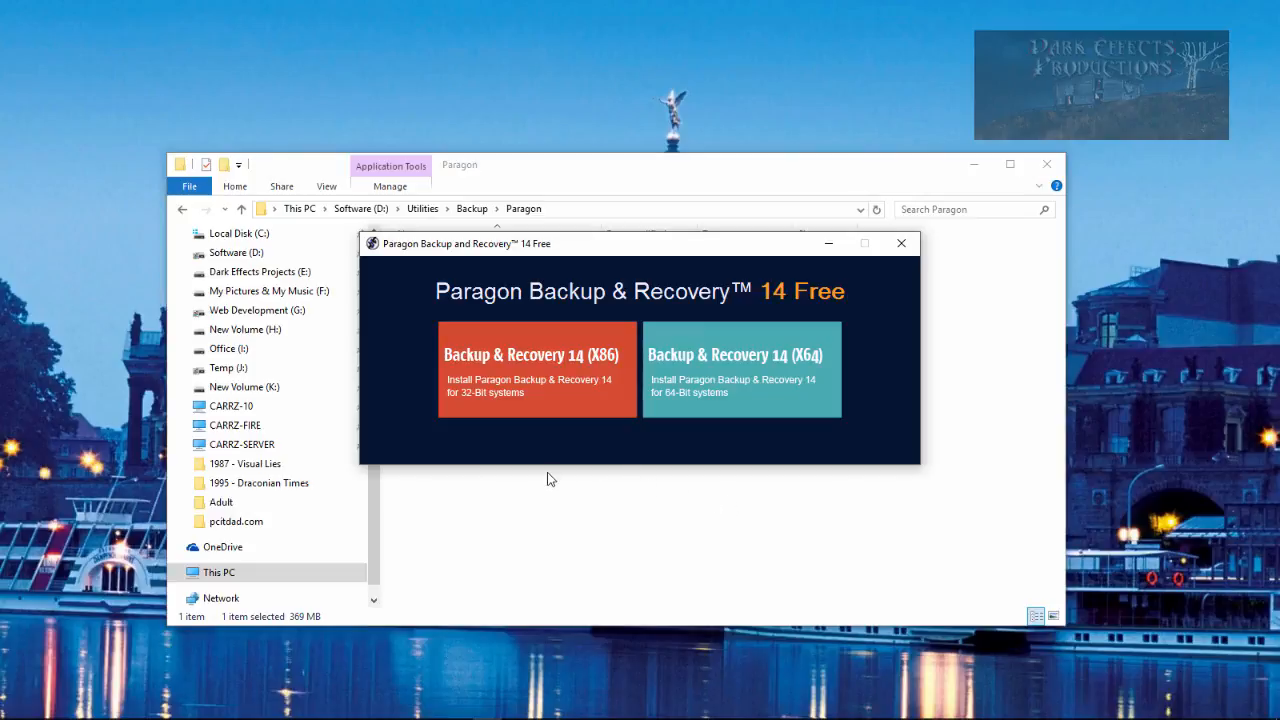
mouse_move(563, 372)
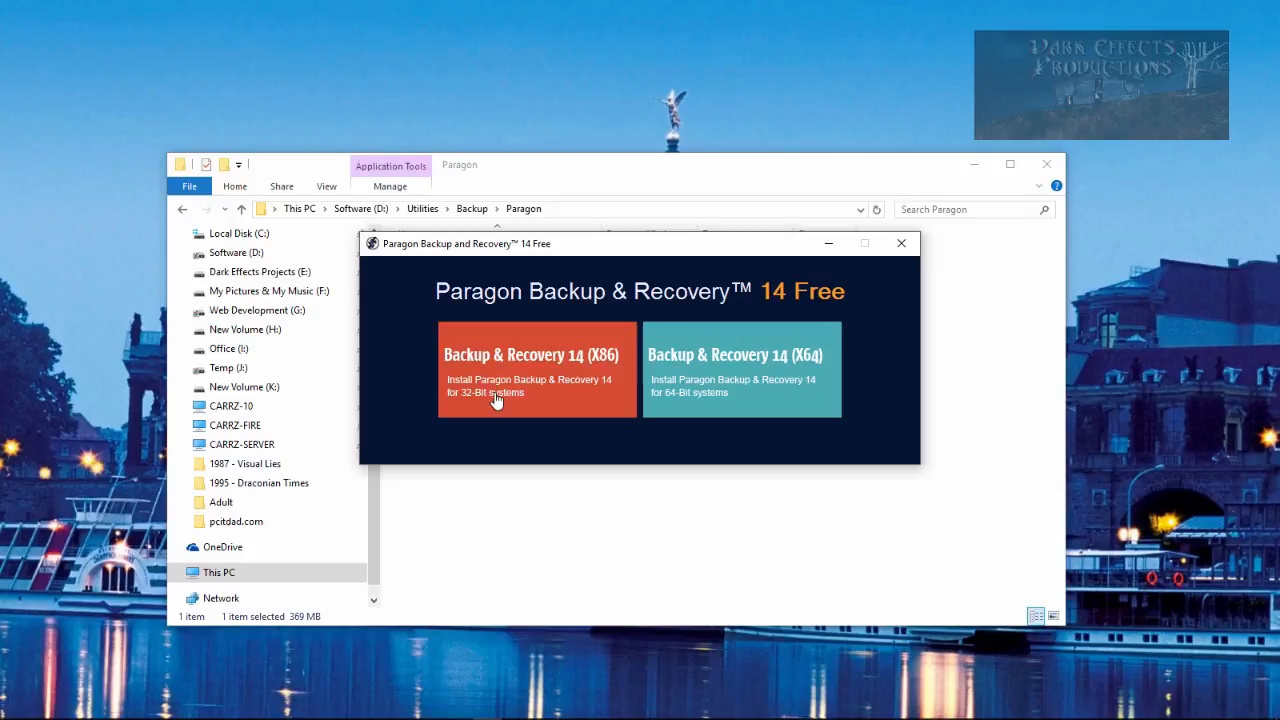
mouse_move(733, 395)
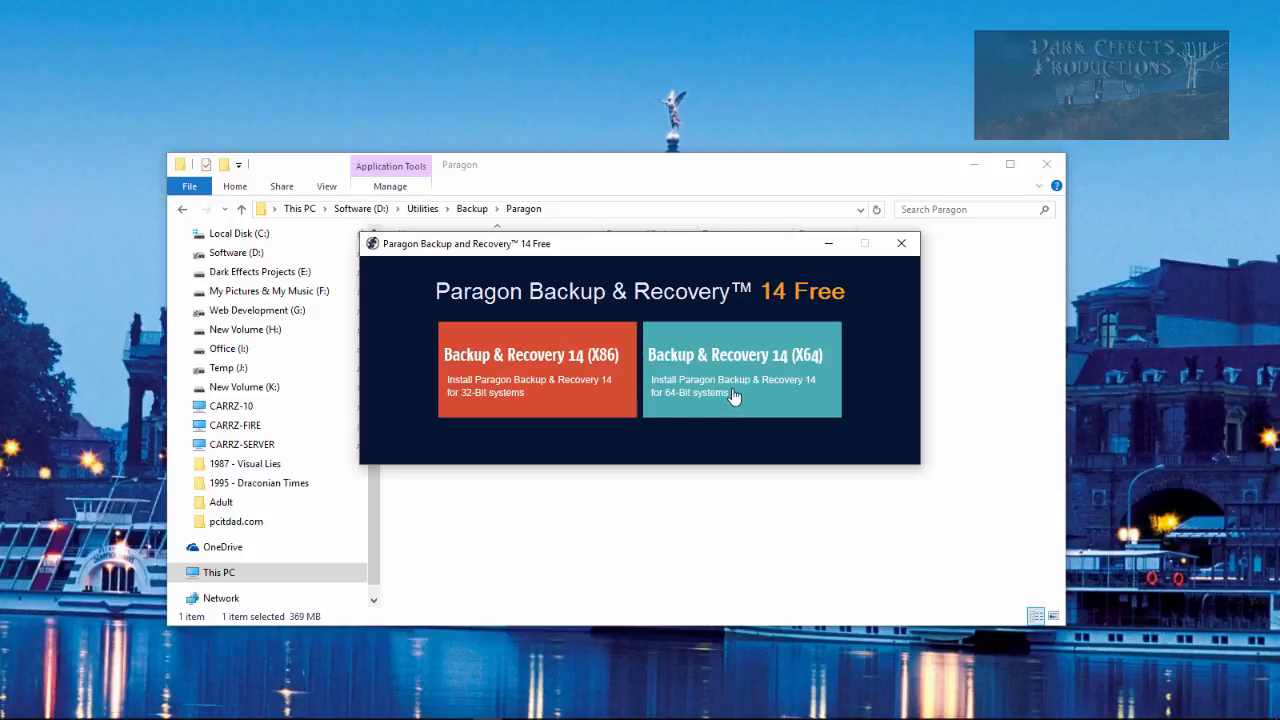
mouse_move(718, 375)
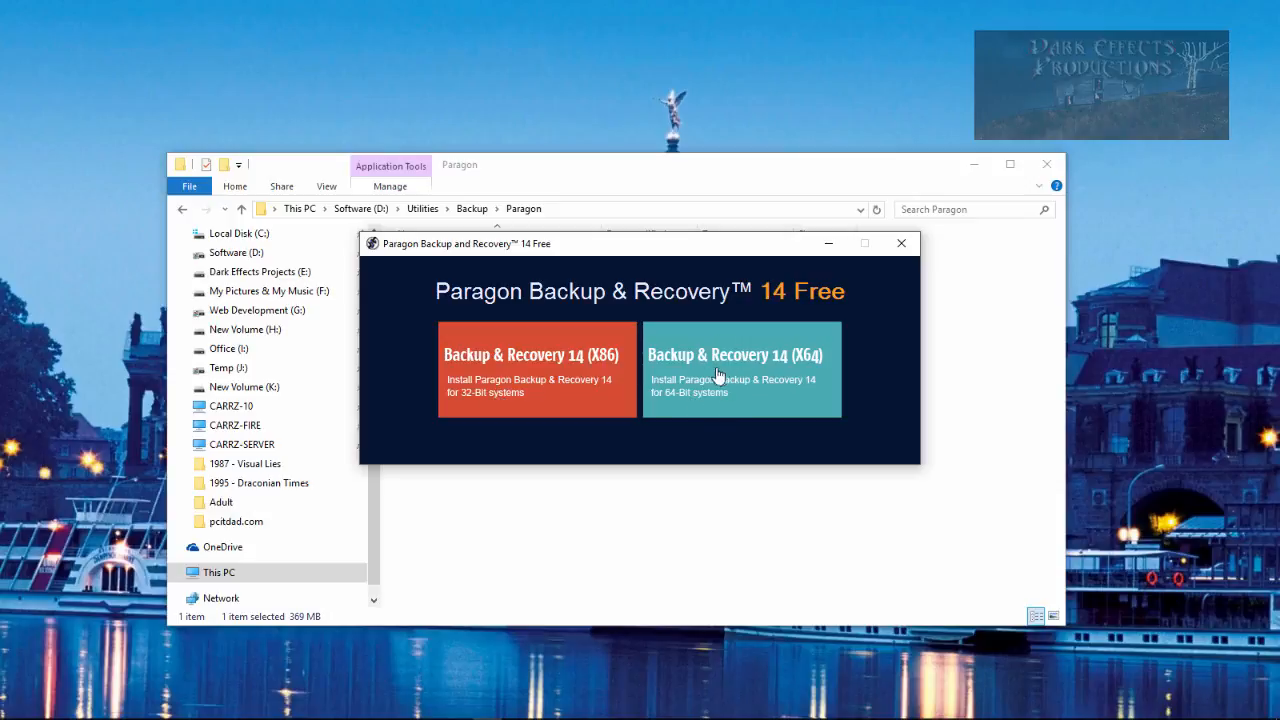
click(735, 355)
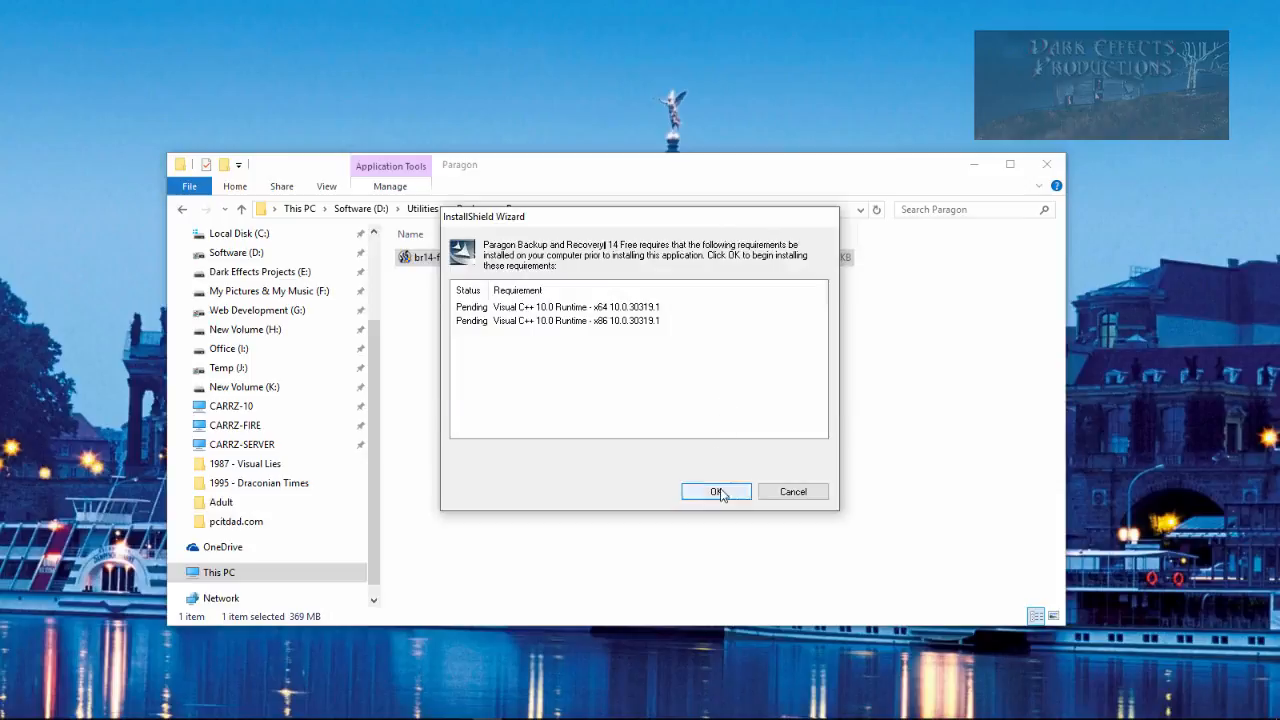
Step: Install the Visual C++ 10.0 runtimes, accept customer information, and keep the default Custom Setup features
click(715, 491)
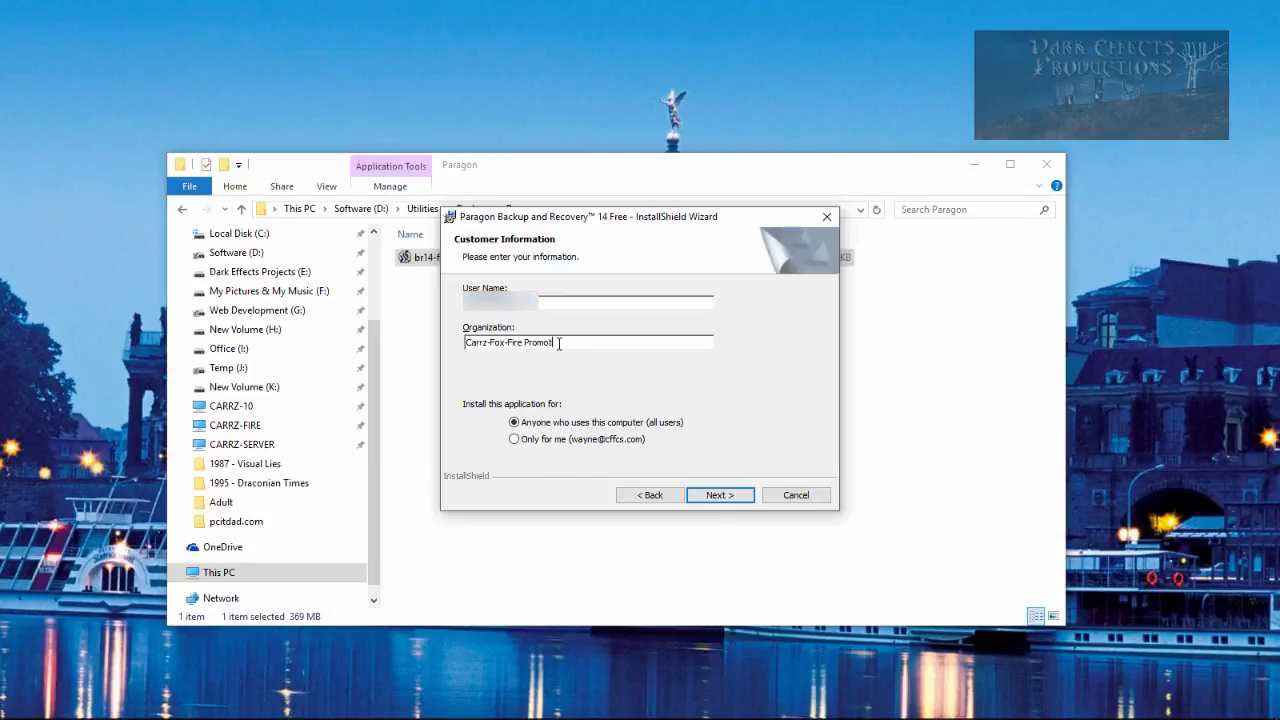
click(719, 494)
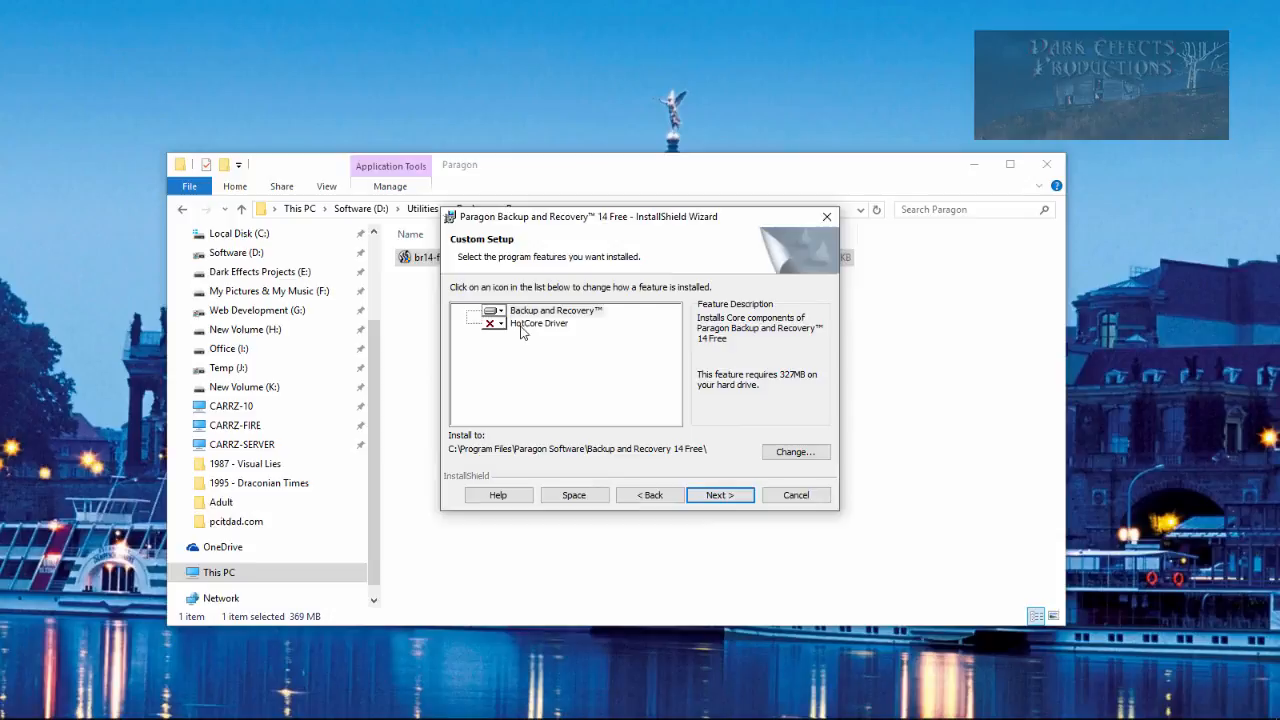
mouse_move(550, 333)
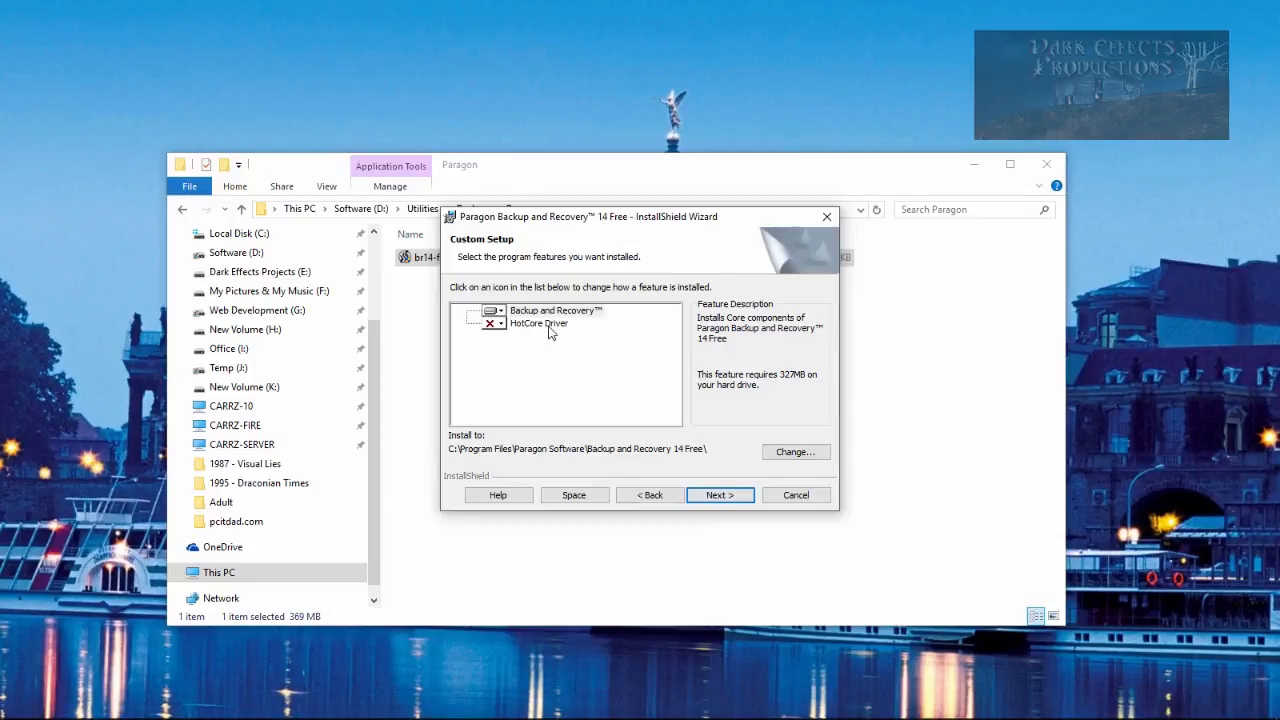
click(538, 323)
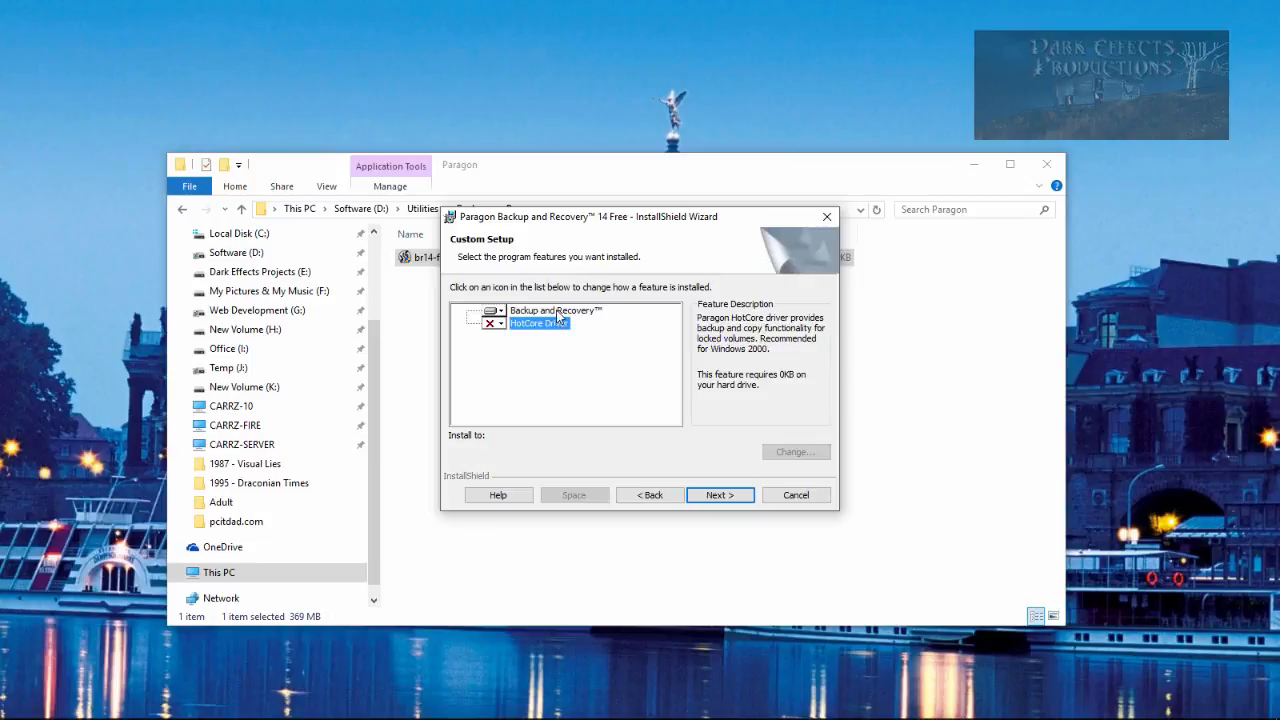
click(555, 310)
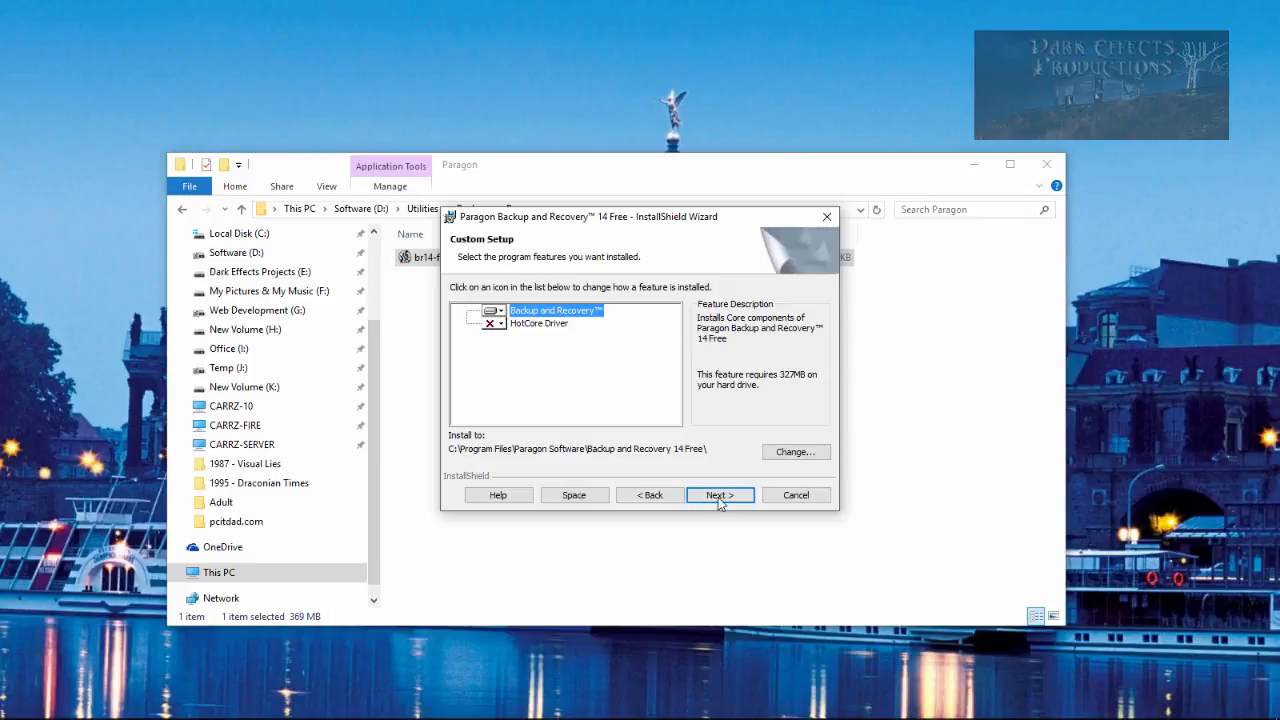
click(719, 495)
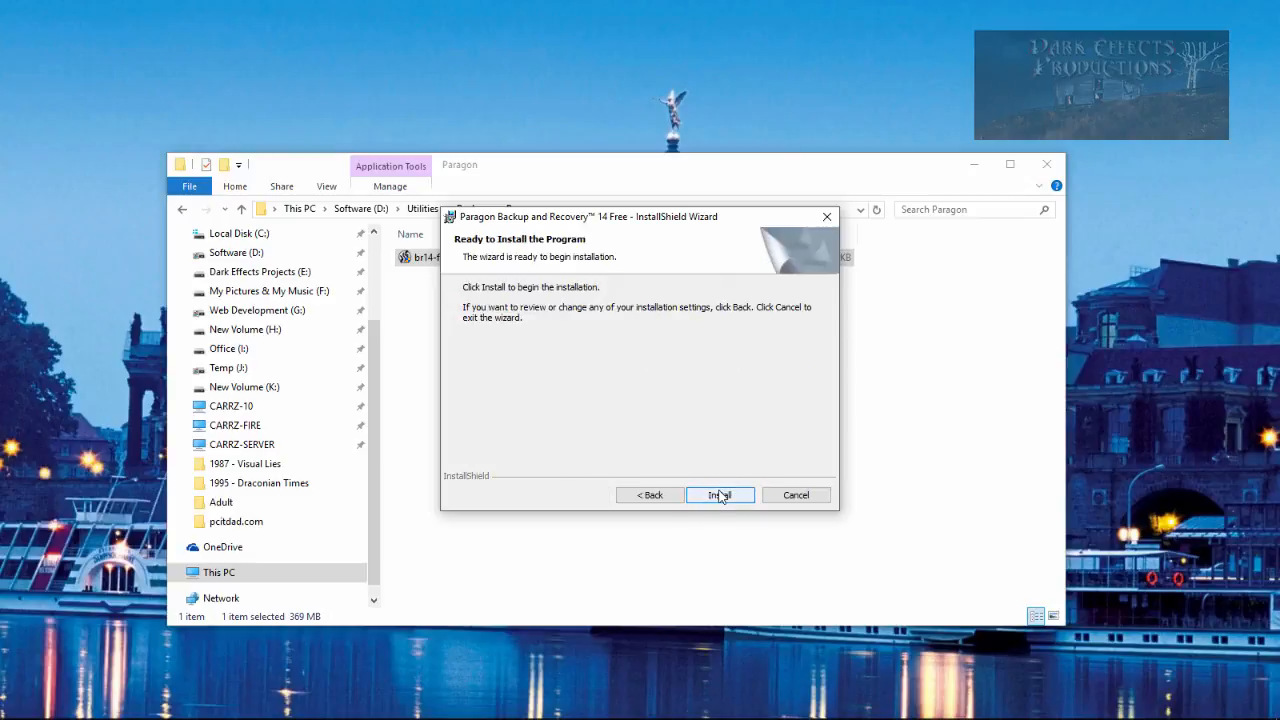
Step: Install Backup & Recovery 14 with the Paragon device software, then close the setup and edition chooser
click(719, 495)
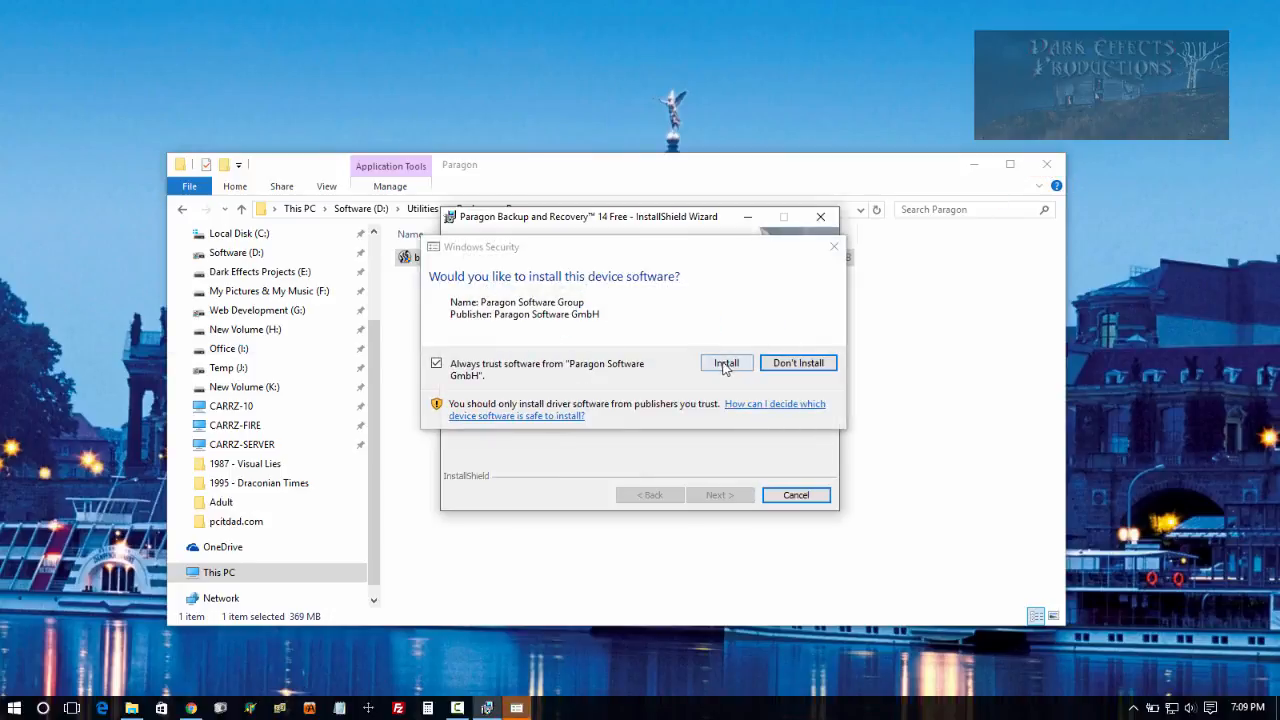
mouse_move(710, 308)
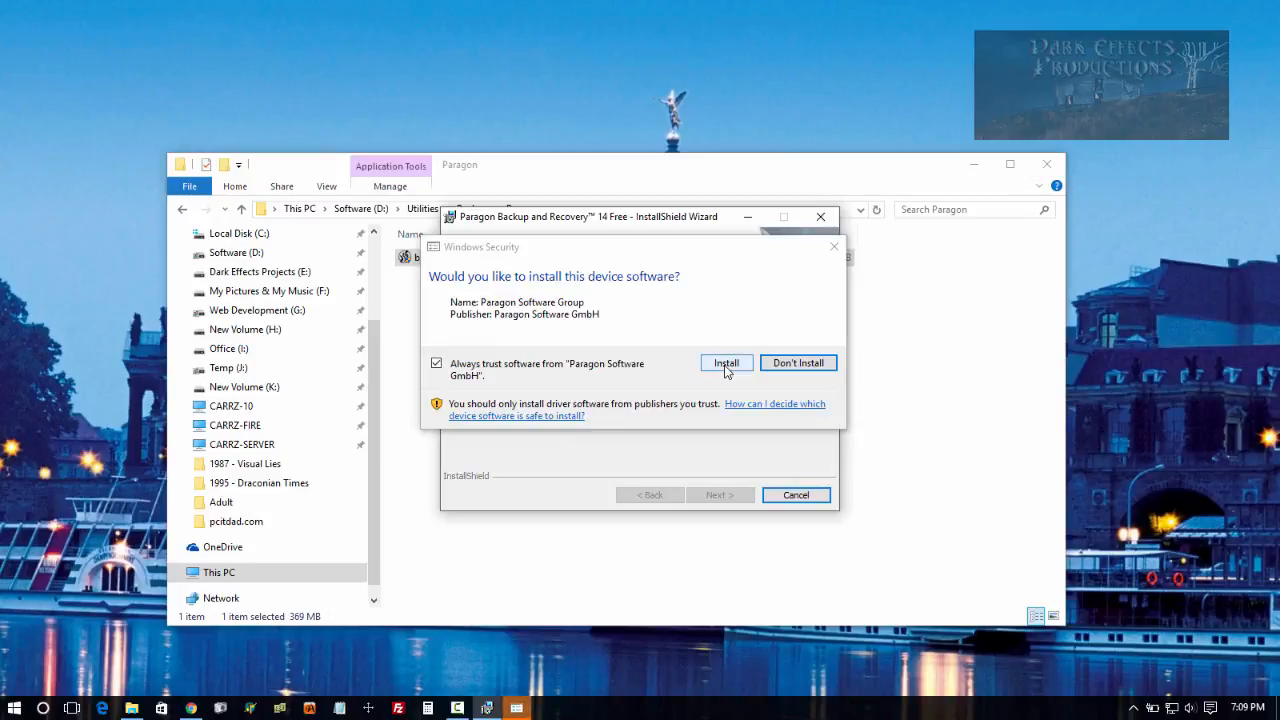
click(725, 362)
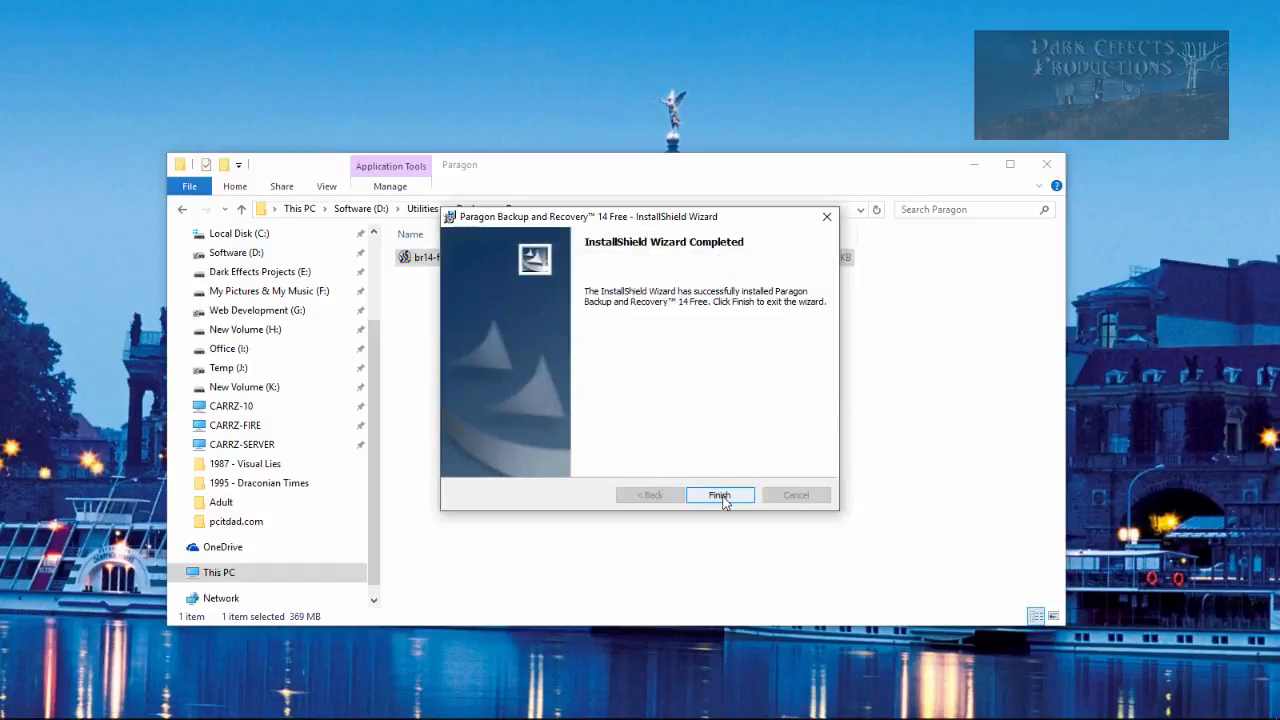
click(719, 494)
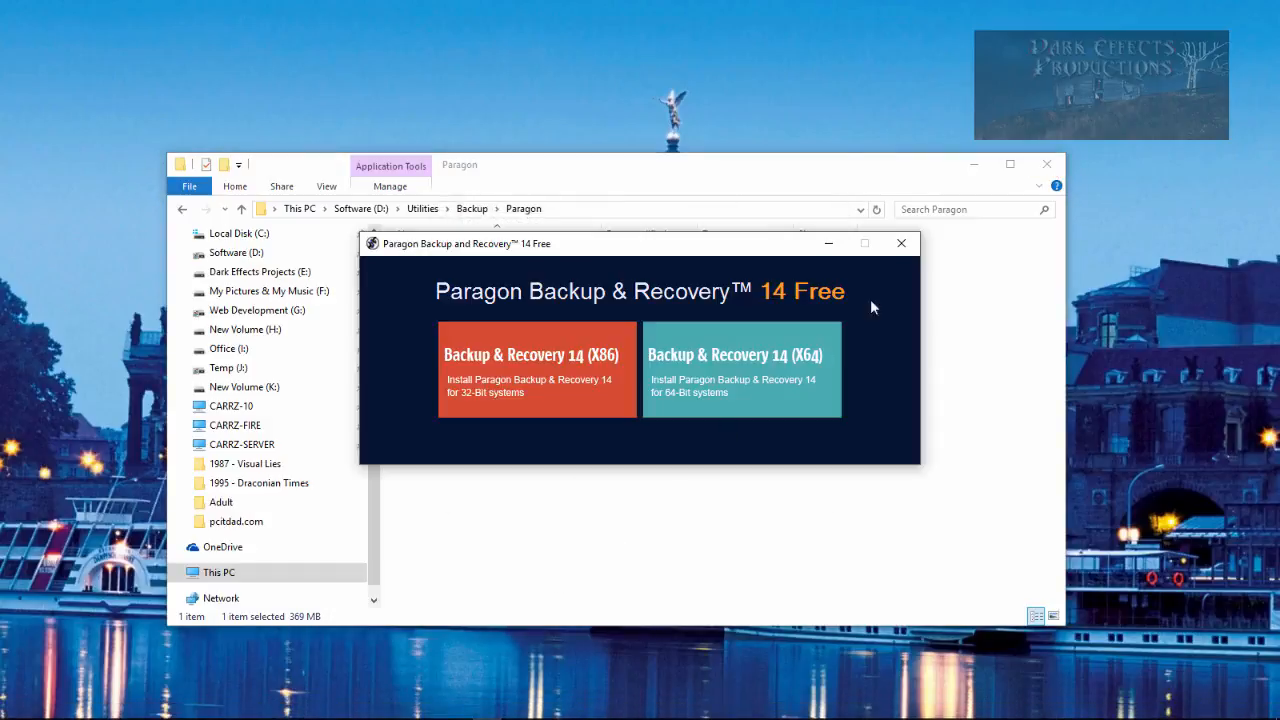
click(901, 243)
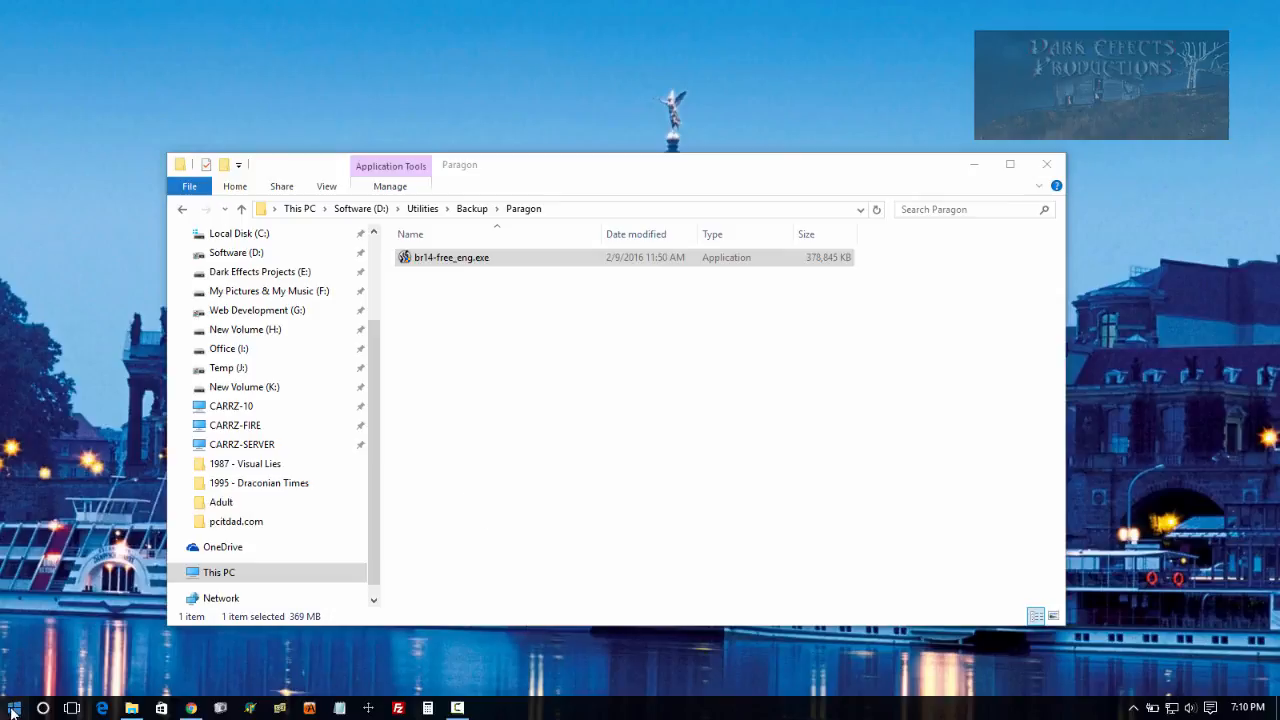
Step: Launch Paragon Backup & Recovery 14 Free from the Start menu's All apps list
click(14, 708)
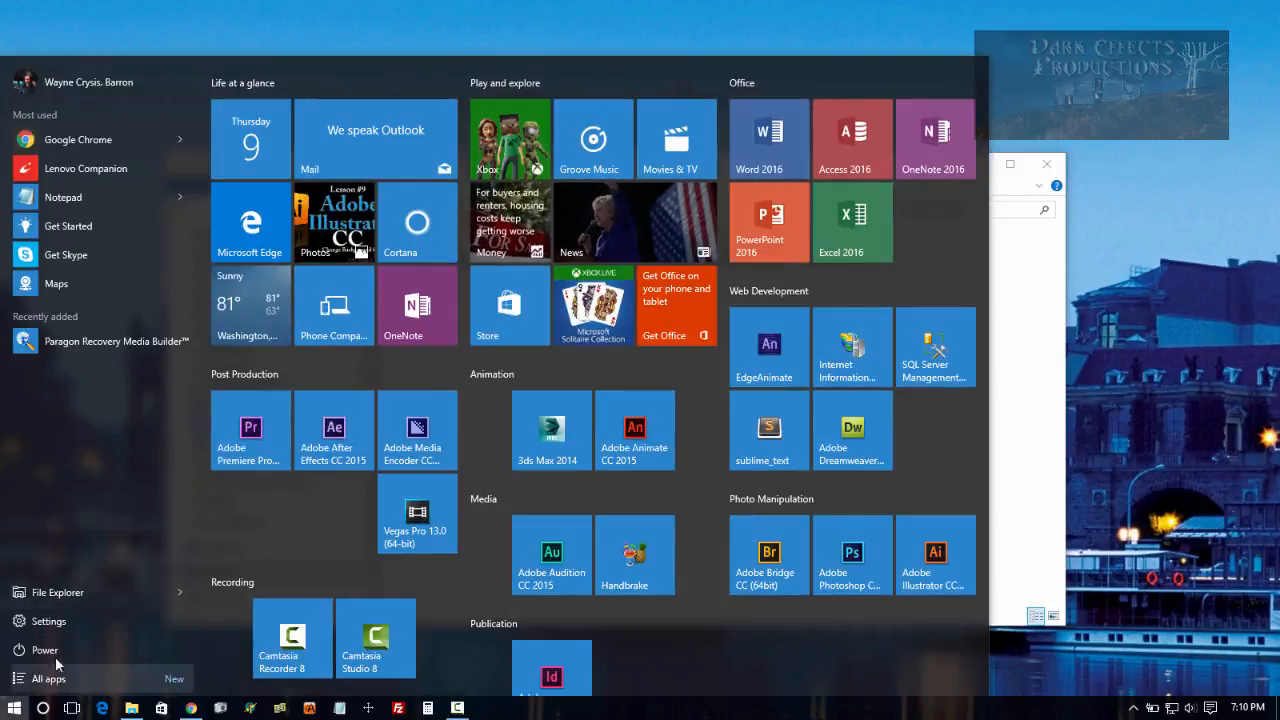
click(47, 678)
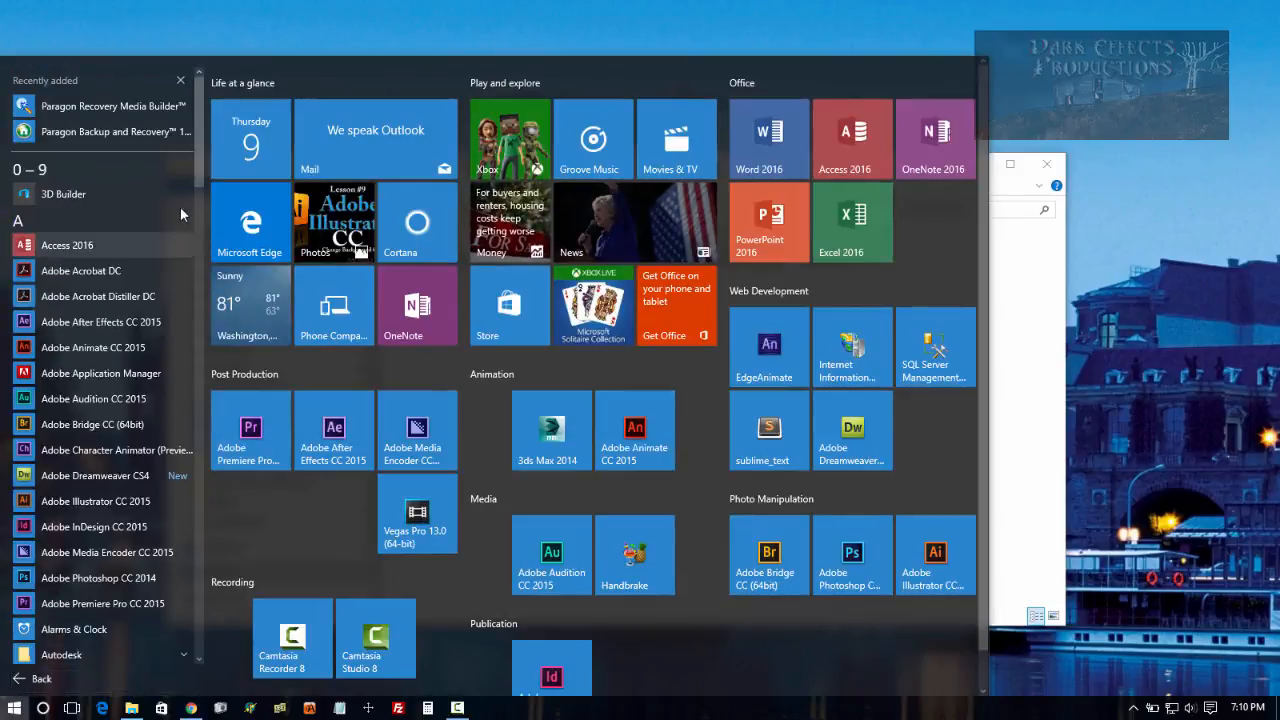
scroll(down, 3)
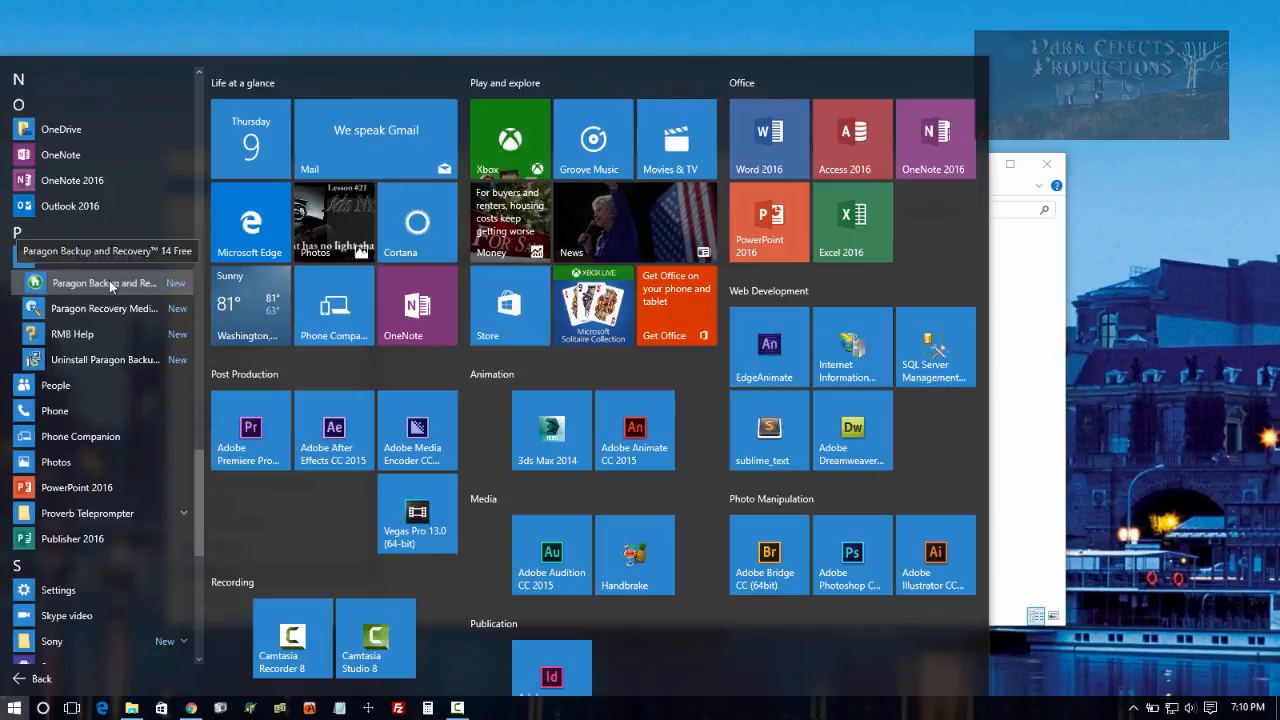
click(105, 283)
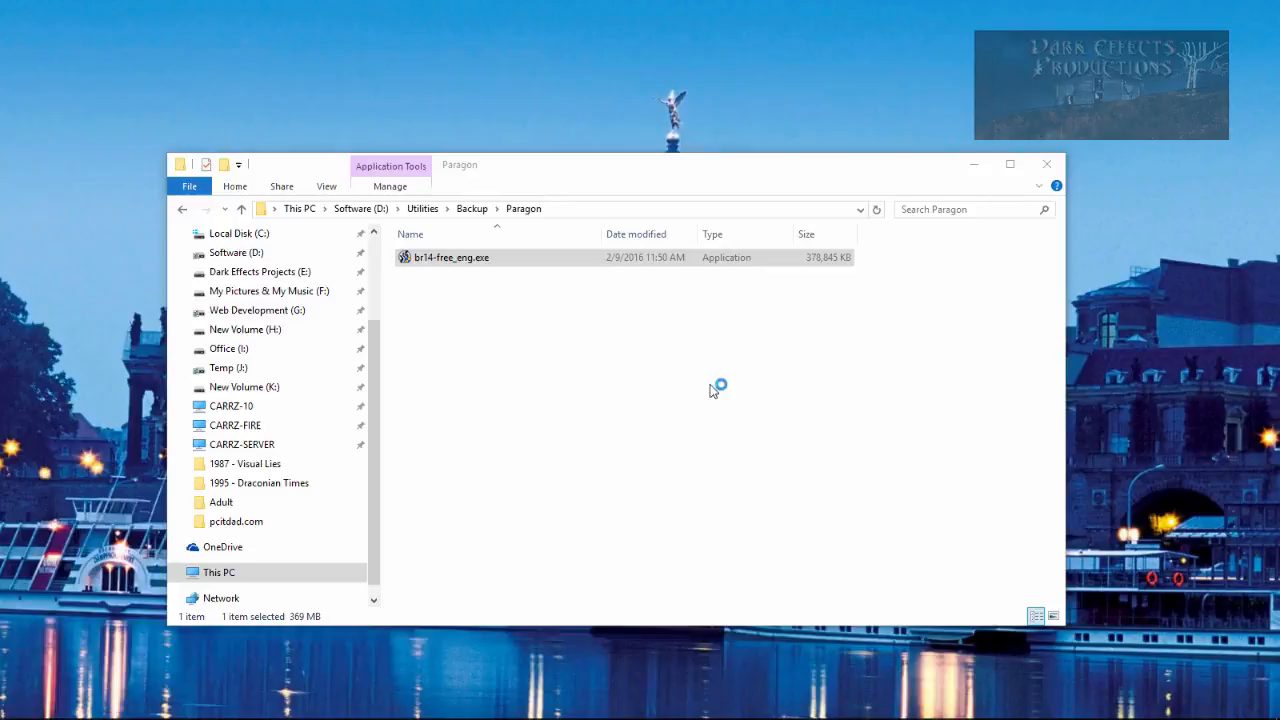
Step: Switch to the full-scale interface and select Local Disk (C:) in the disk map
double_click(450, 257)
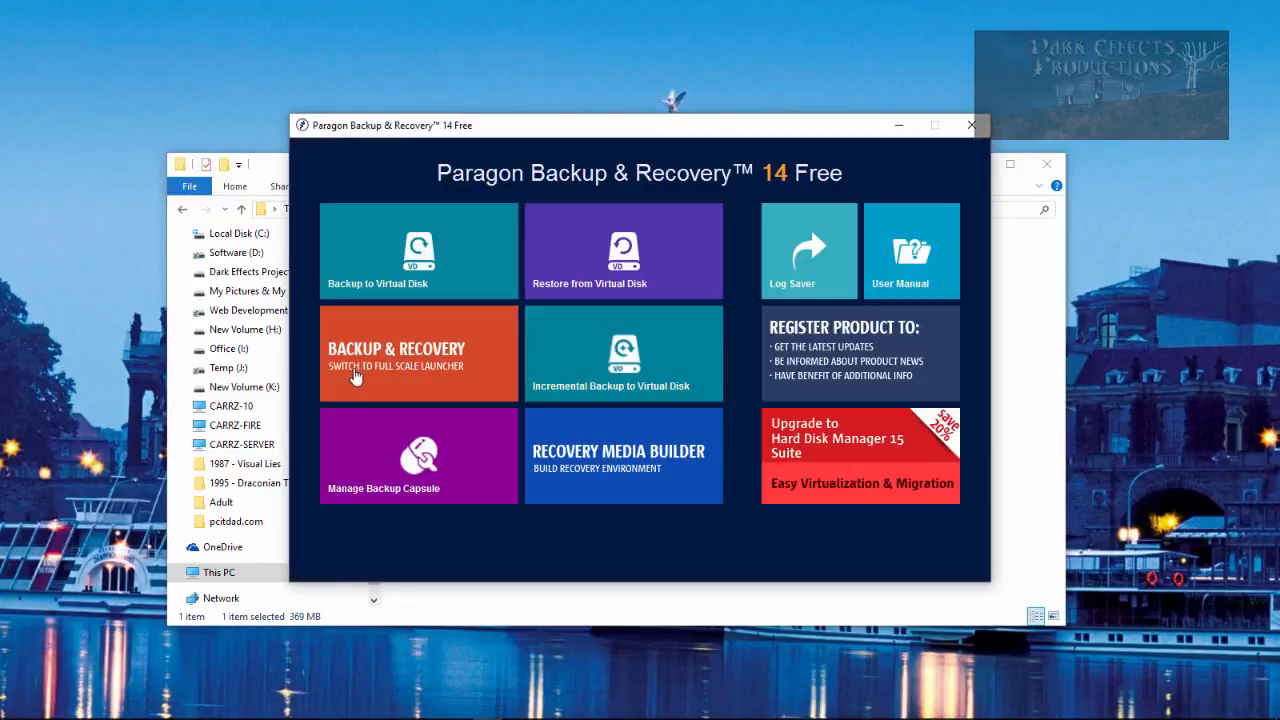
click(969, 124)
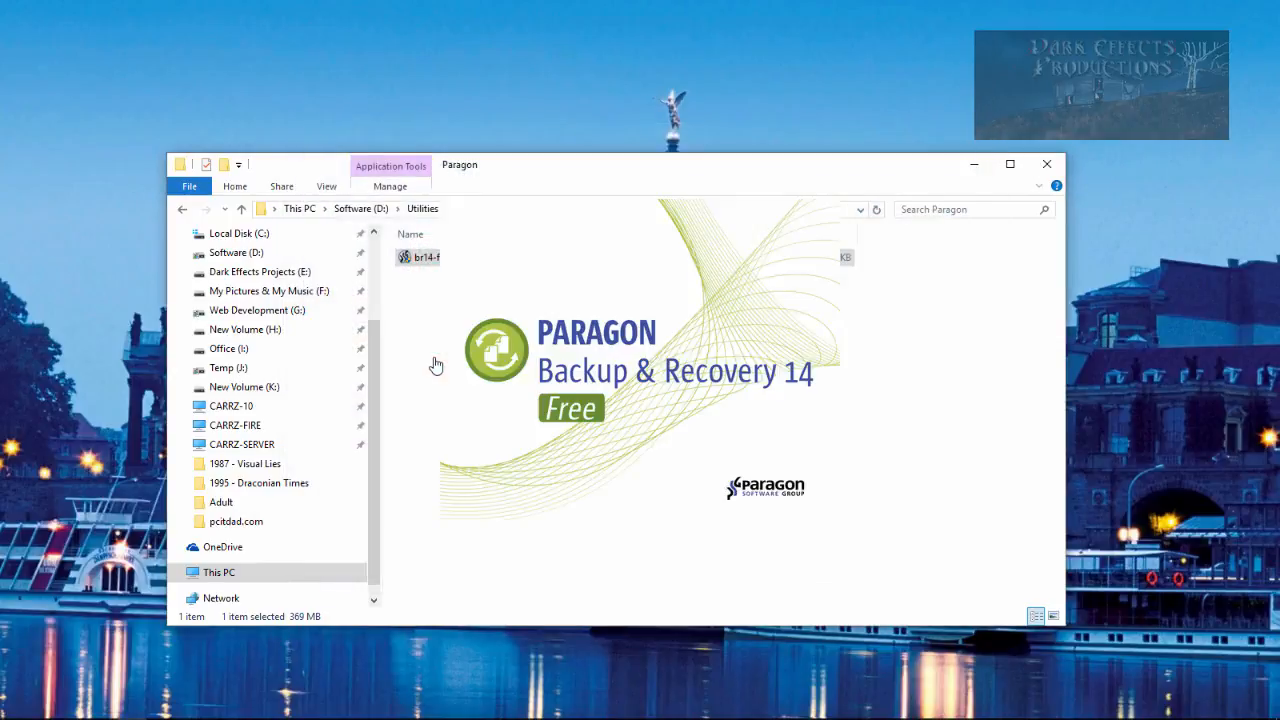
double_click(418, 257)
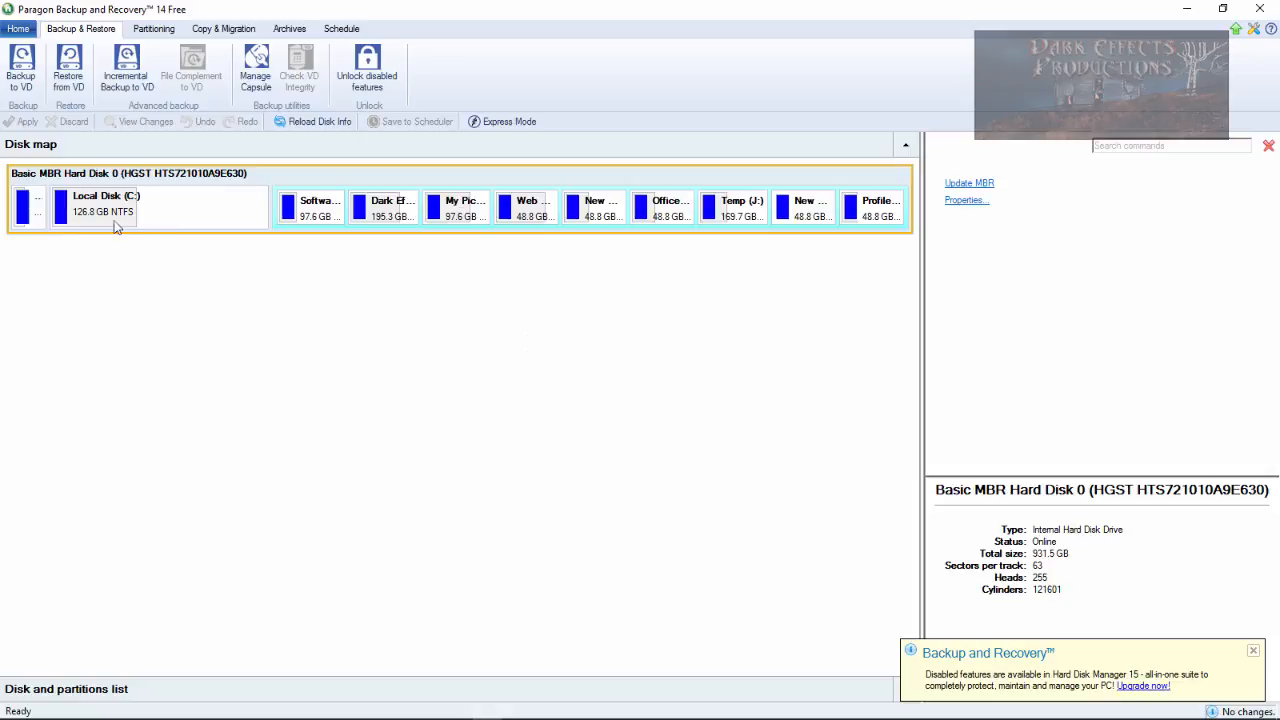
mouse_move(104, 252)
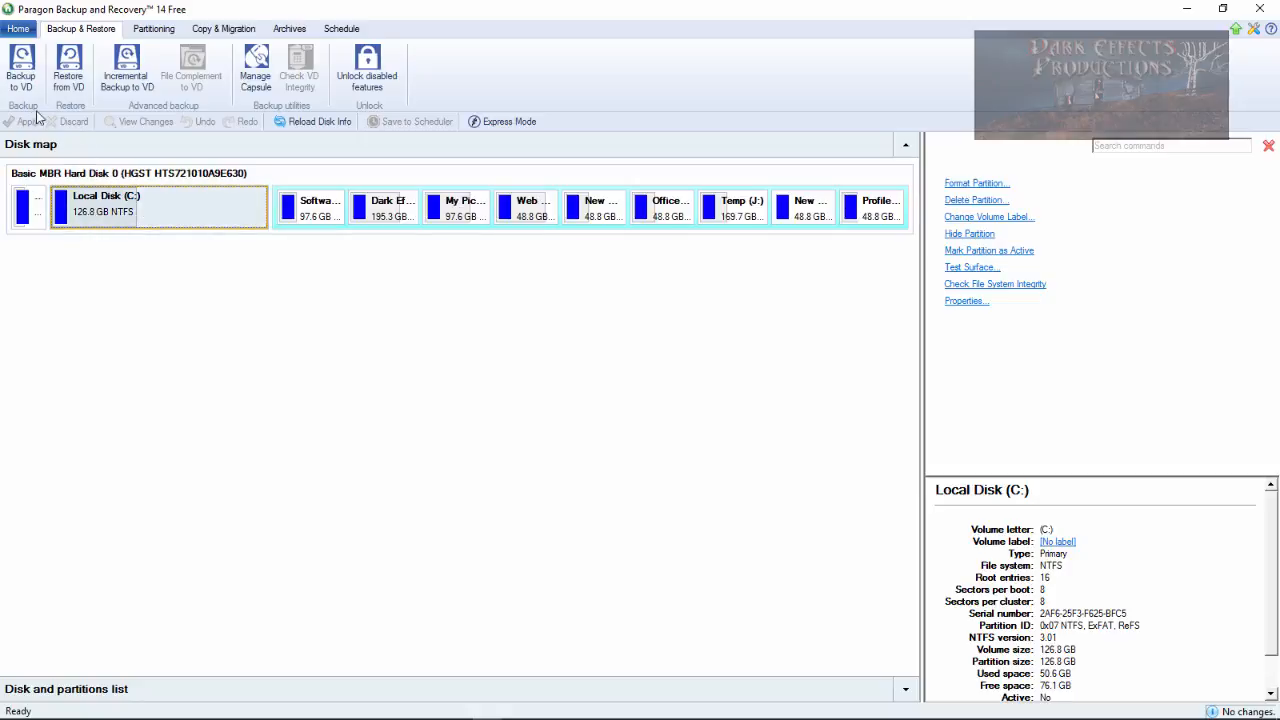
mouse_move(21, 65)
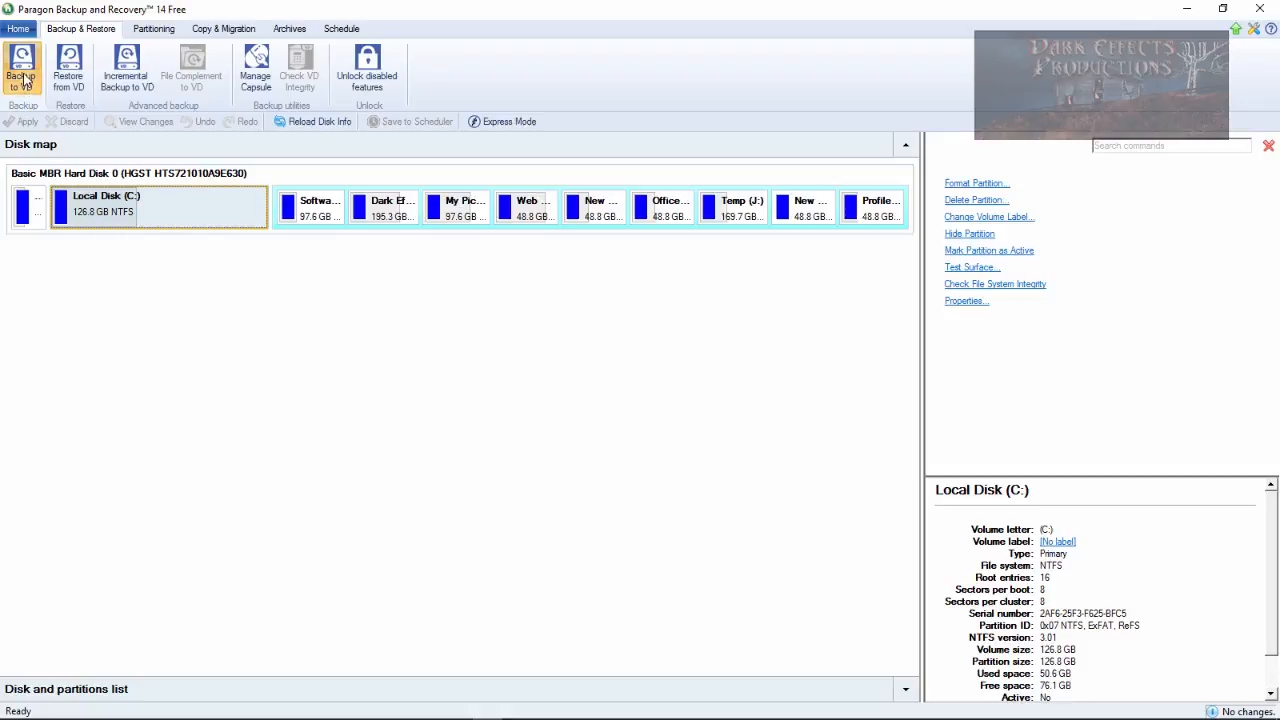
Step: Start the Backup to VD wizard and choose Local Disk (C:) as the partition to back up
click(21, 70)
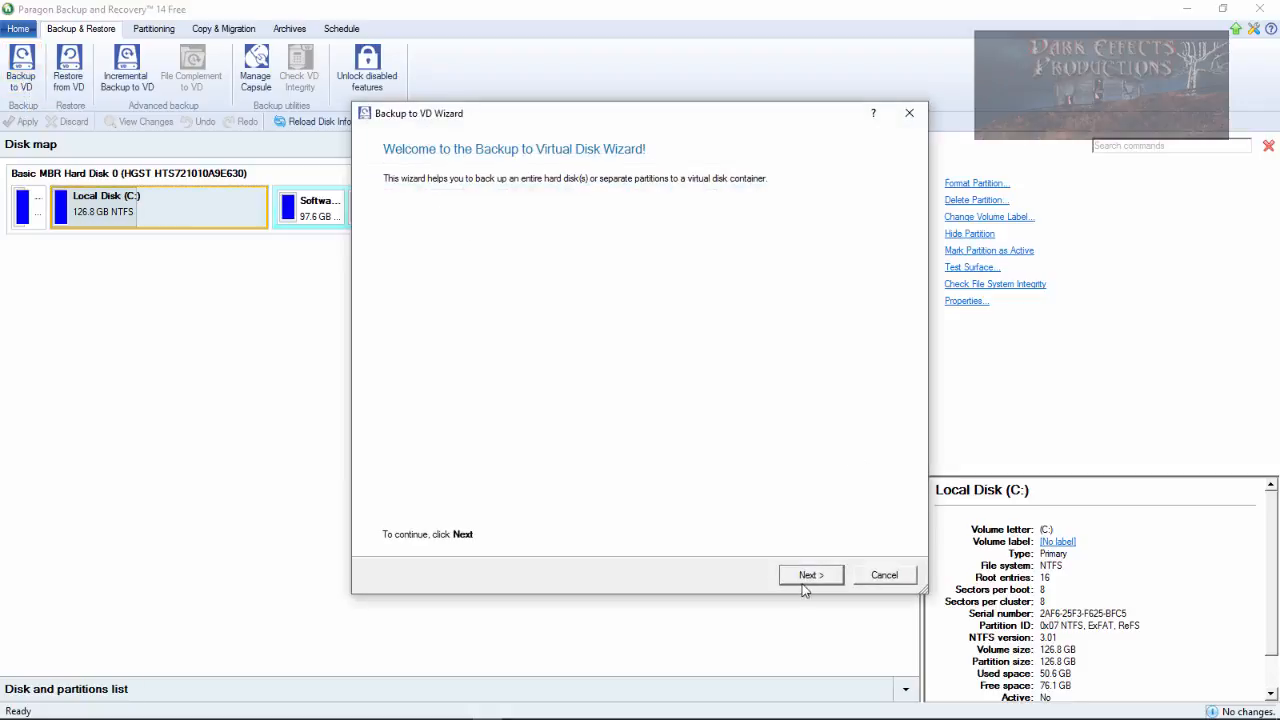
click(810, 575)
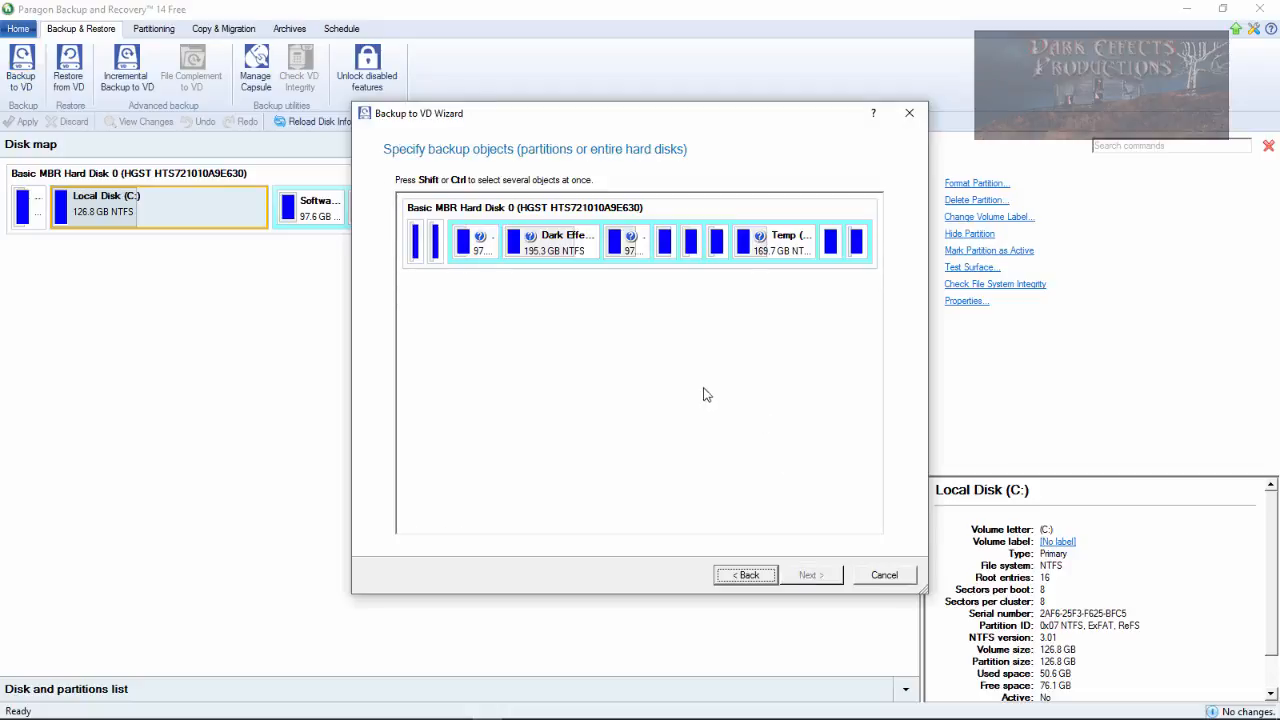
mouse_move(414, 186)
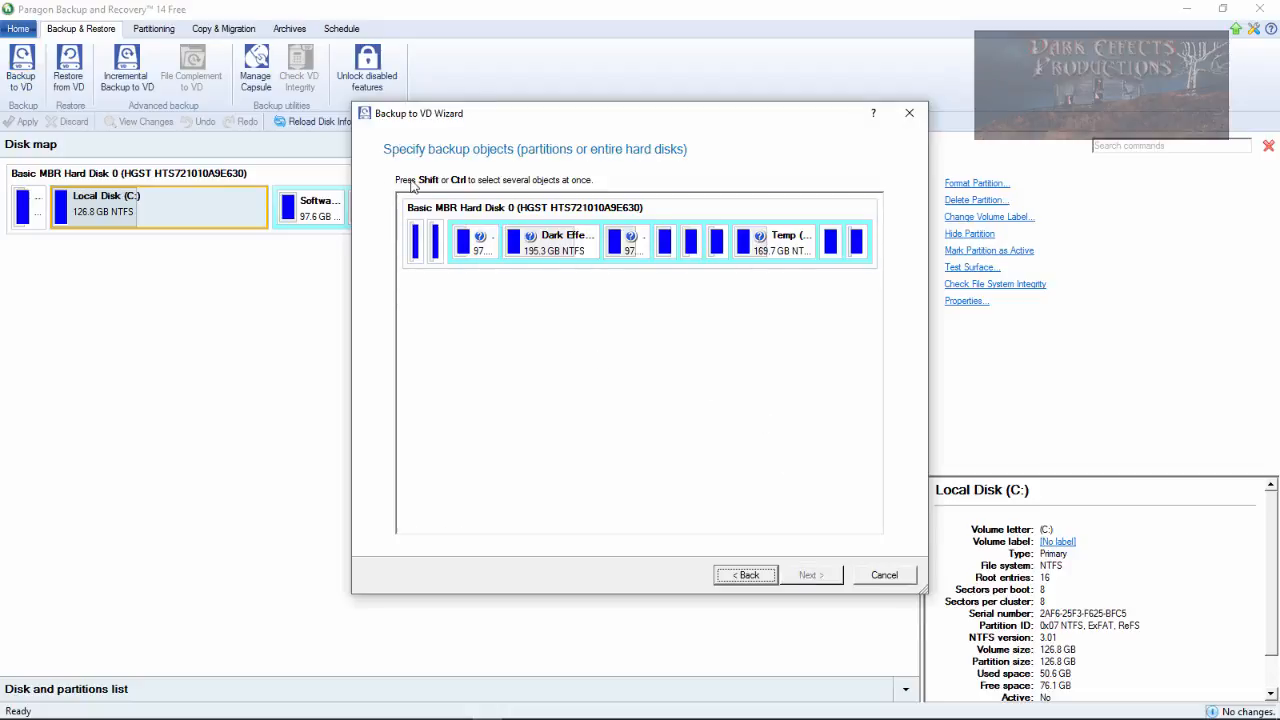
mouse_move(535, 188)
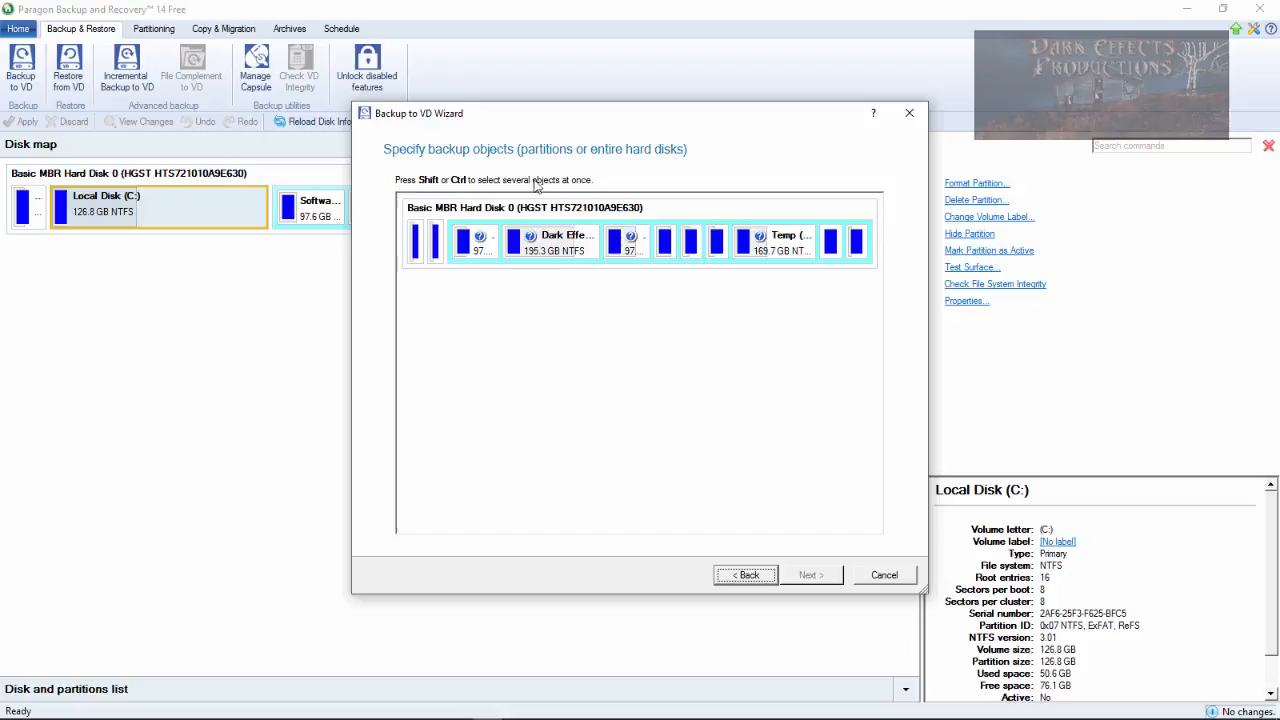
mouse_move(548, 290)
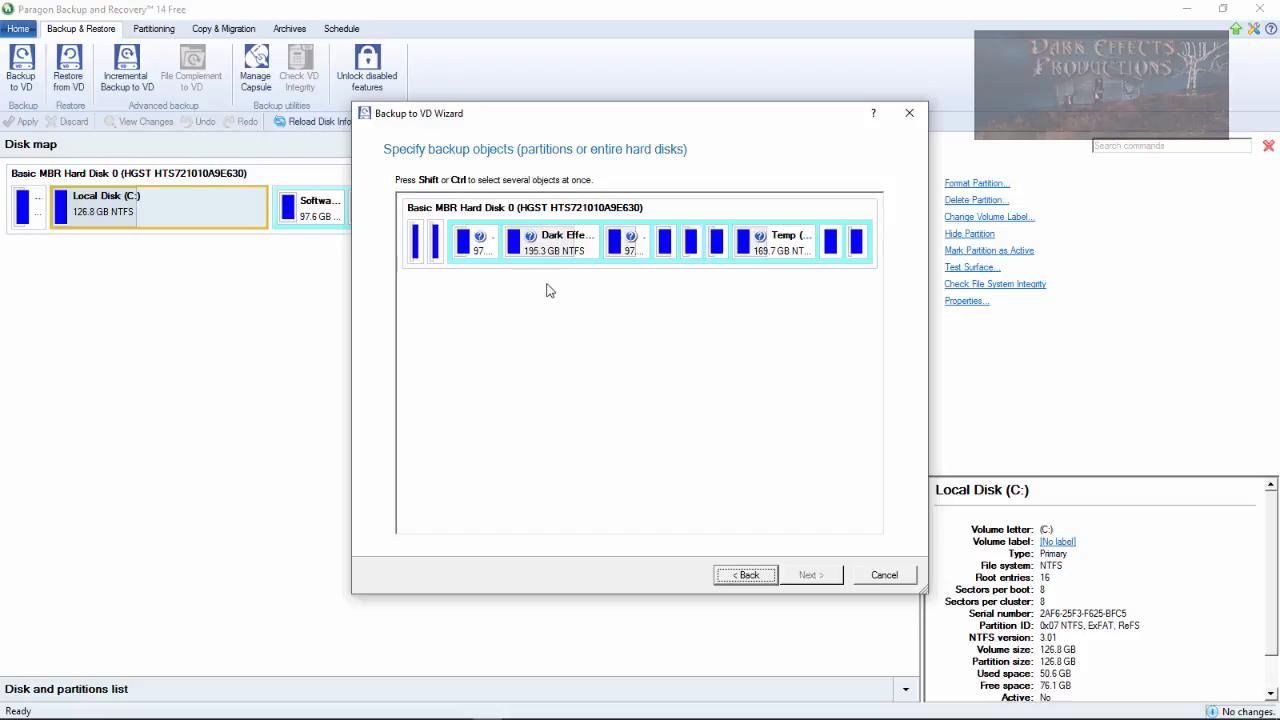
mouse_move(930, 194)
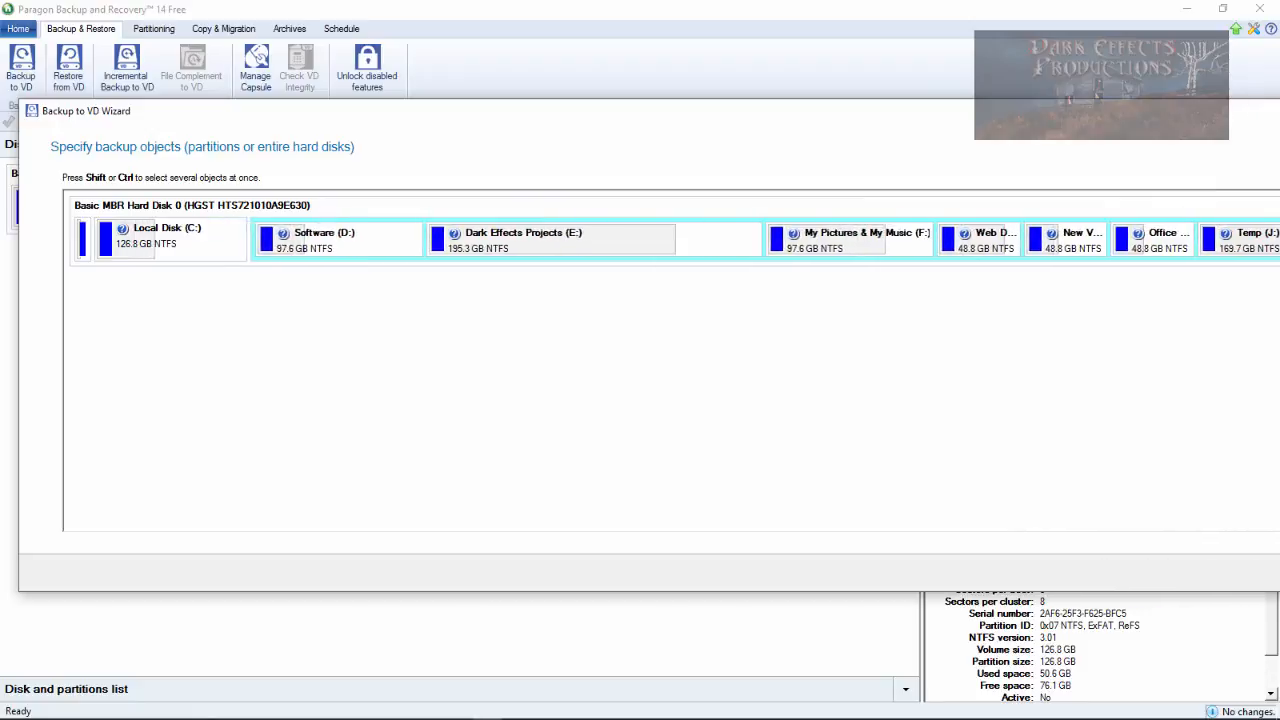
click(155, 238)
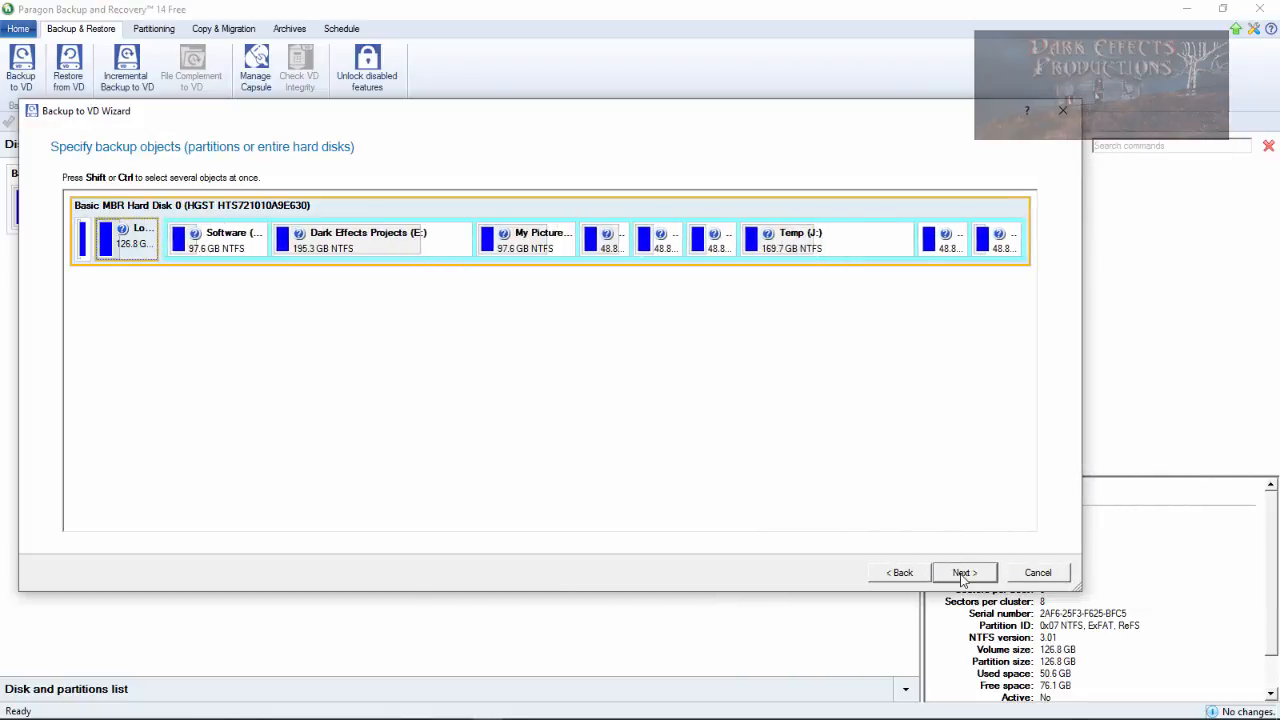
click(963, 572)
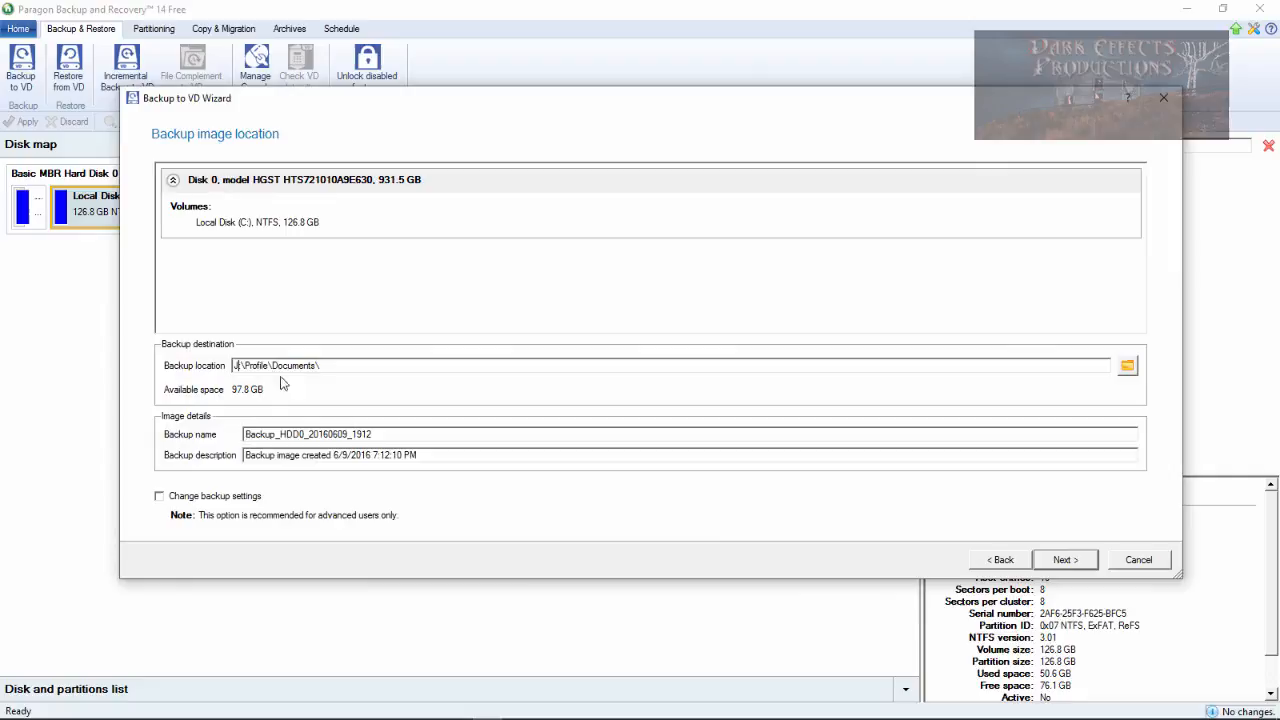
Step: Enter J:\Backup as the backup location and enable Change backup settings
text(J:\Backup)
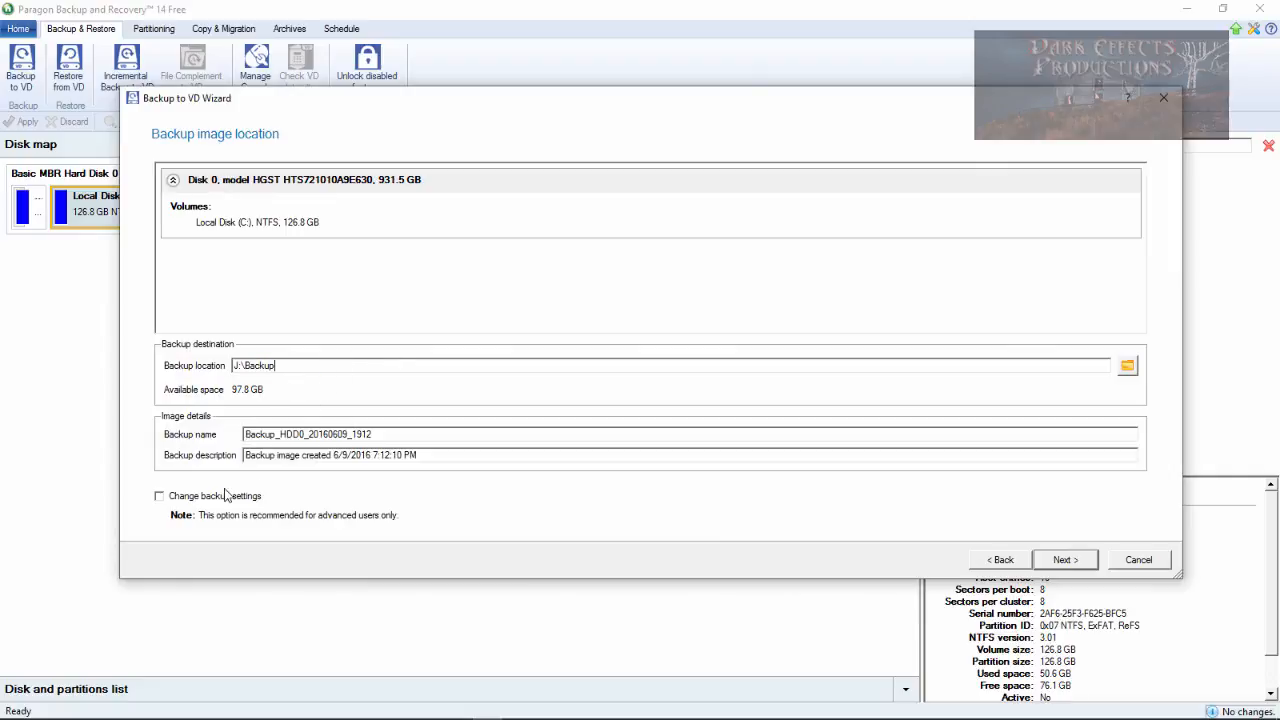
mouse_move(170, 503)
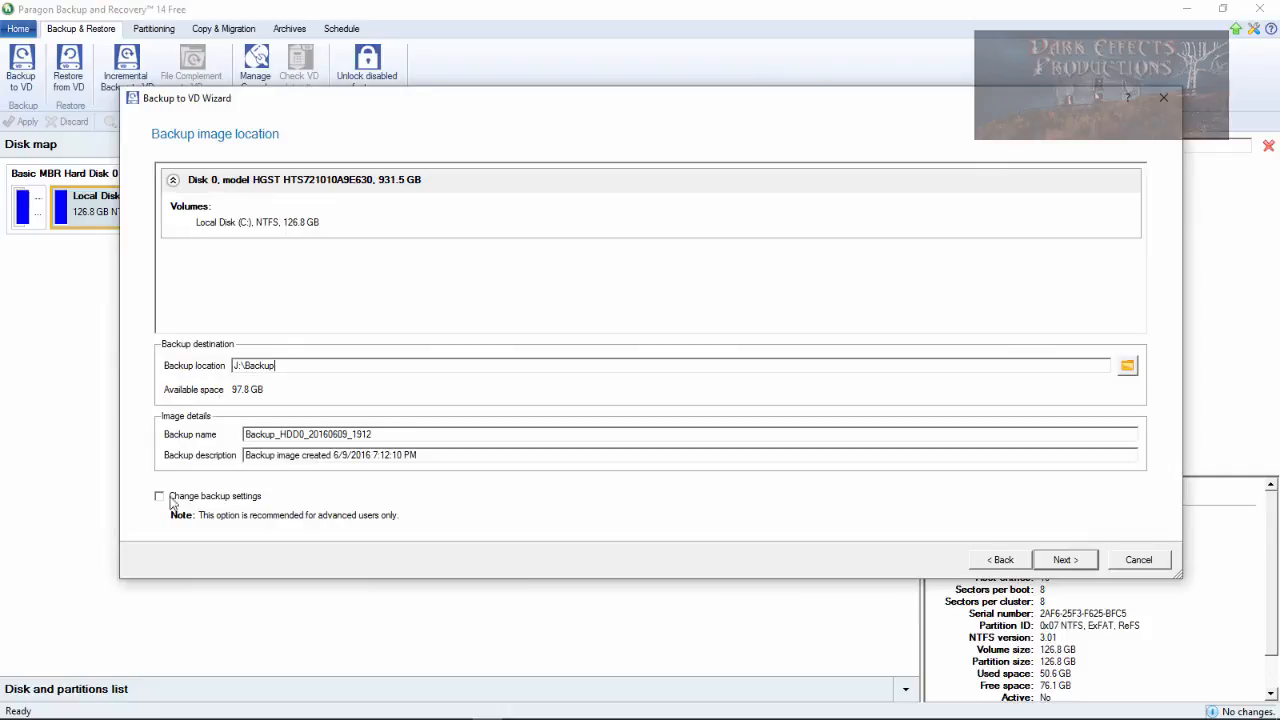
mouse_move(500, 428)
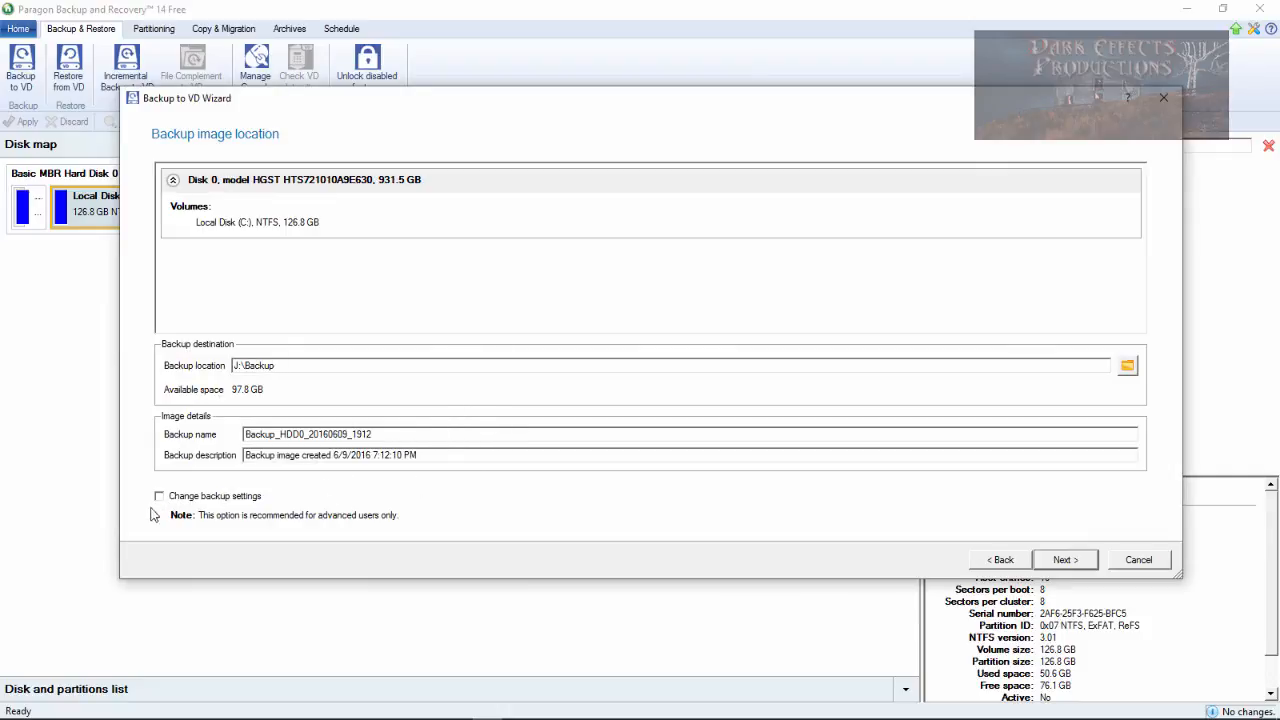
click(159, 495)
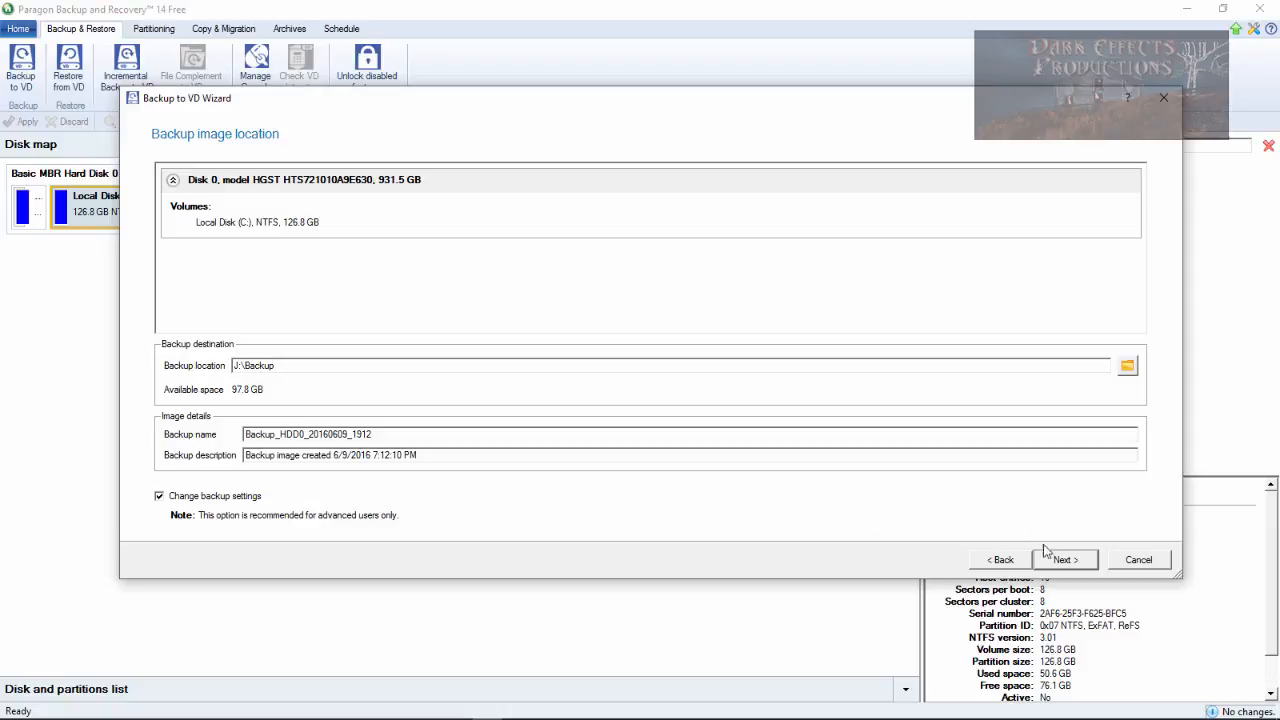
Step: Browse image and exclude options, then turn on Protect archive with password
click(1063, 559)
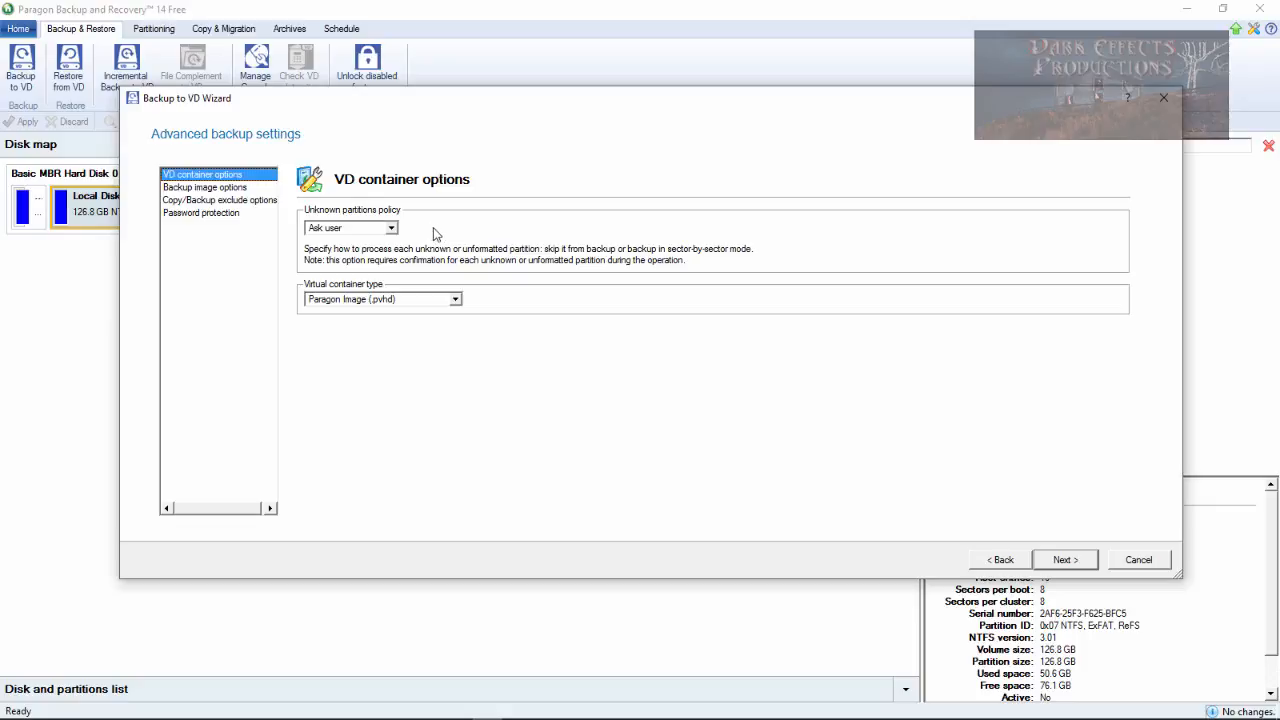
mouse_move(363, 307)
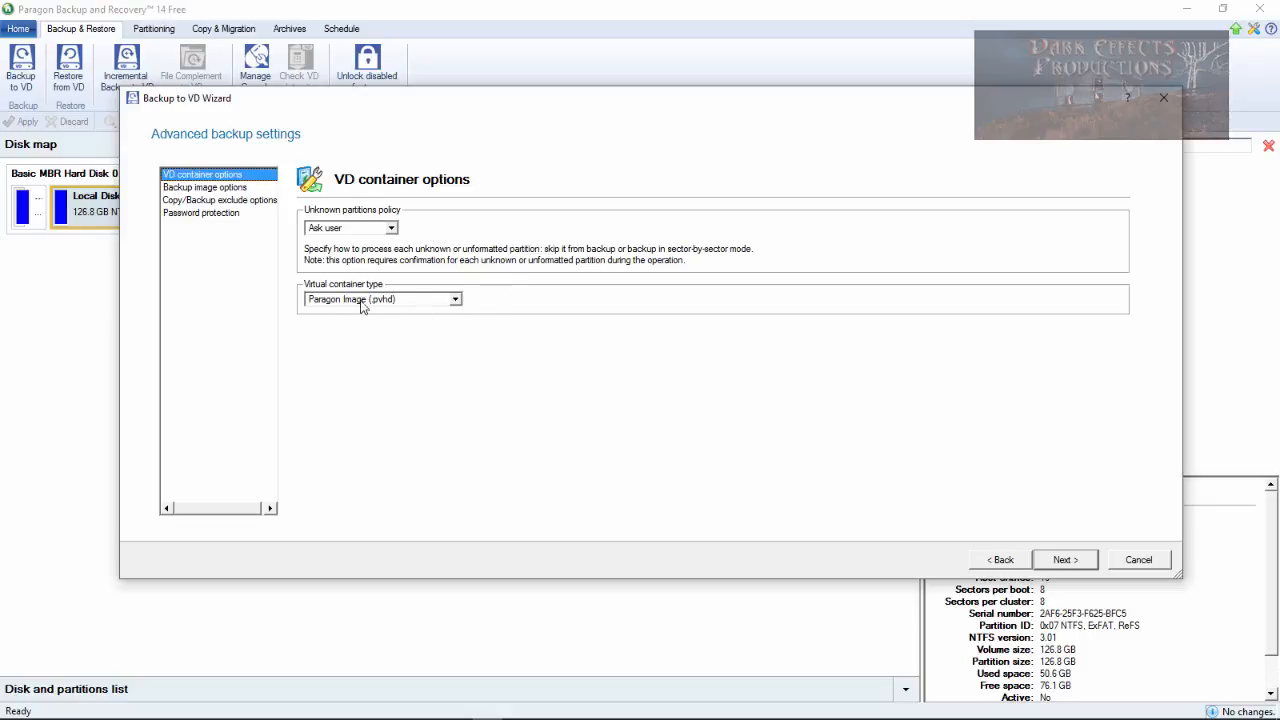
click(205, 187)
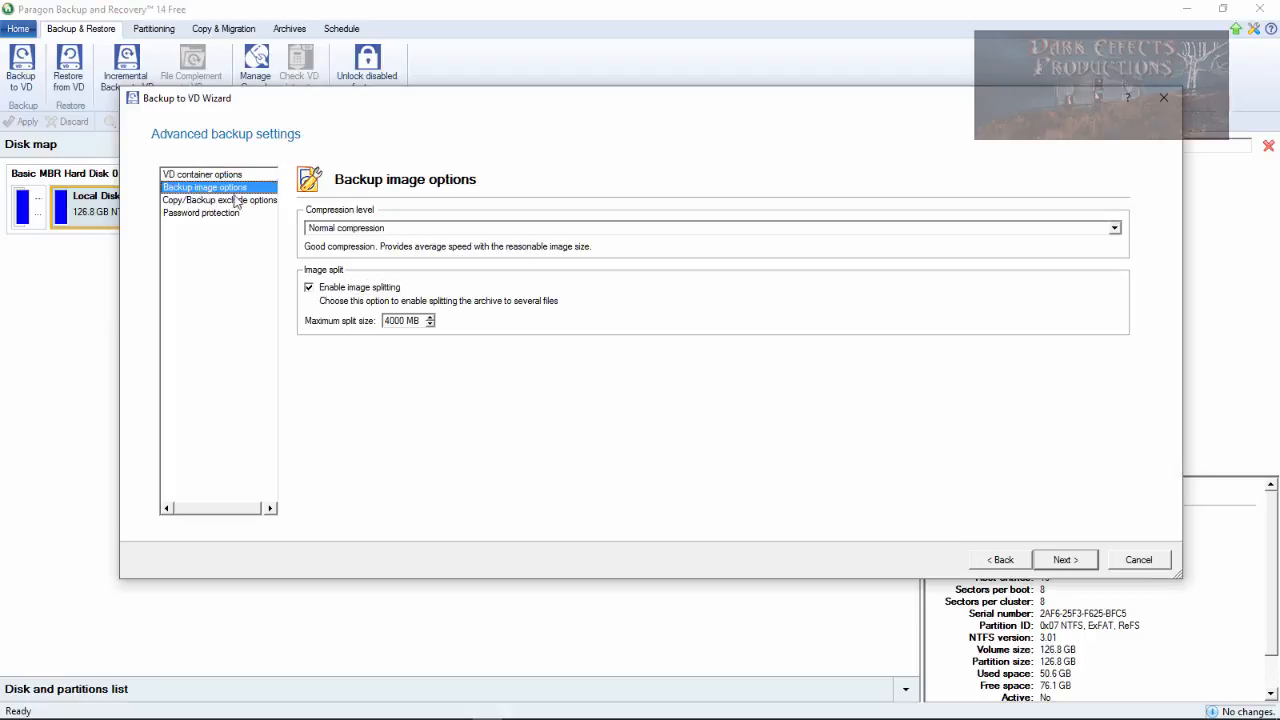
mouse_move(197, 203)
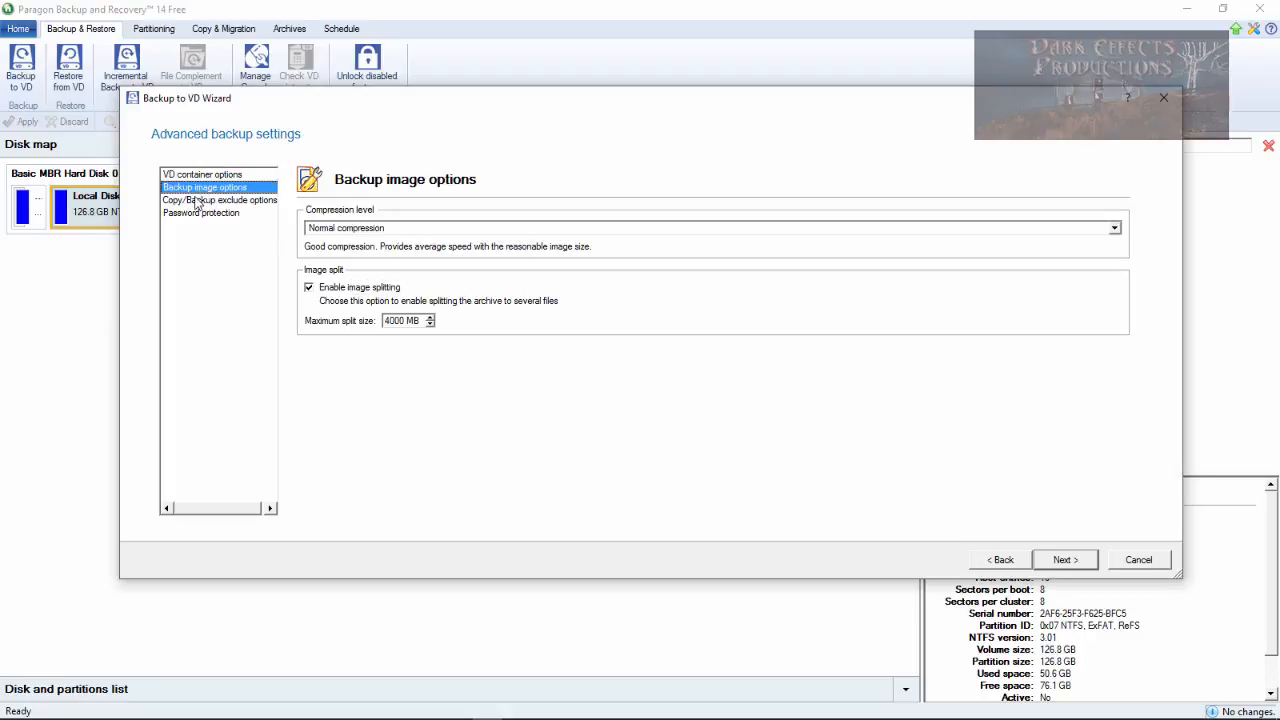
click(219, 200)
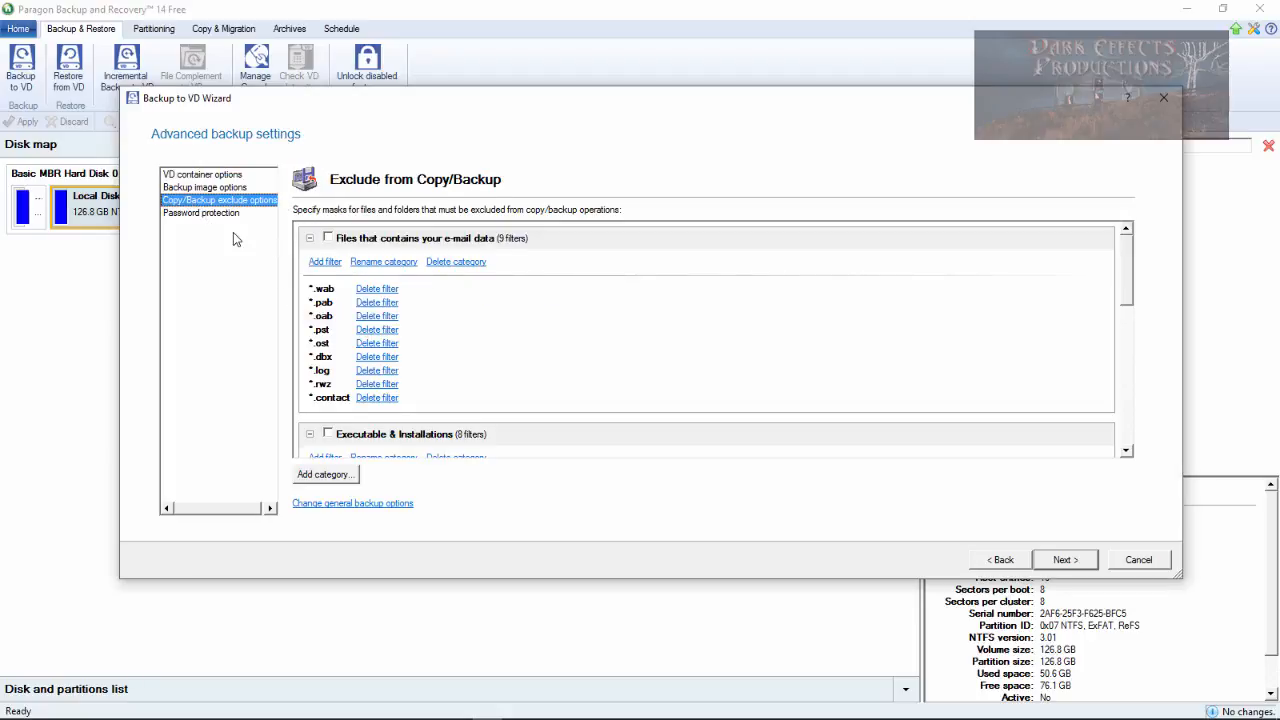
click(201, 212)
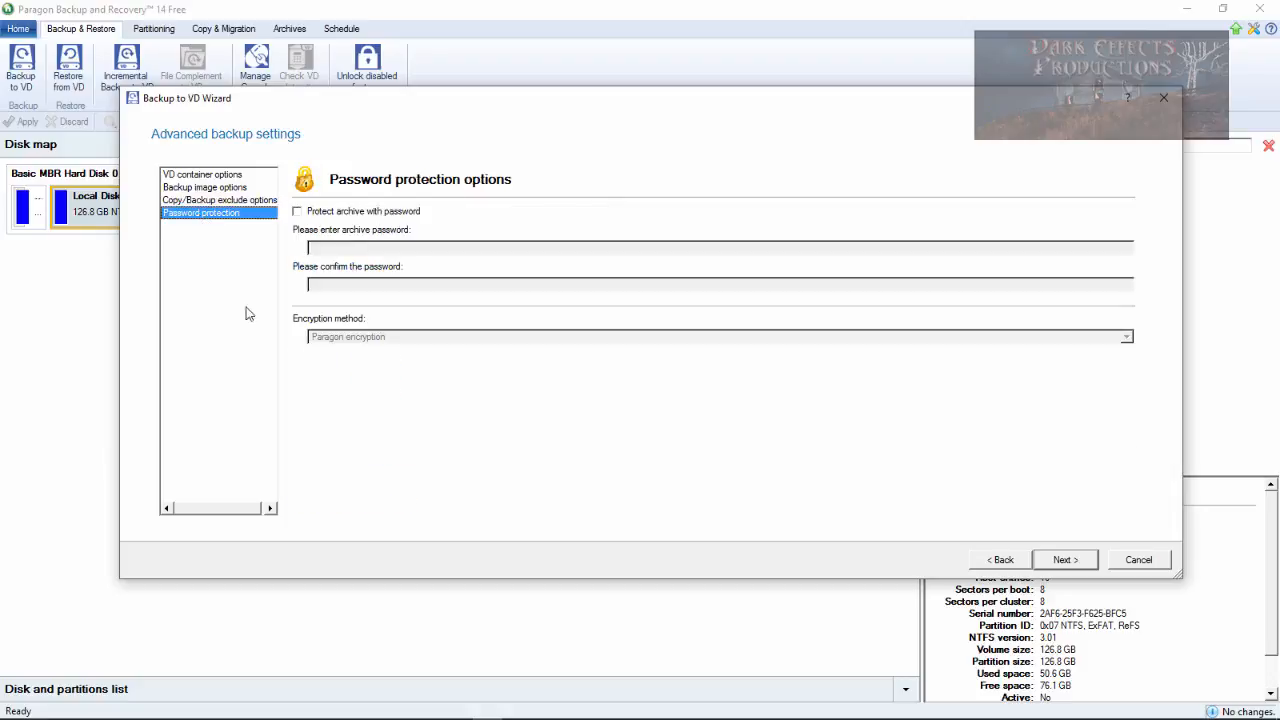
mouse_move(345, 348)
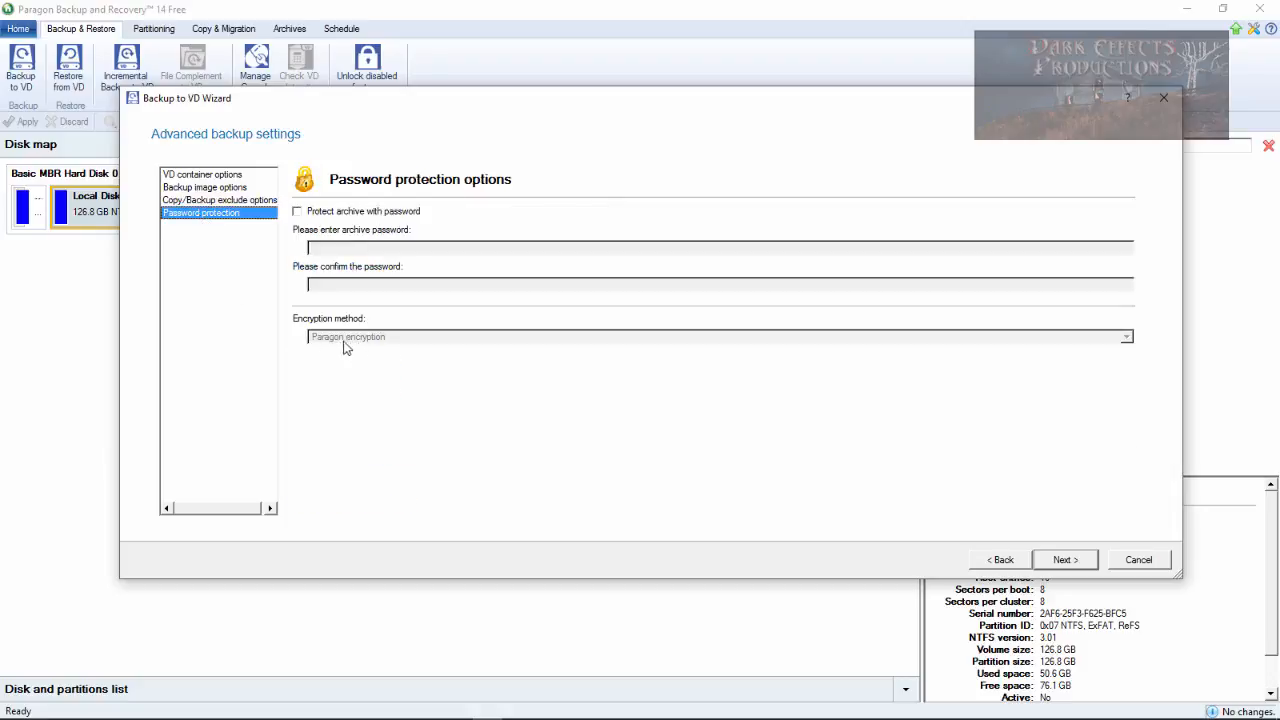
click(297, 211)
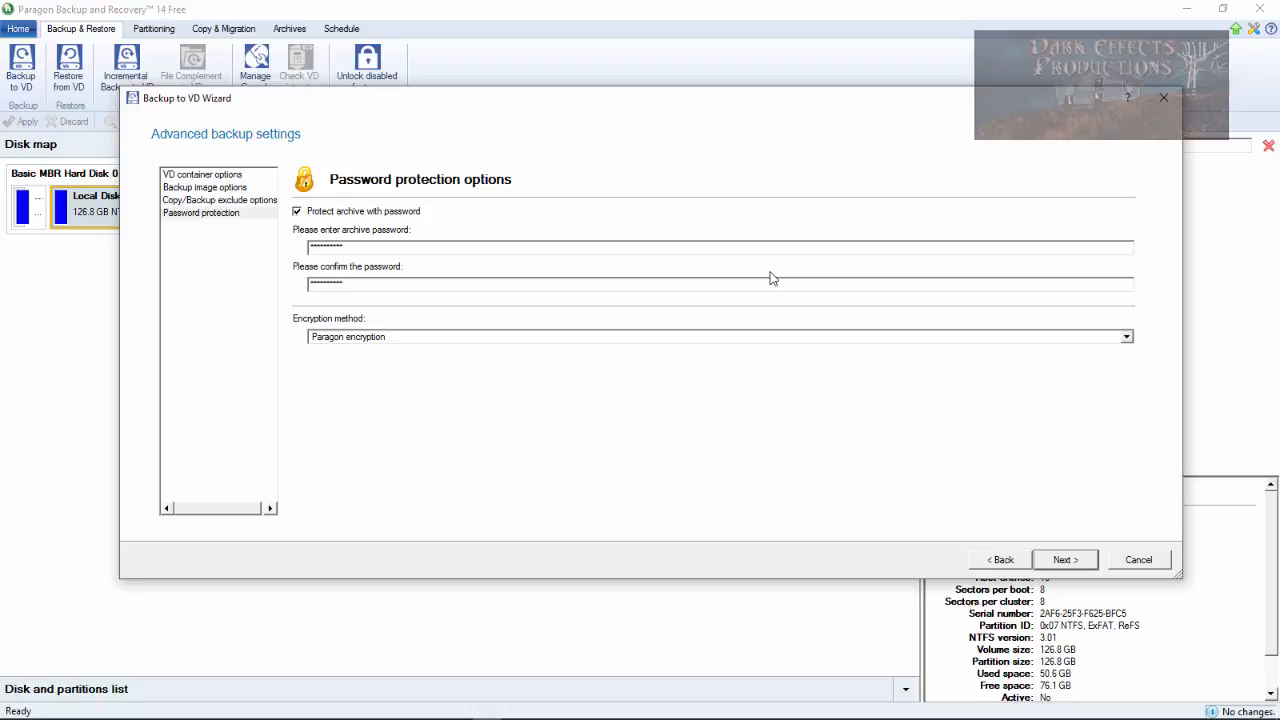
mouse_move(1065, 559)
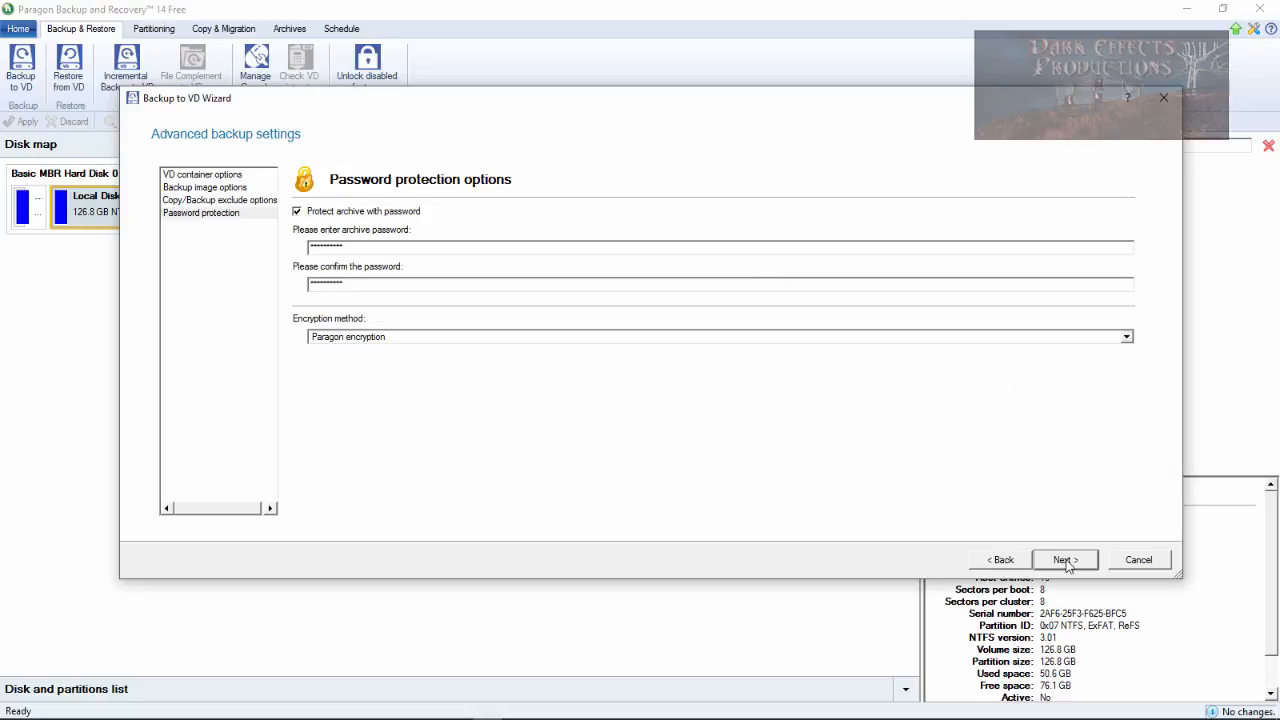
click(1064, 559)
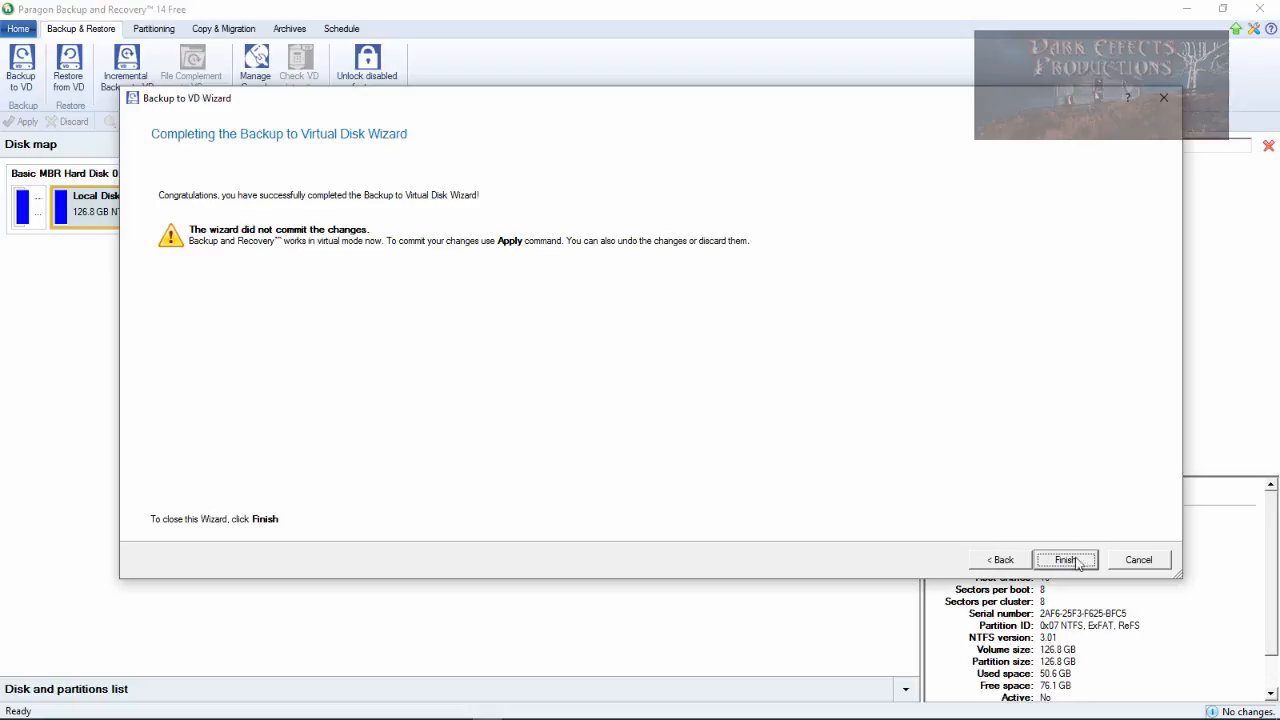
mouse_move(532, 324)
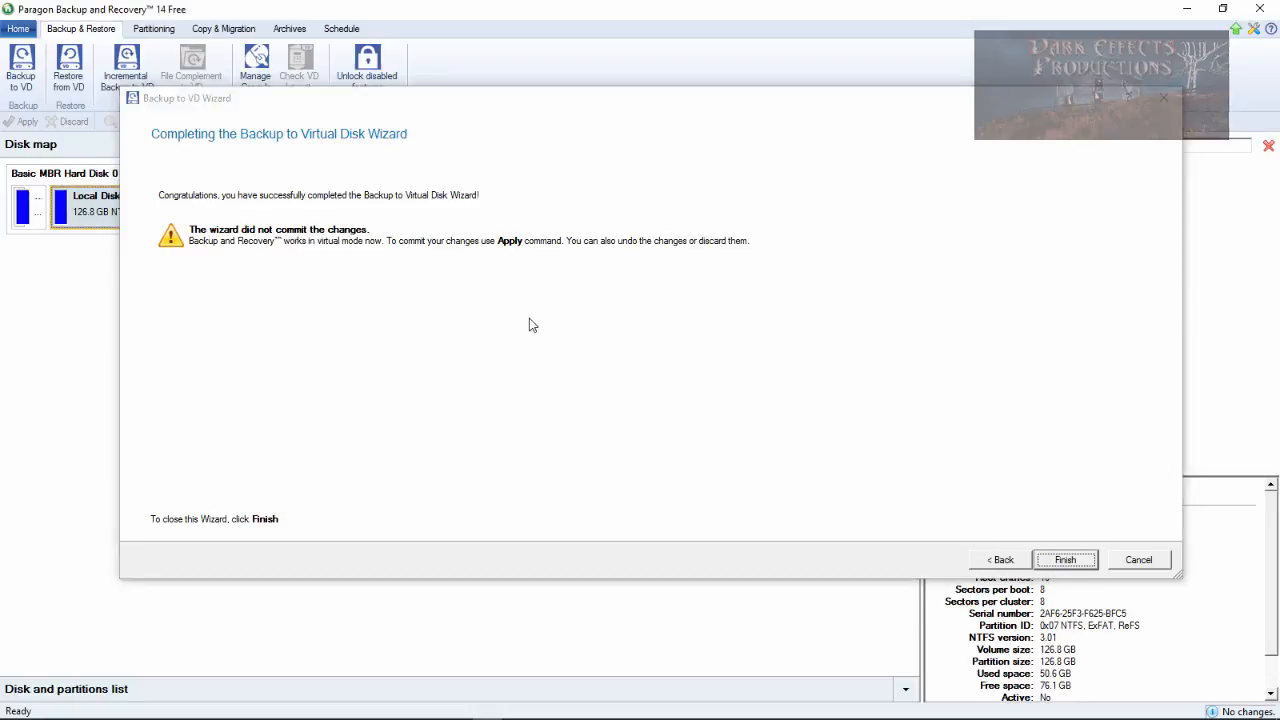
Step: Finish the wizard and apply the pending Local Disk (C:) backup operation
click(1064, 559)
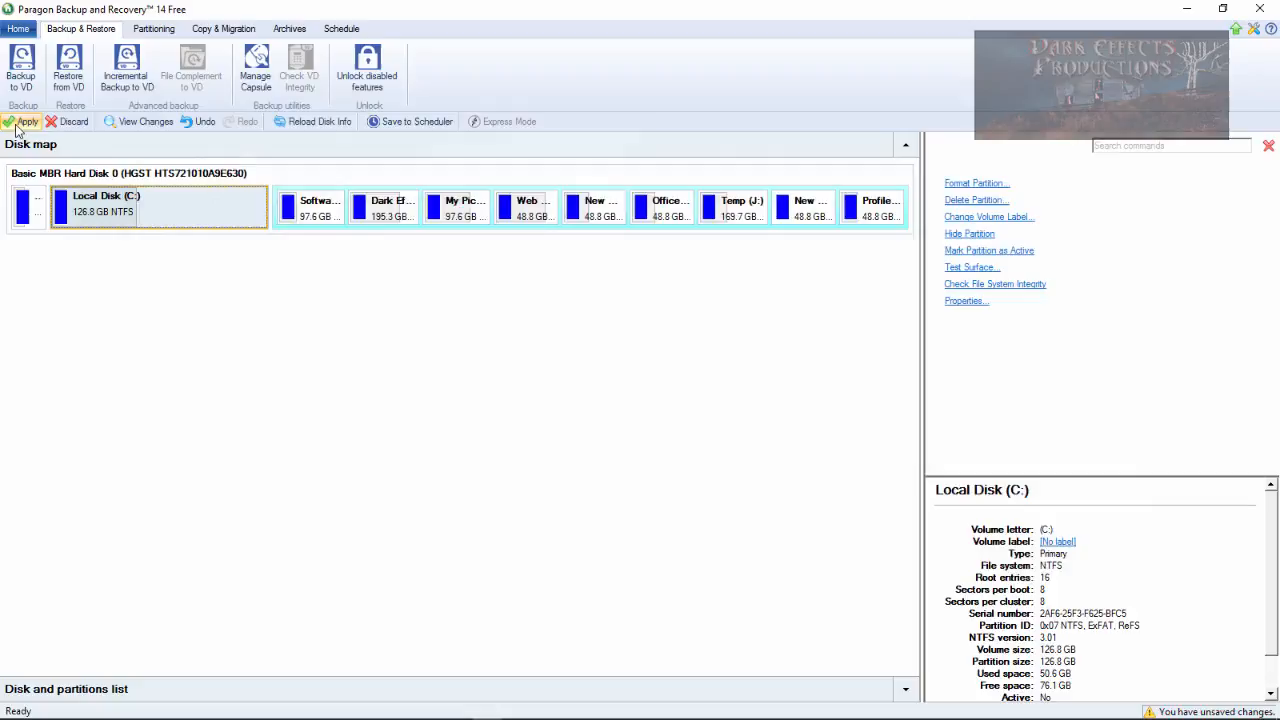
click(25, 121)
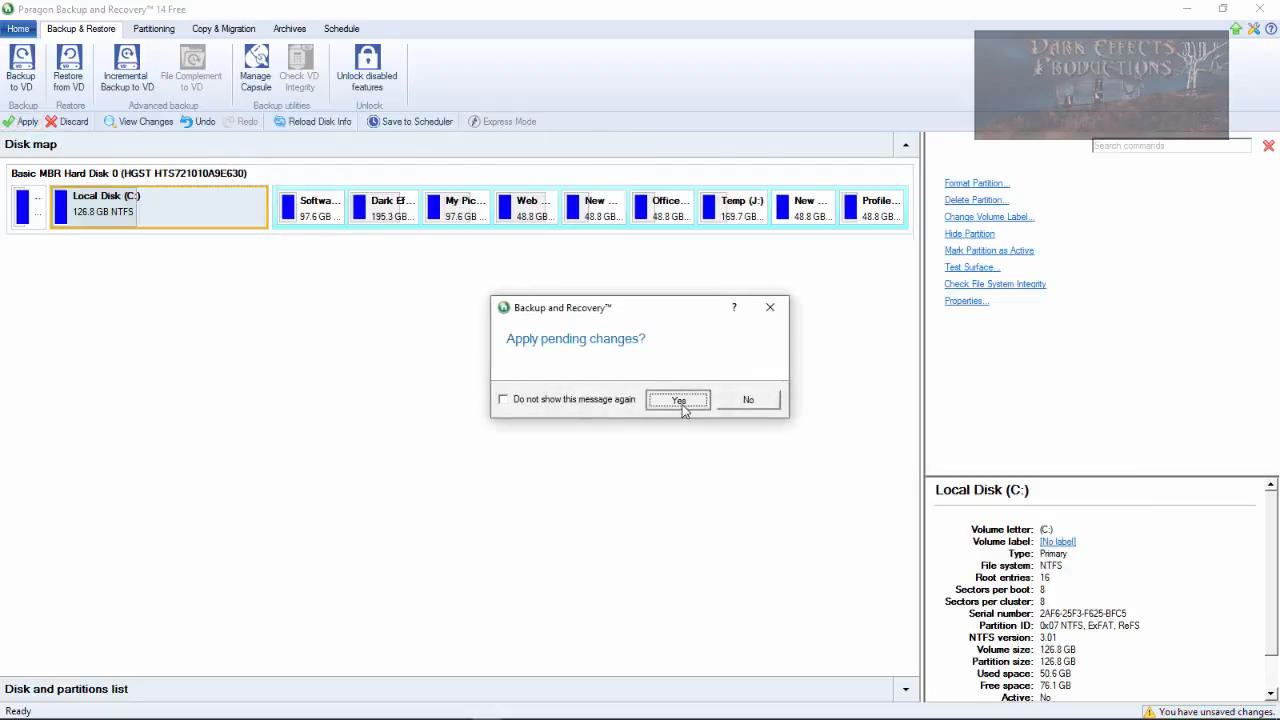
click(679, 399)
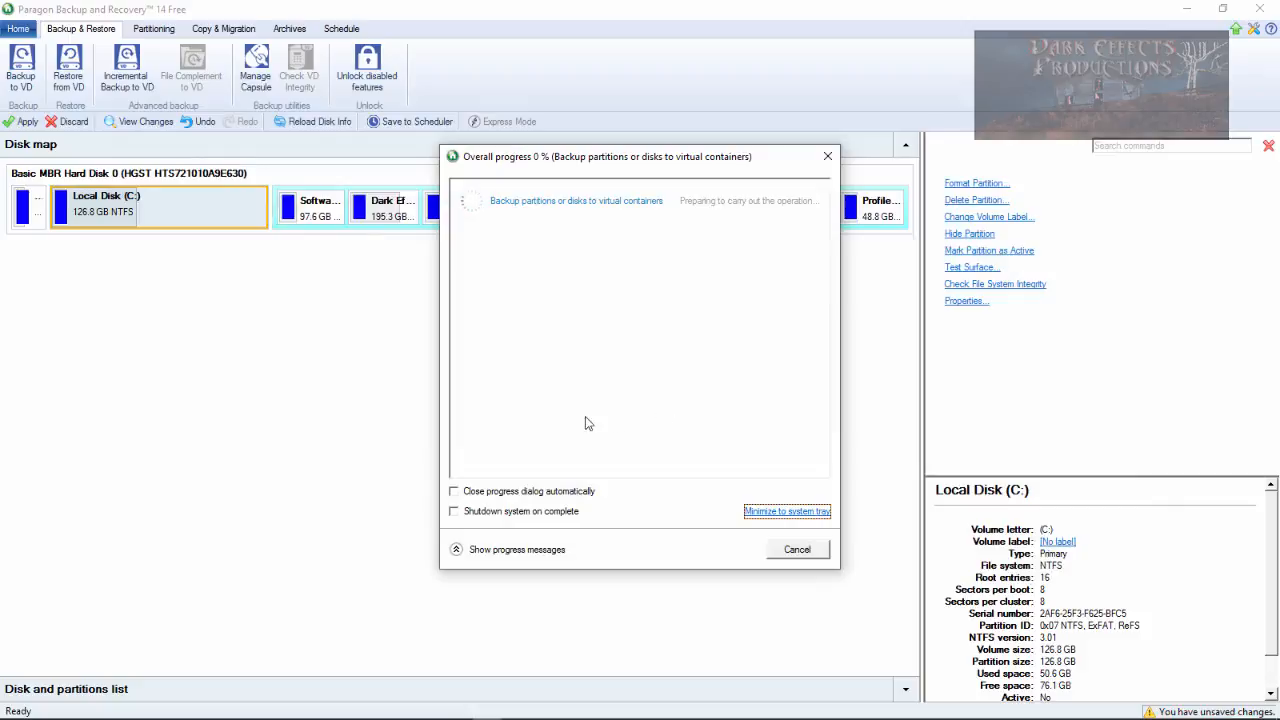
mouse_move(574, 248)
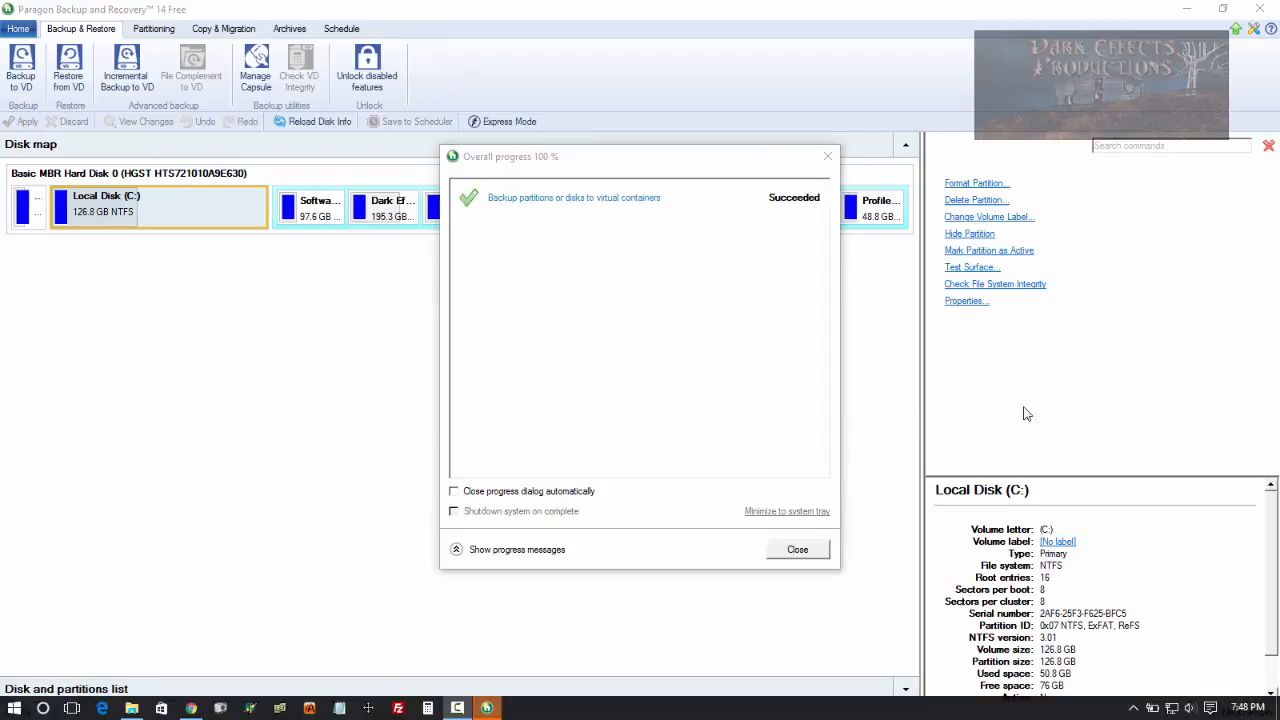
mouse_move(540, 402)
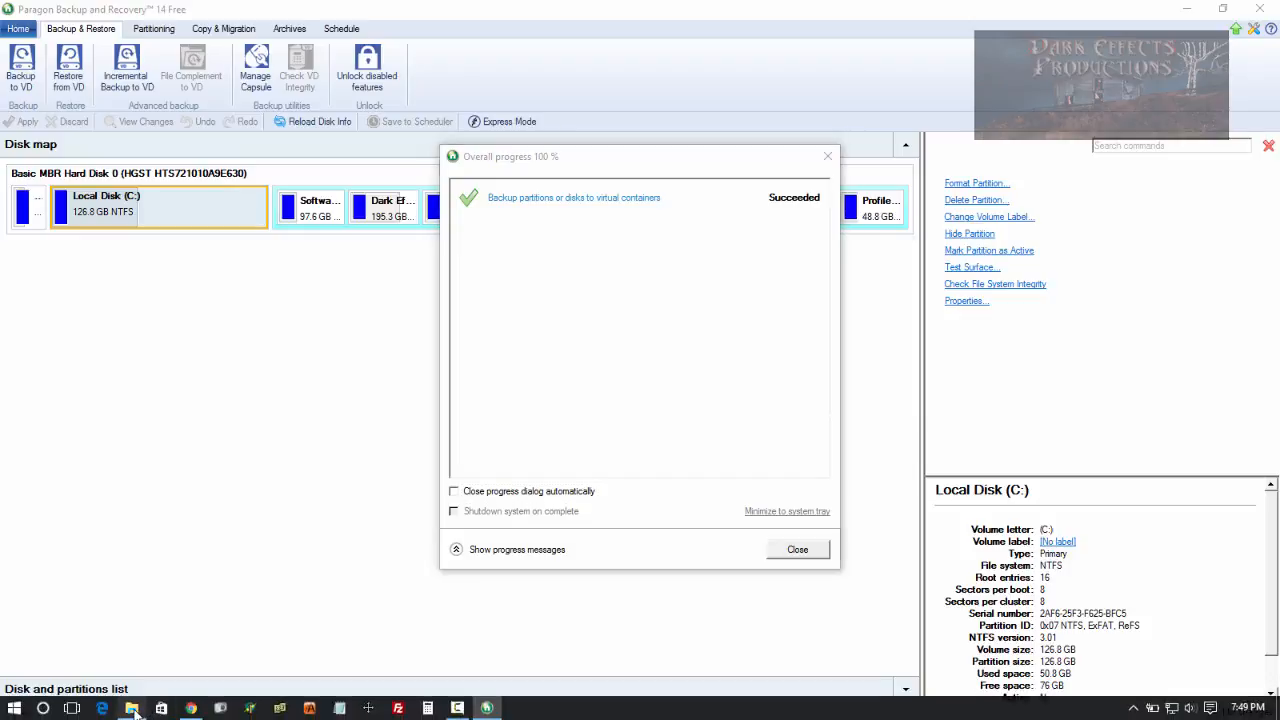
Step: Open J:\Backup, check the Backup_HDD0 folder is 27.0 GB, and dismiss the progress report
right_click(131, 708)
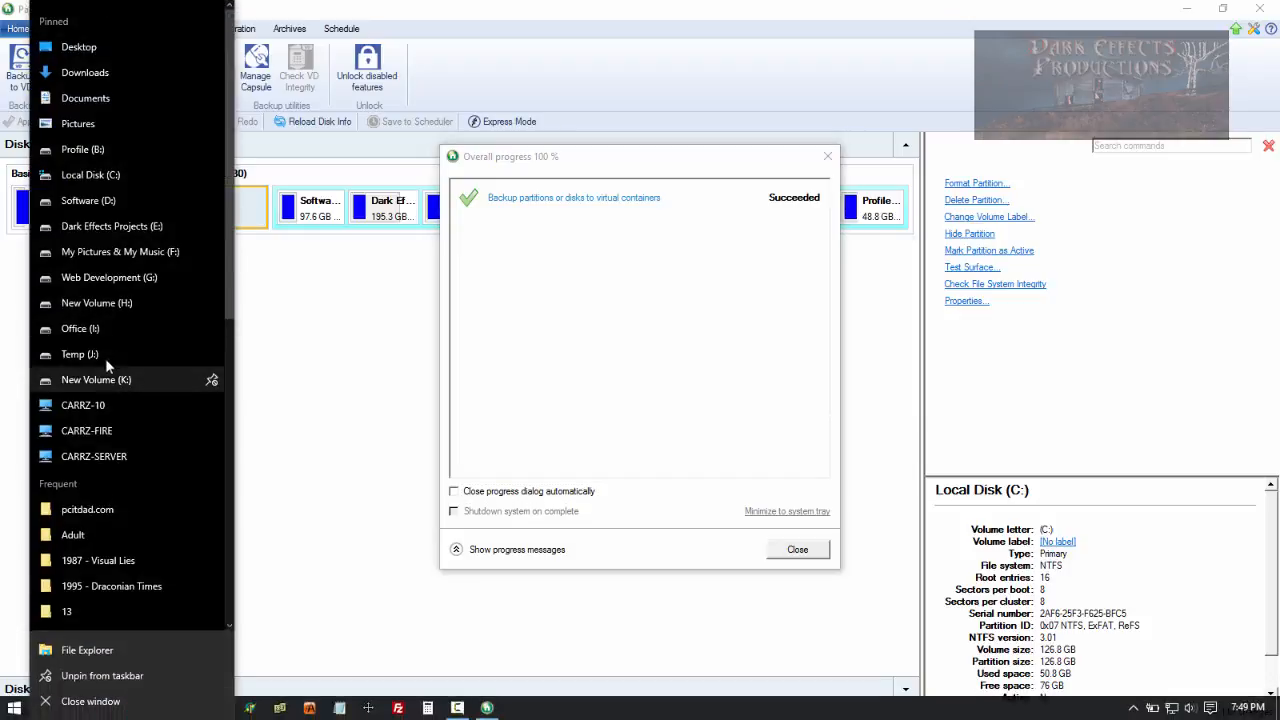
click(79, 354)
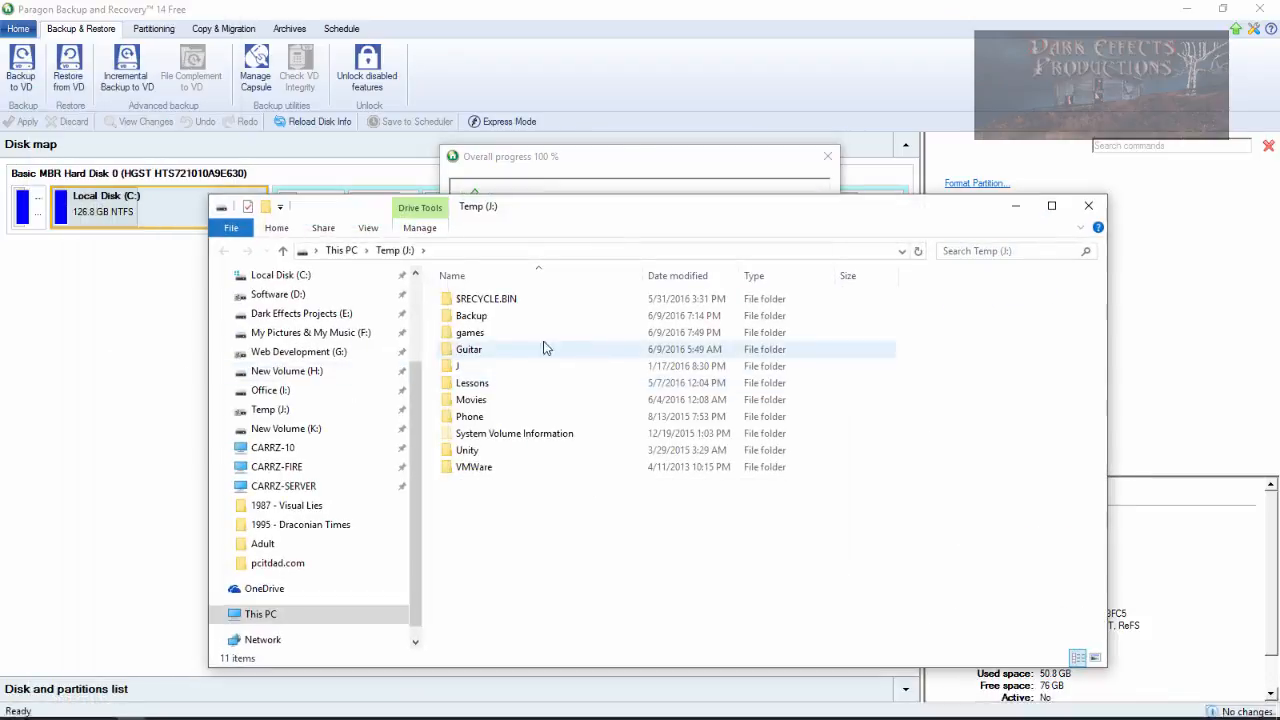
double_click(471, 315)
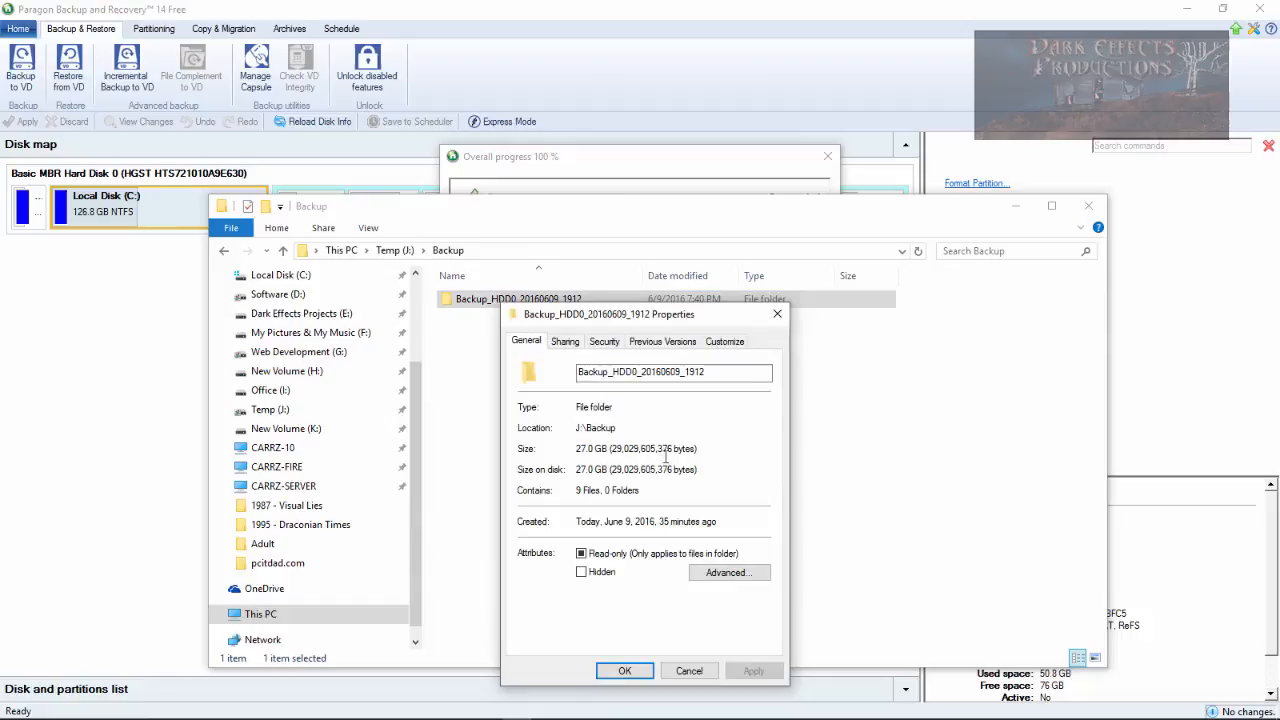
drag(609, 314, 649, 246)
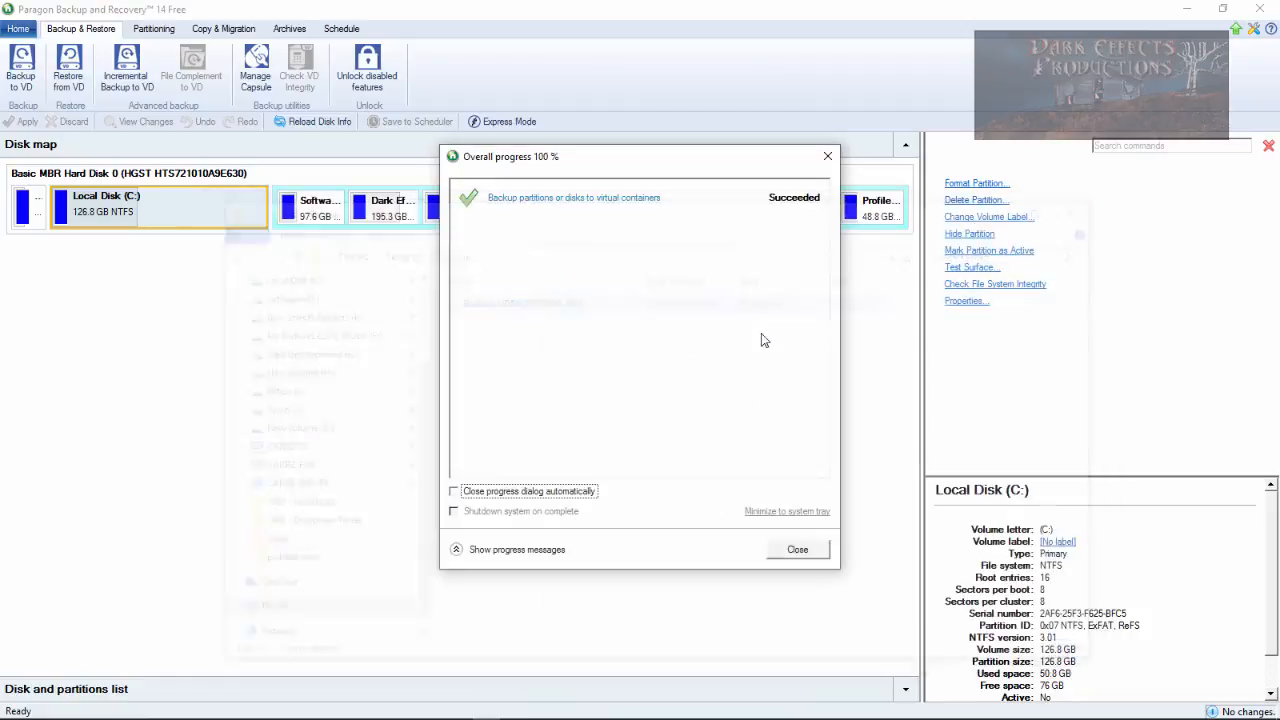
click(797, 549)
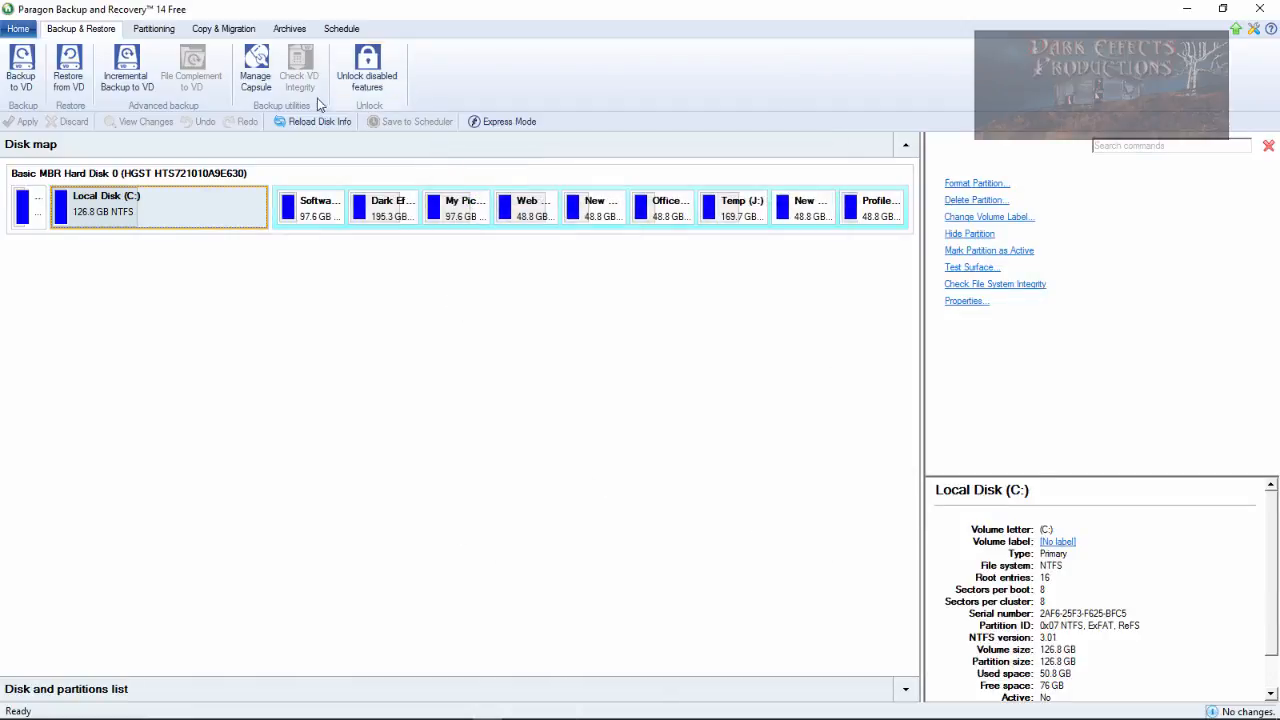
mouse_move(100, 105)
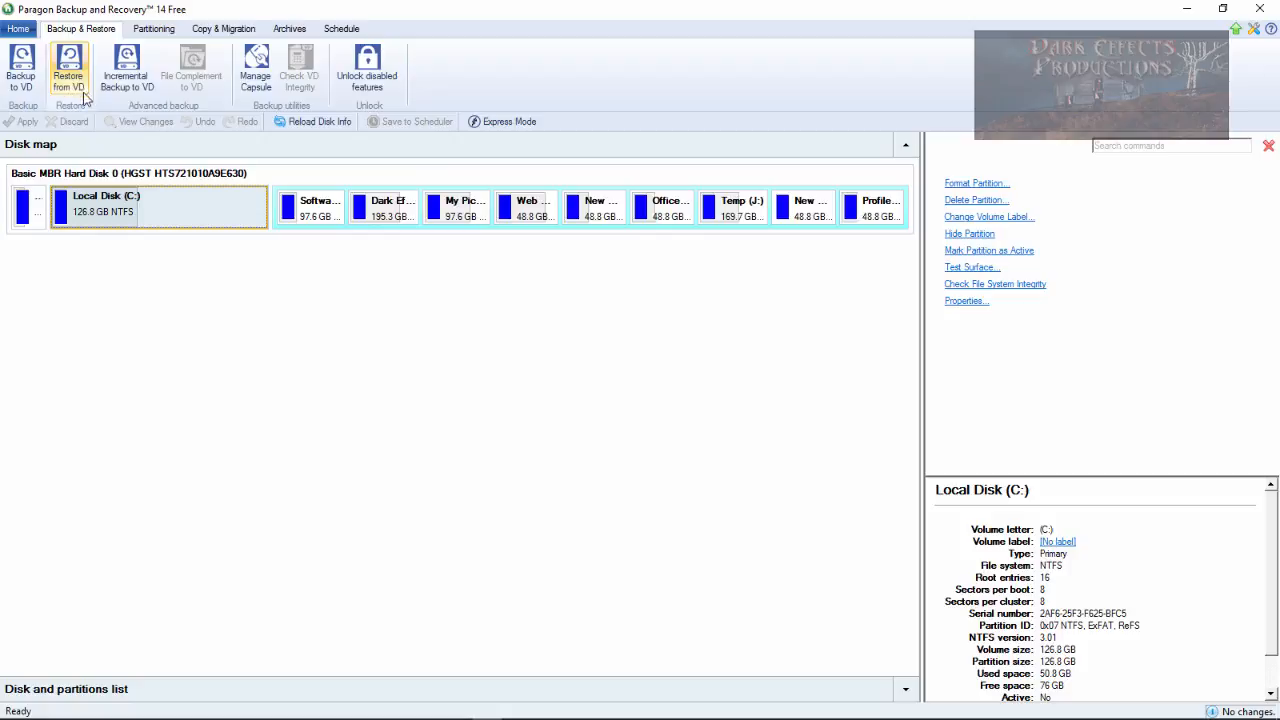
mouse_move(68, 75)
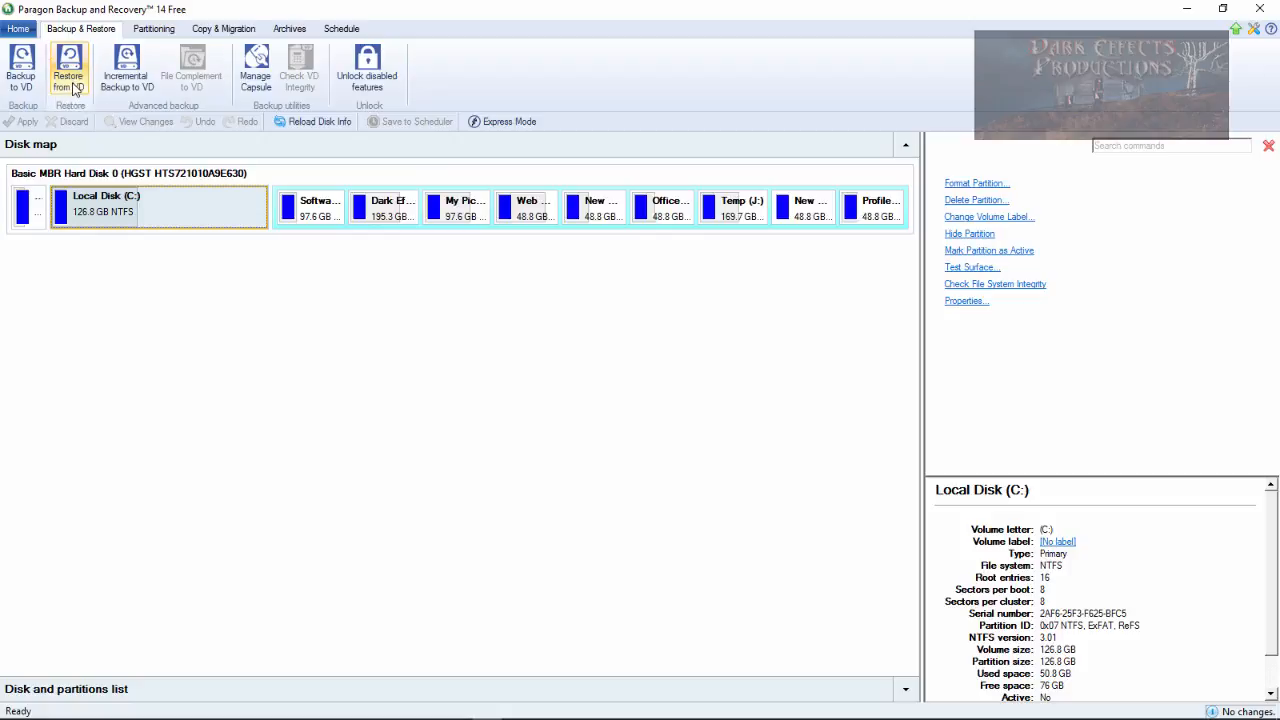
Step: Launch Restore from VD and unlock the password-protected Backup_HDD0 archive
click(68, 68)
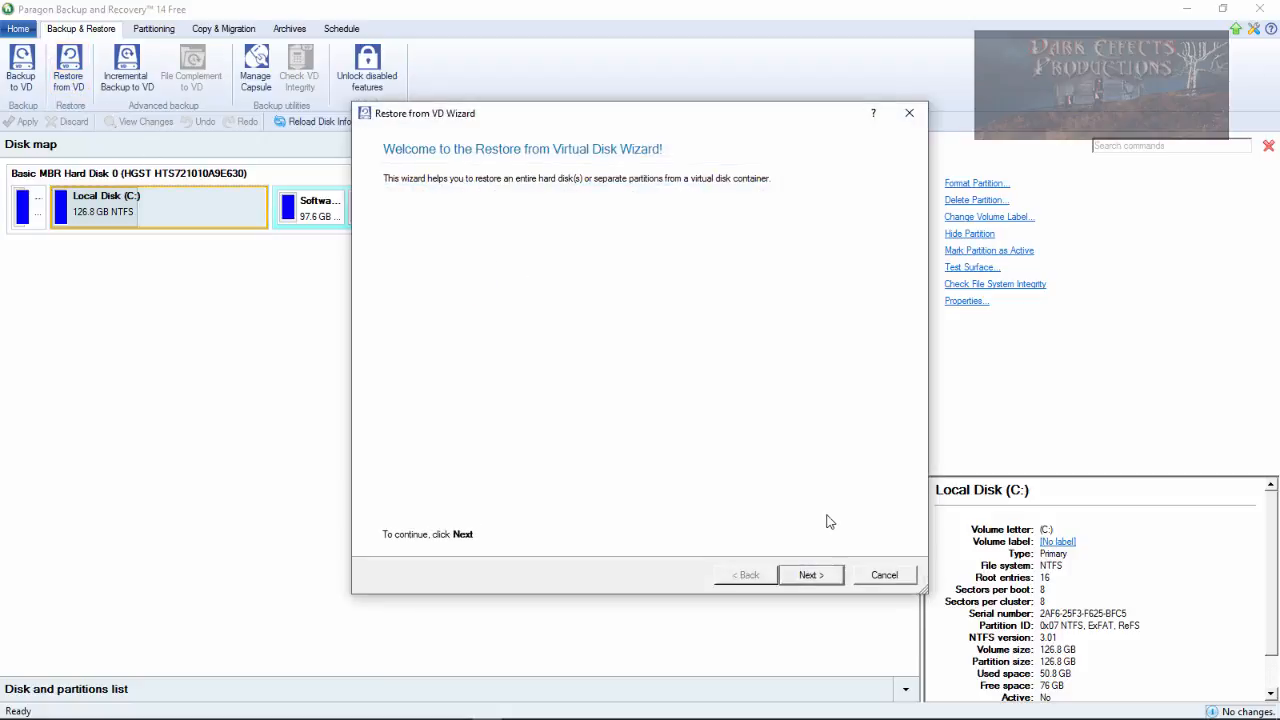
click(810, 574)
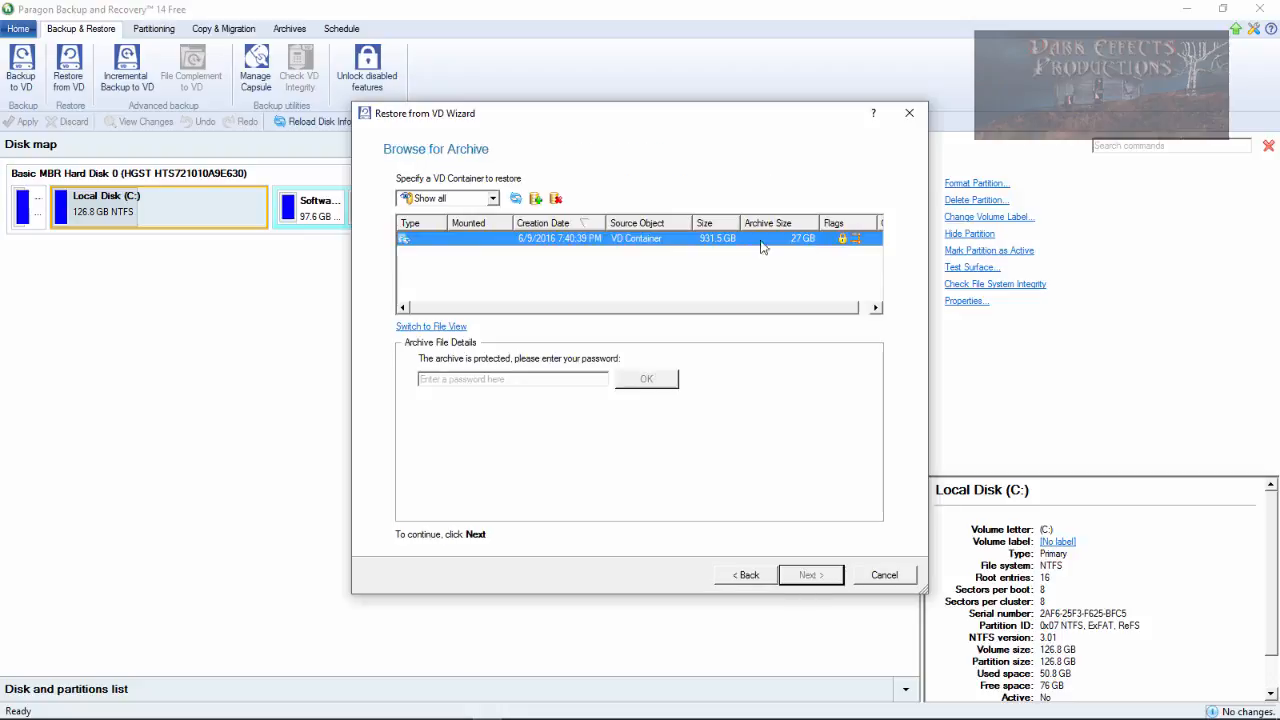
mouse_move(490, 191)
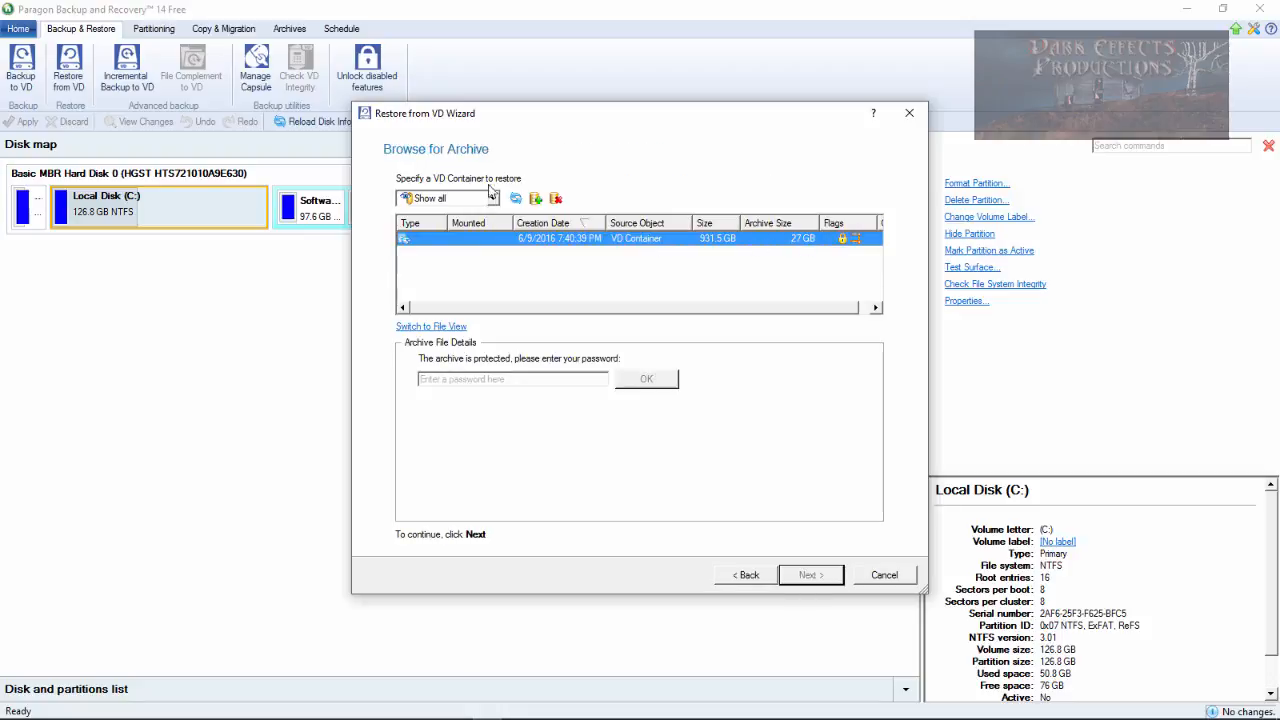
mouse_move(578, 367)
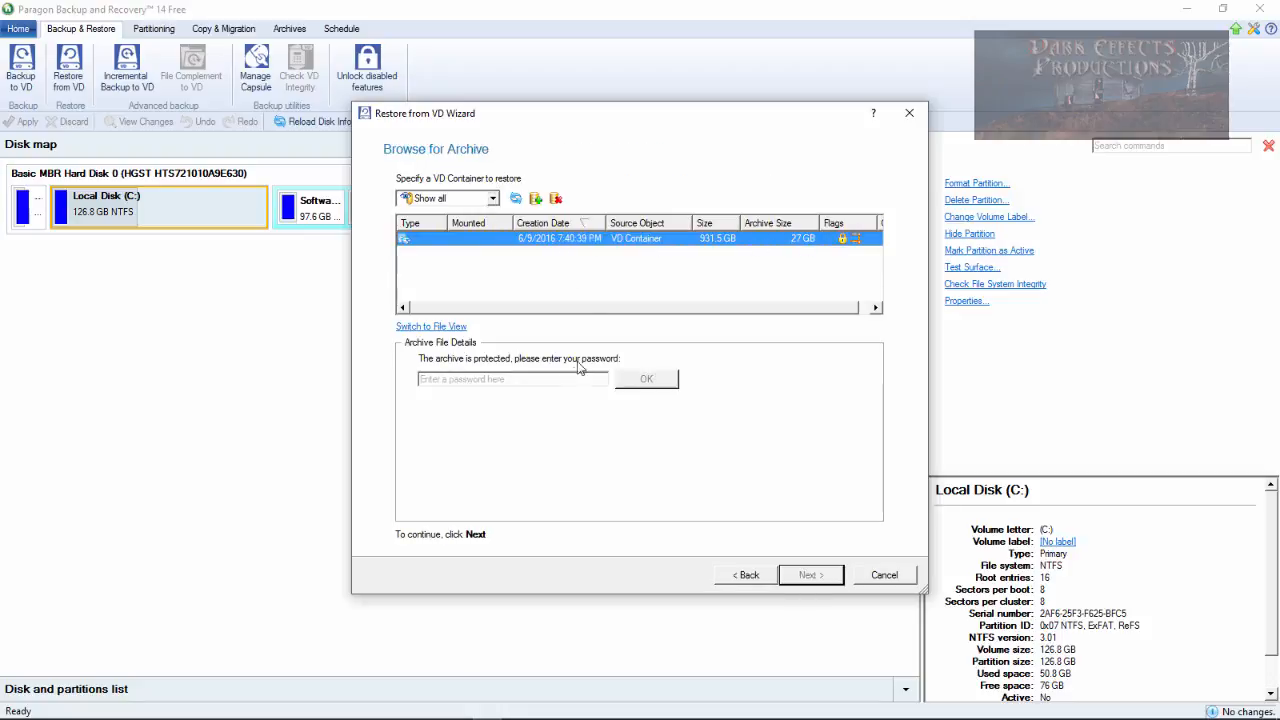
mouse_move(565, 256)
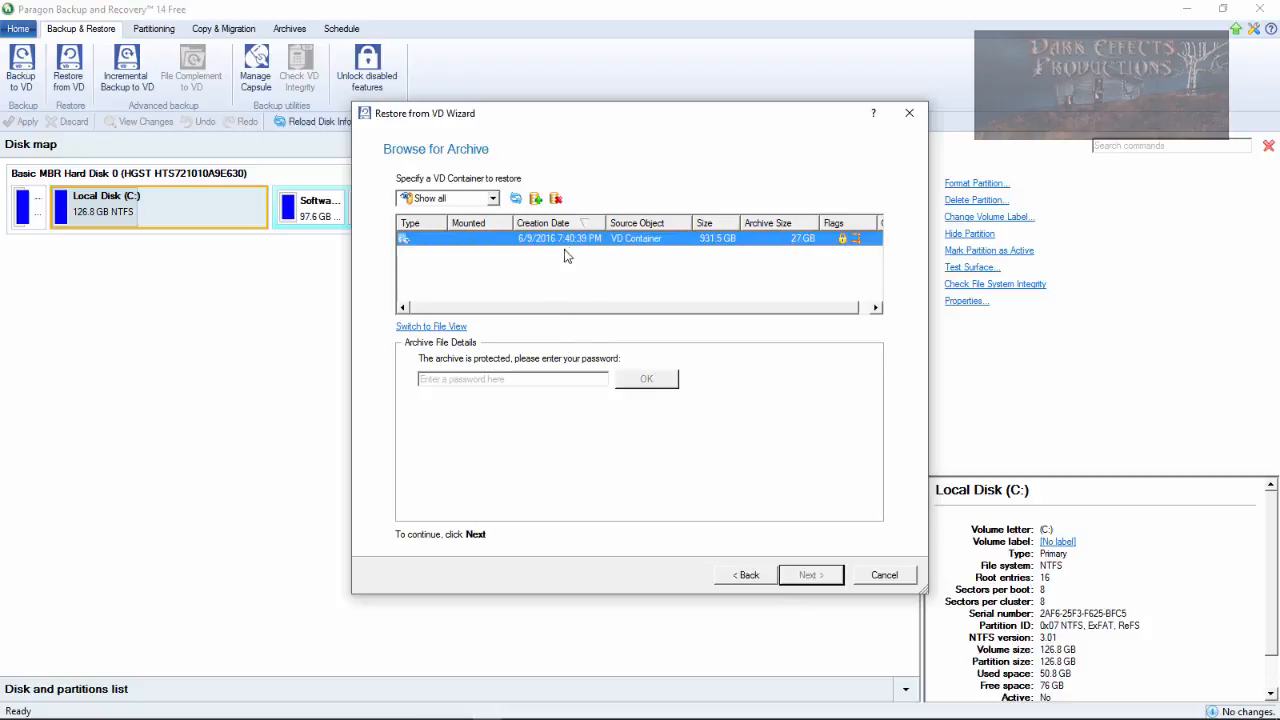
mouse_move(753, 454)
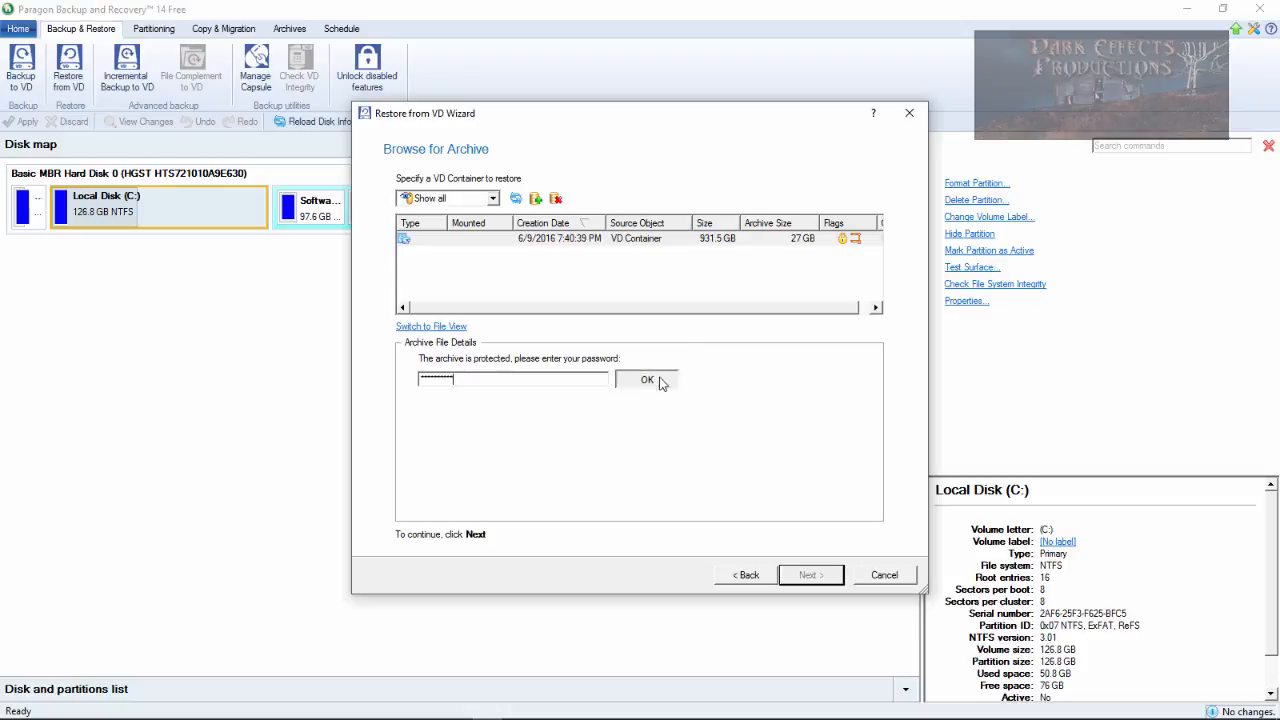
click(647, 380)
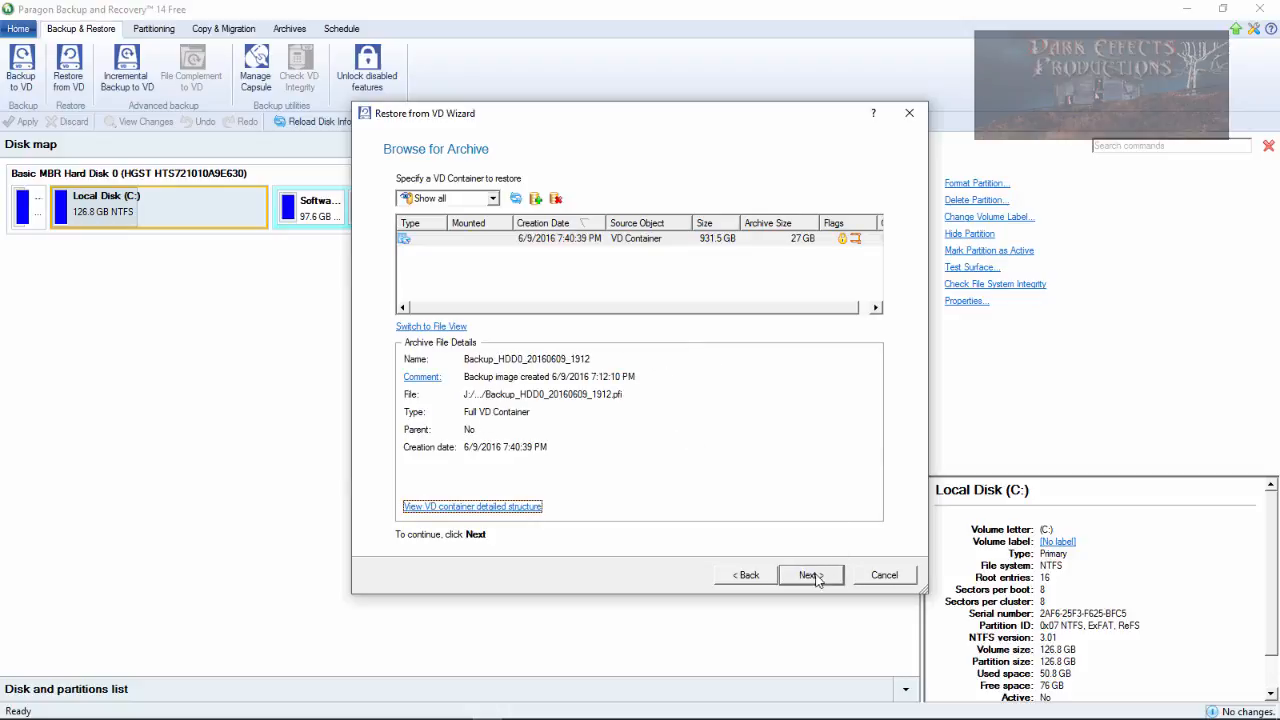
click(810, 574)
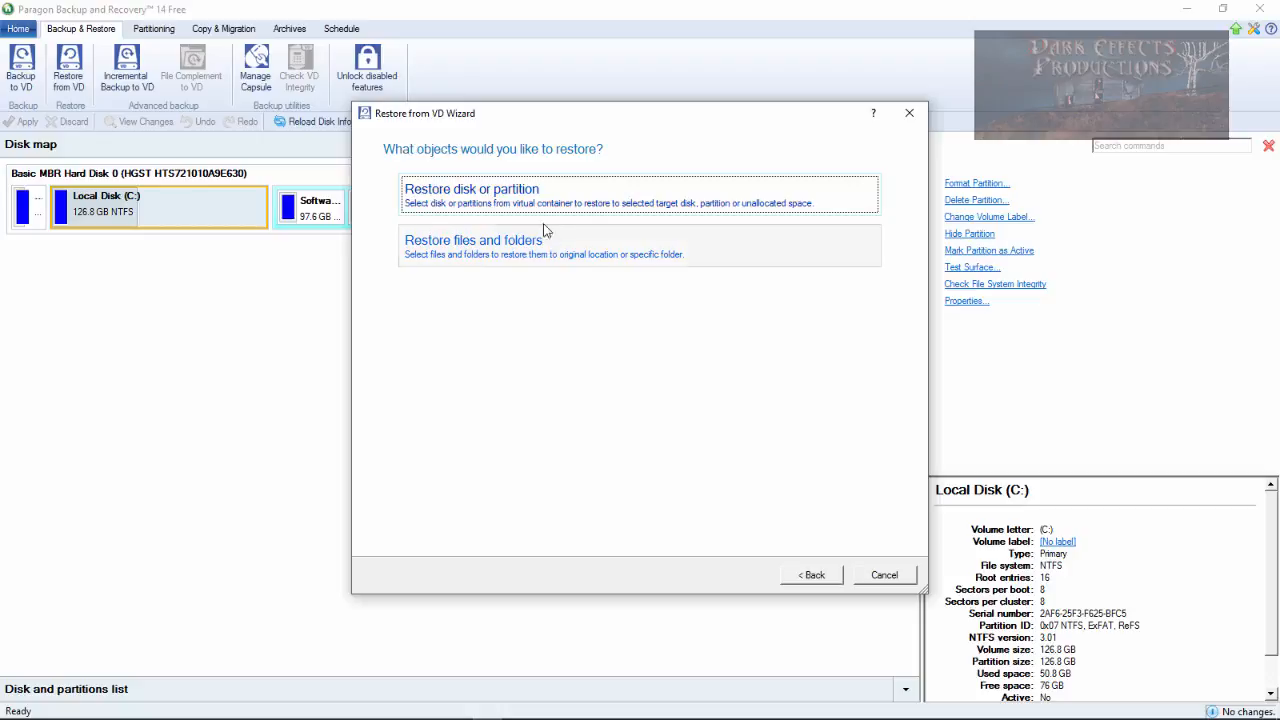
mouse_move(632, 357)
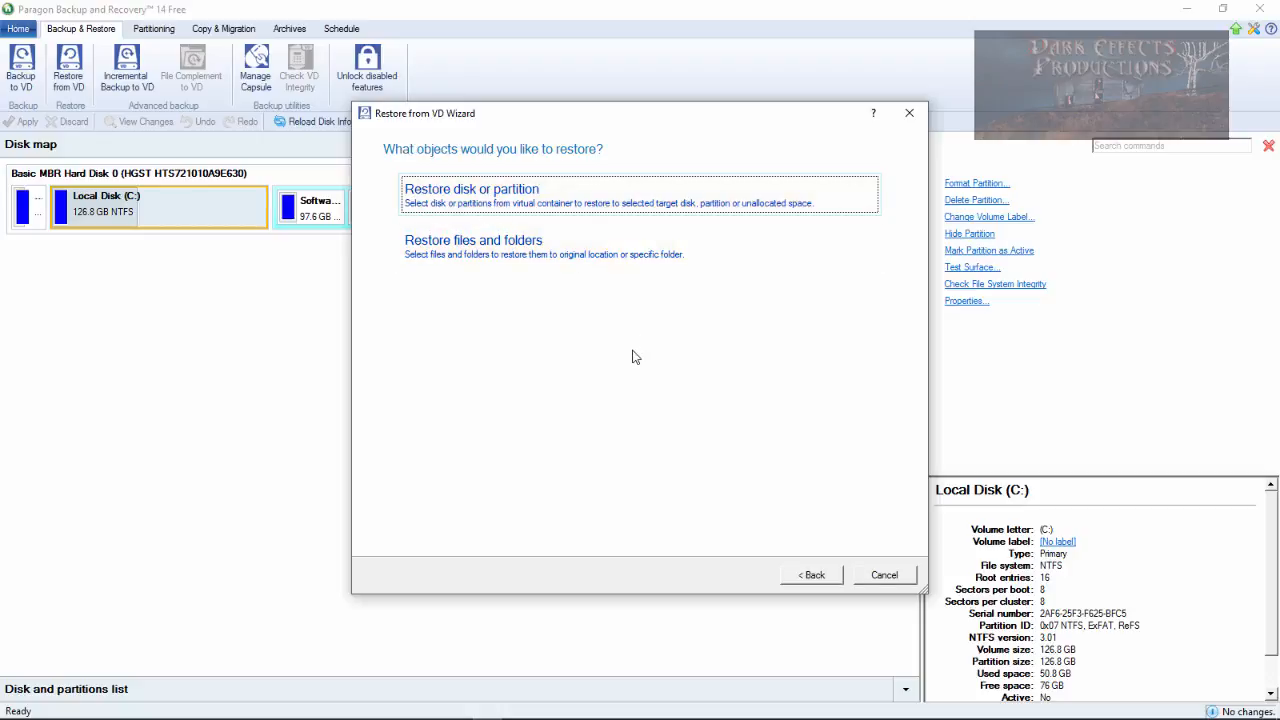
mouse_move(475, 203)
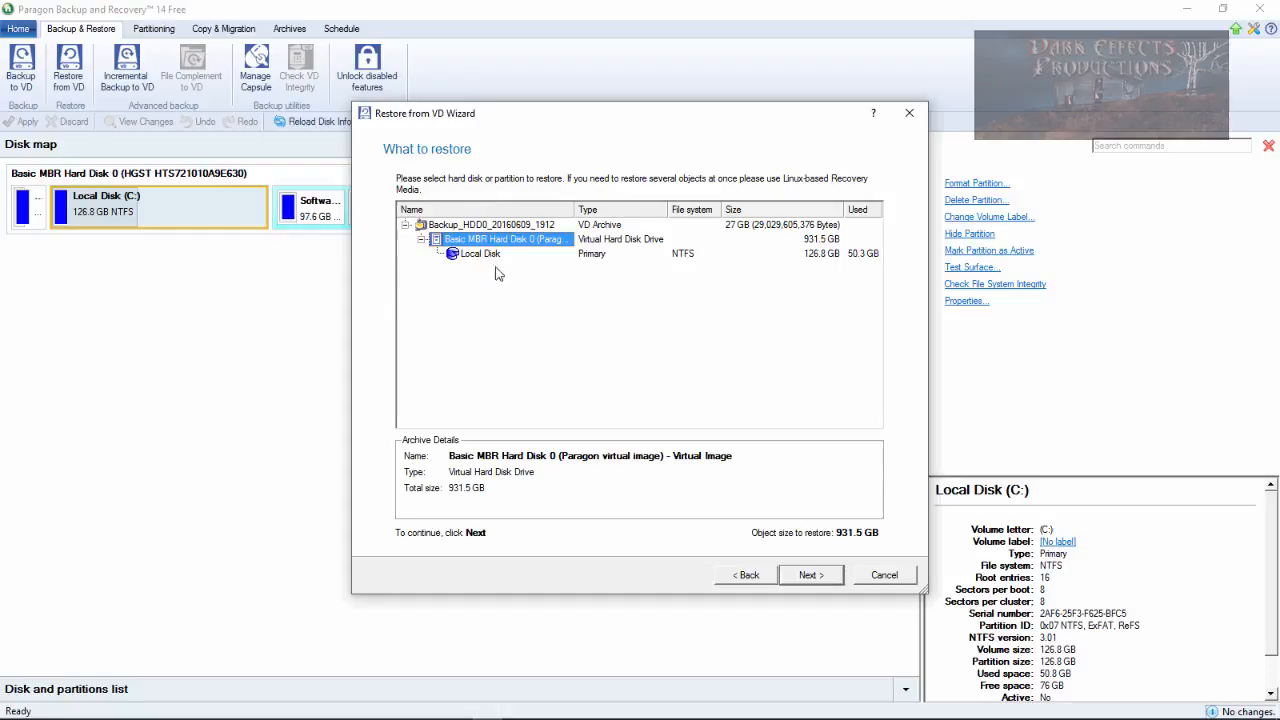
Step: Select the Local Disk partition under Basic MBR Hard Disk 0 to restore
click(480, 253)
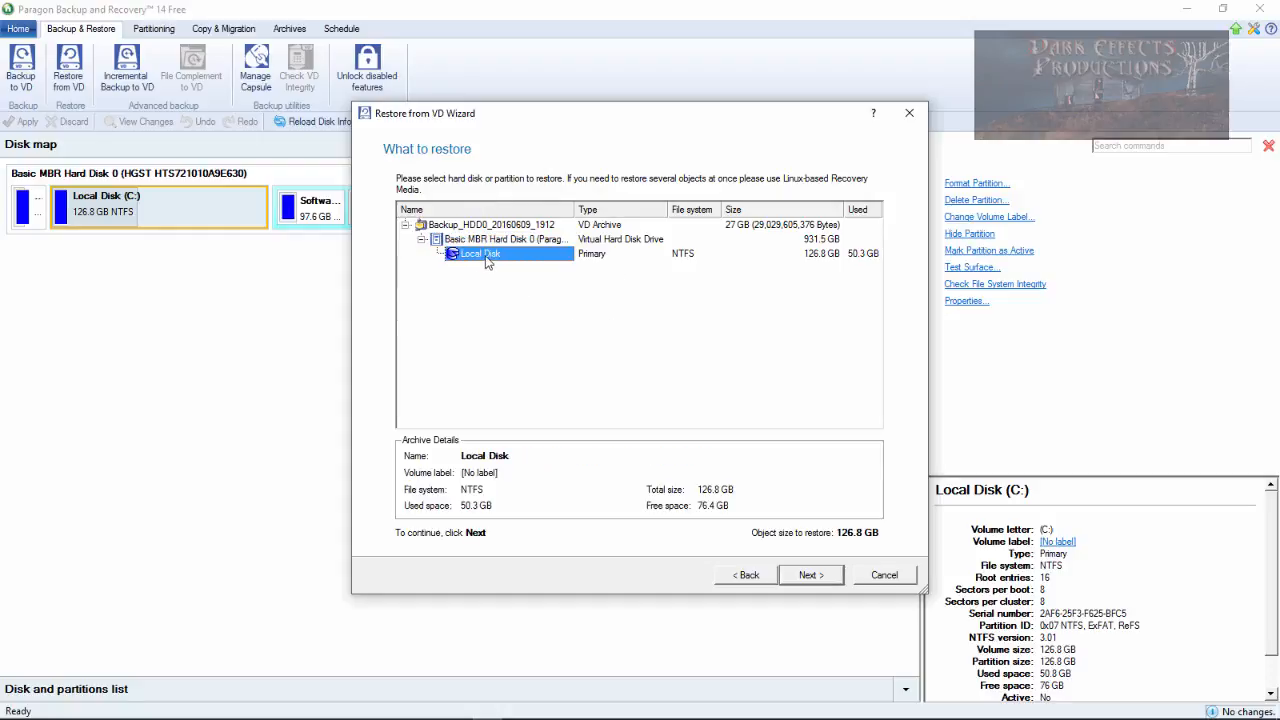
mouse_move(810, 575)
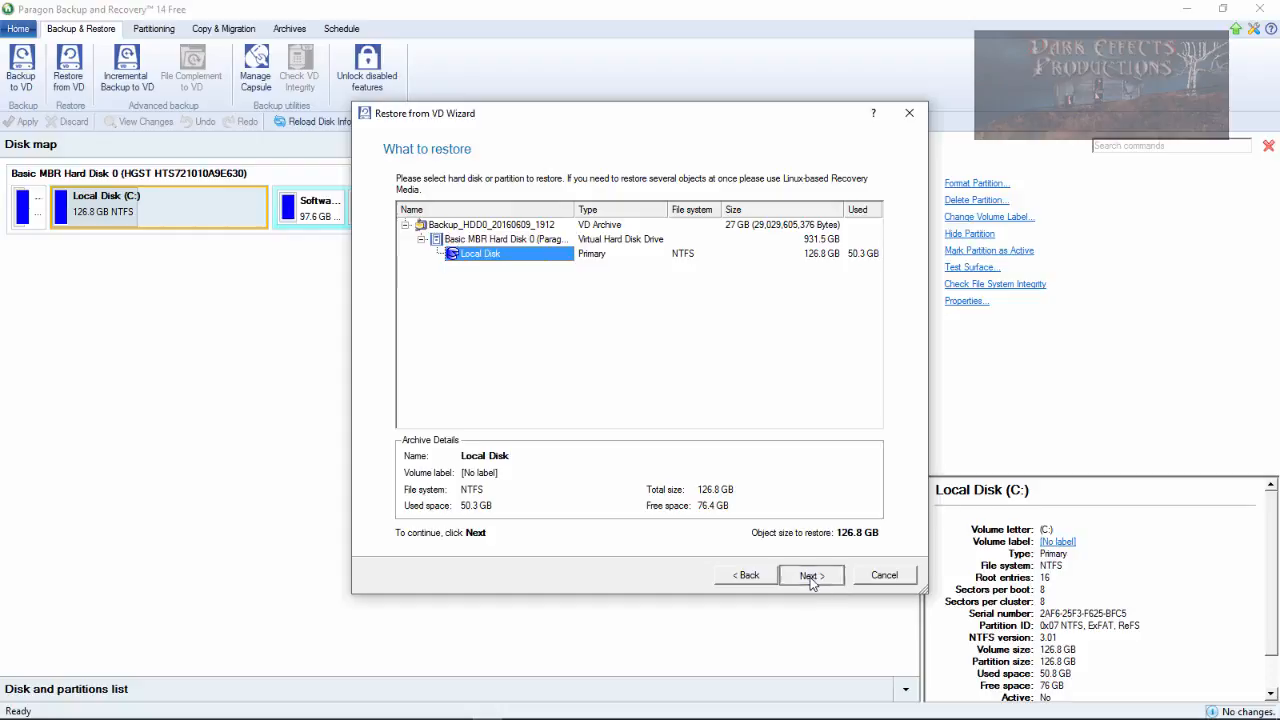
click(810, 574)
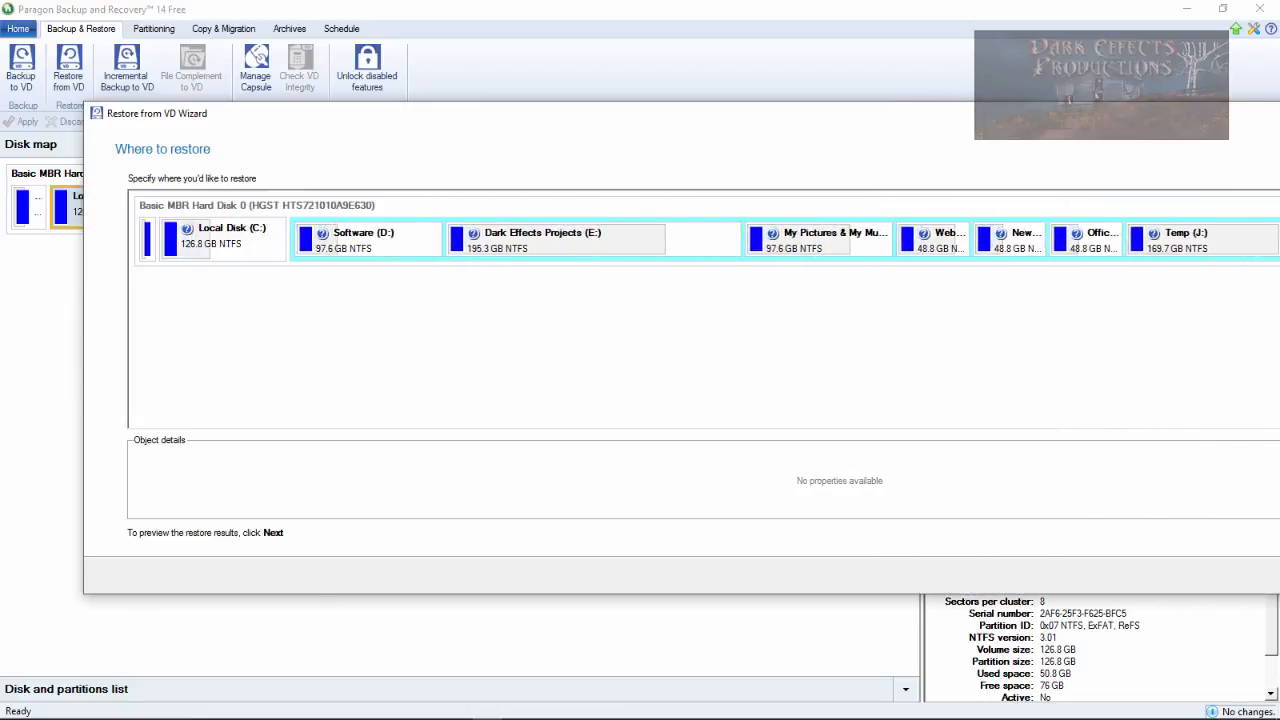
Step: Pick Local Disk (C:) as the destination and preview partition size with letter C:
click(210, 238)
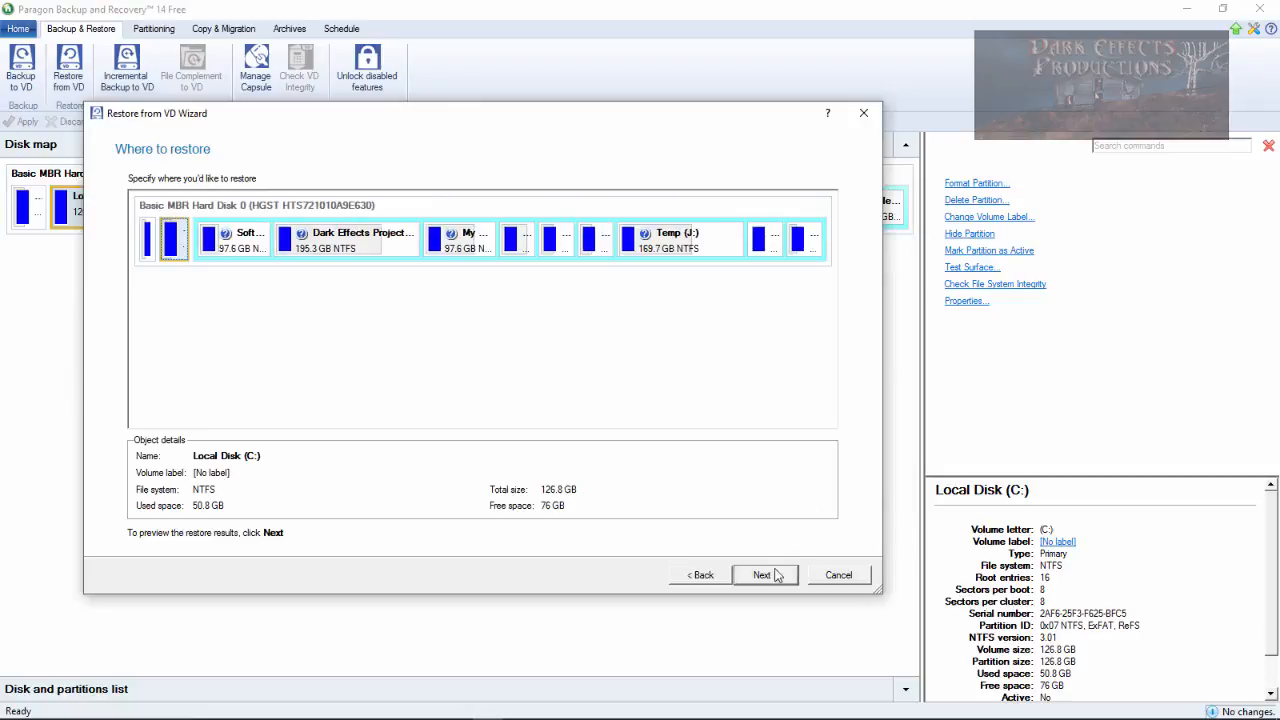
click(765, 574)
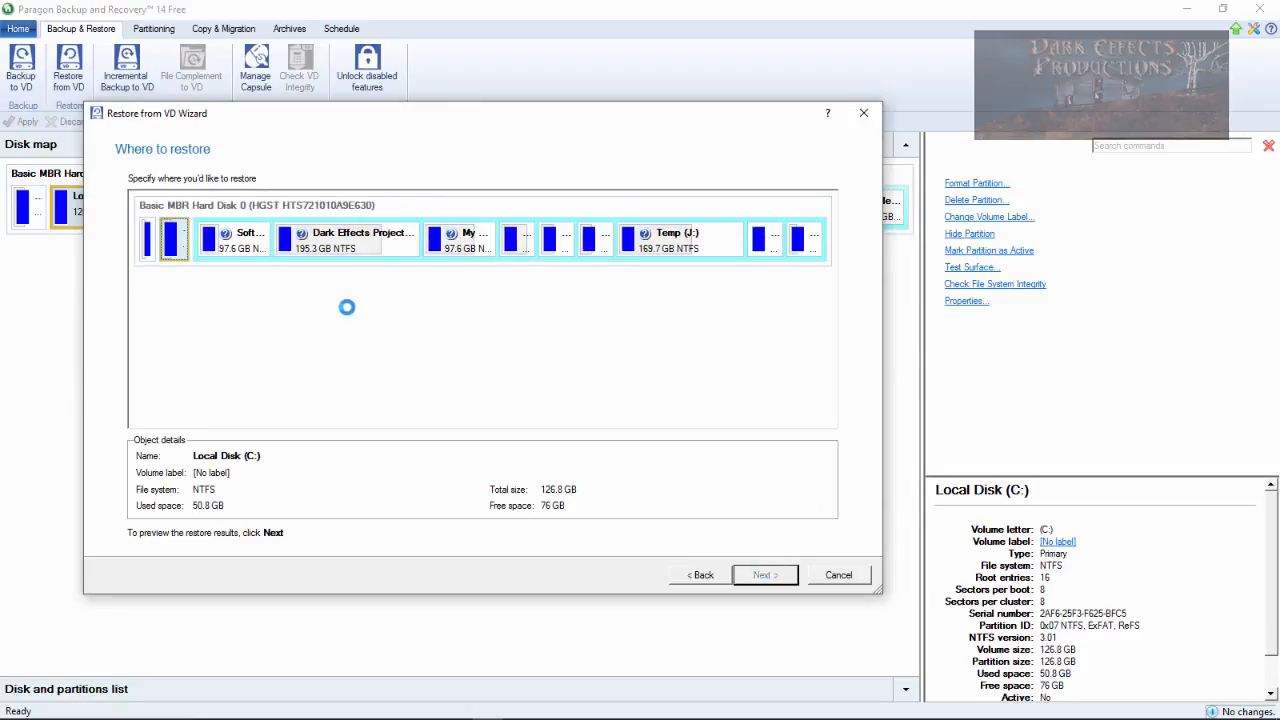
click(765, 574)
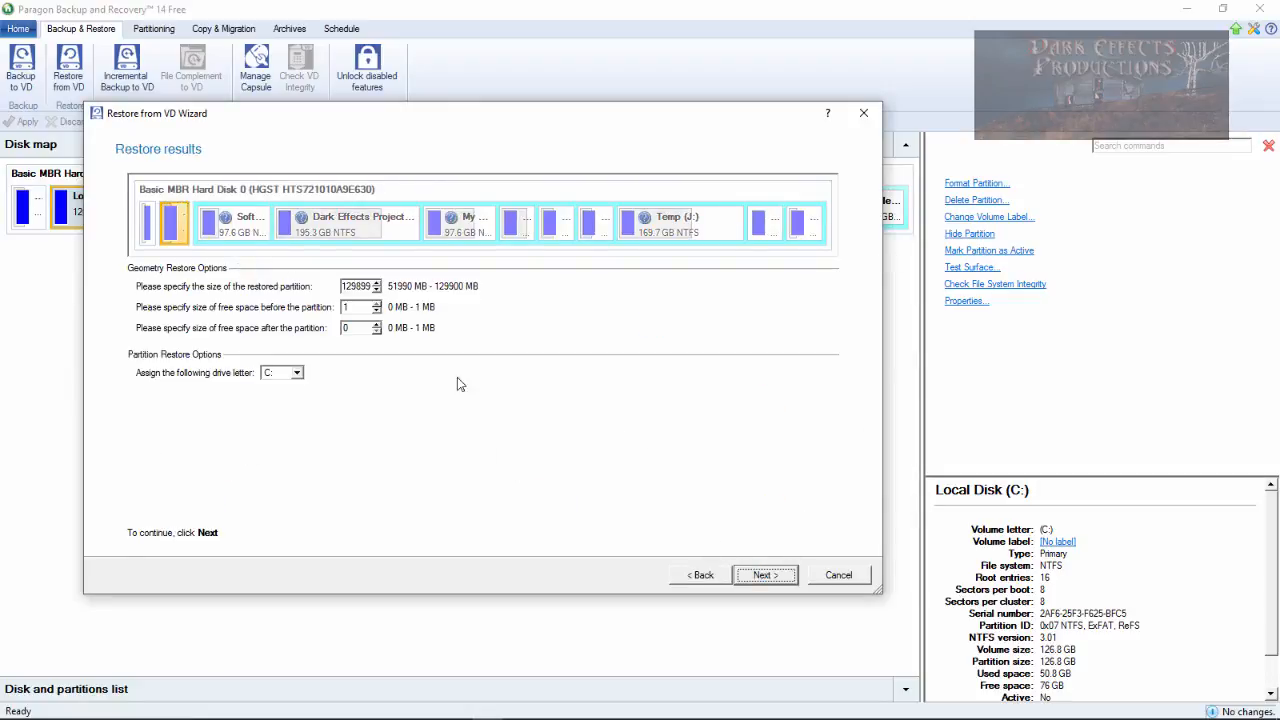
mouse_move(865, 273)
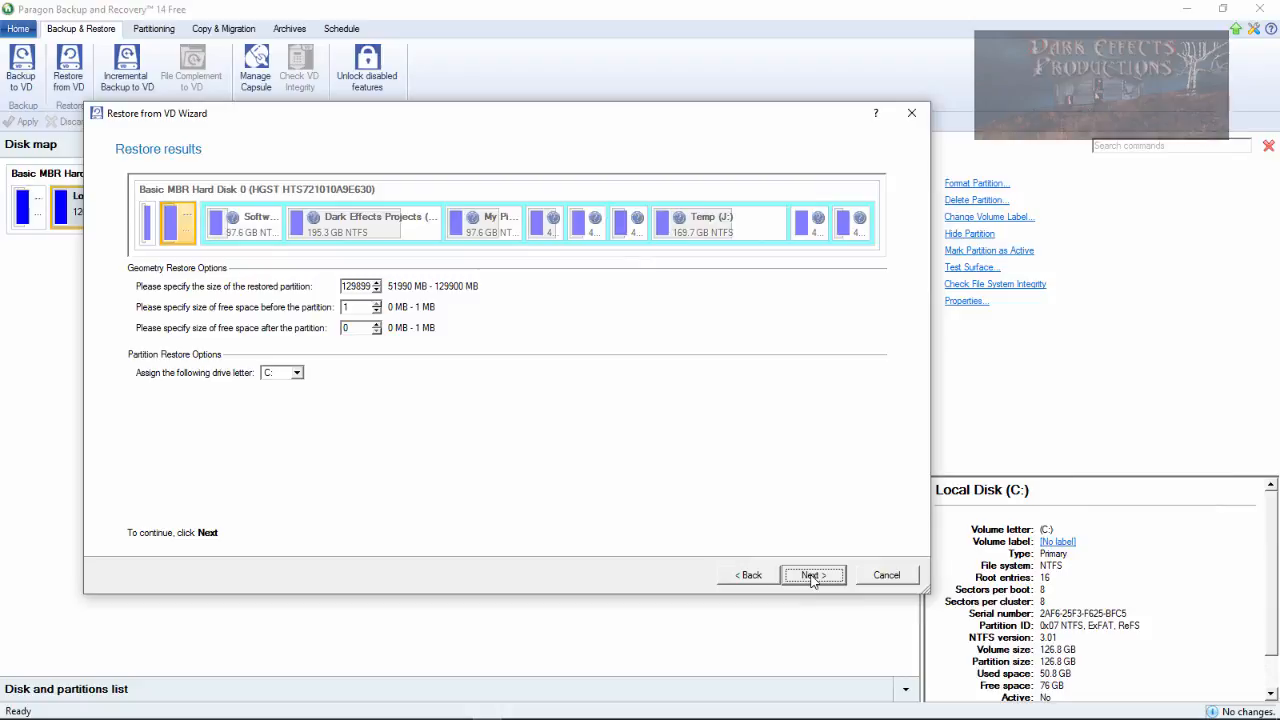
mouse_move(235, 216)
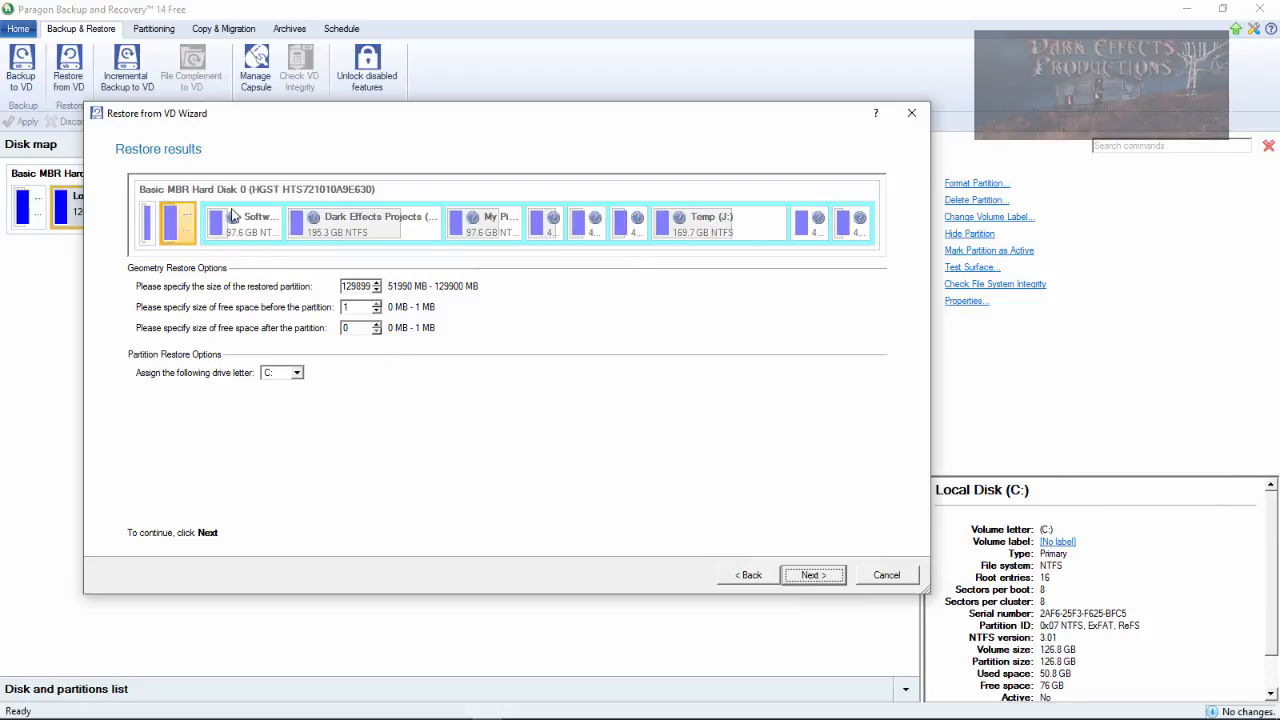
mouse_move(672, 463)
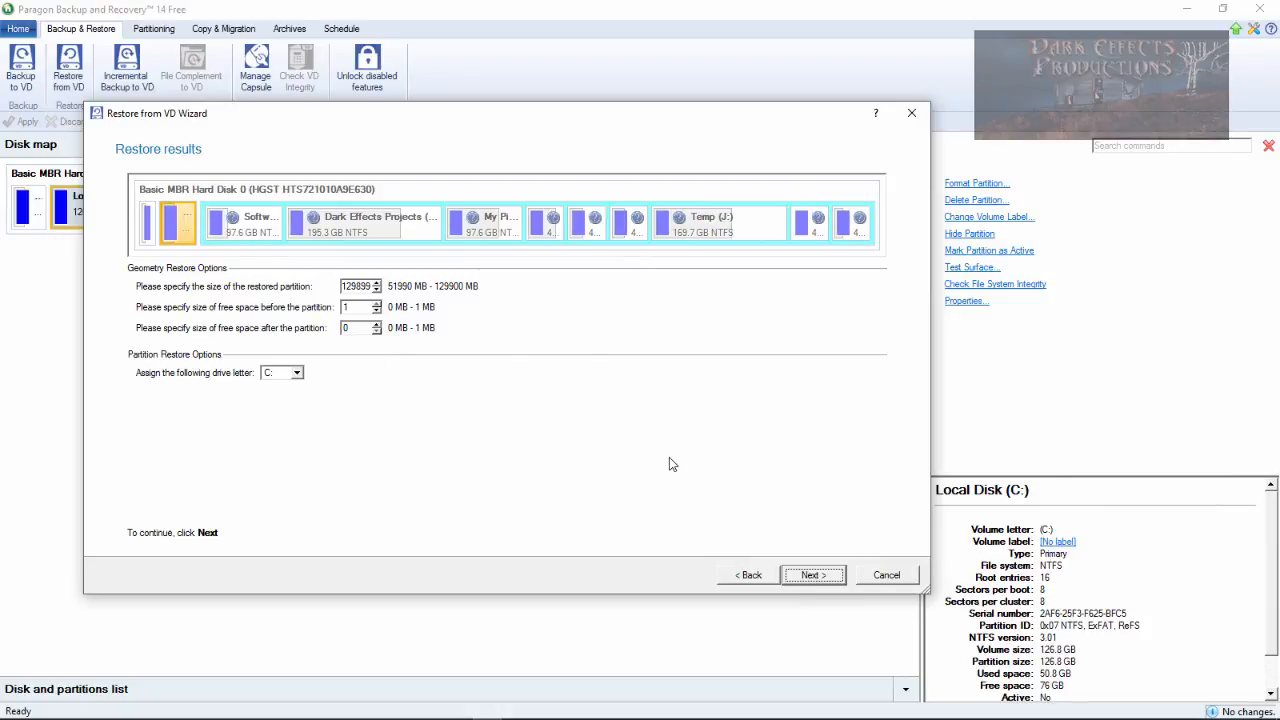
mouse_move(825, 528)
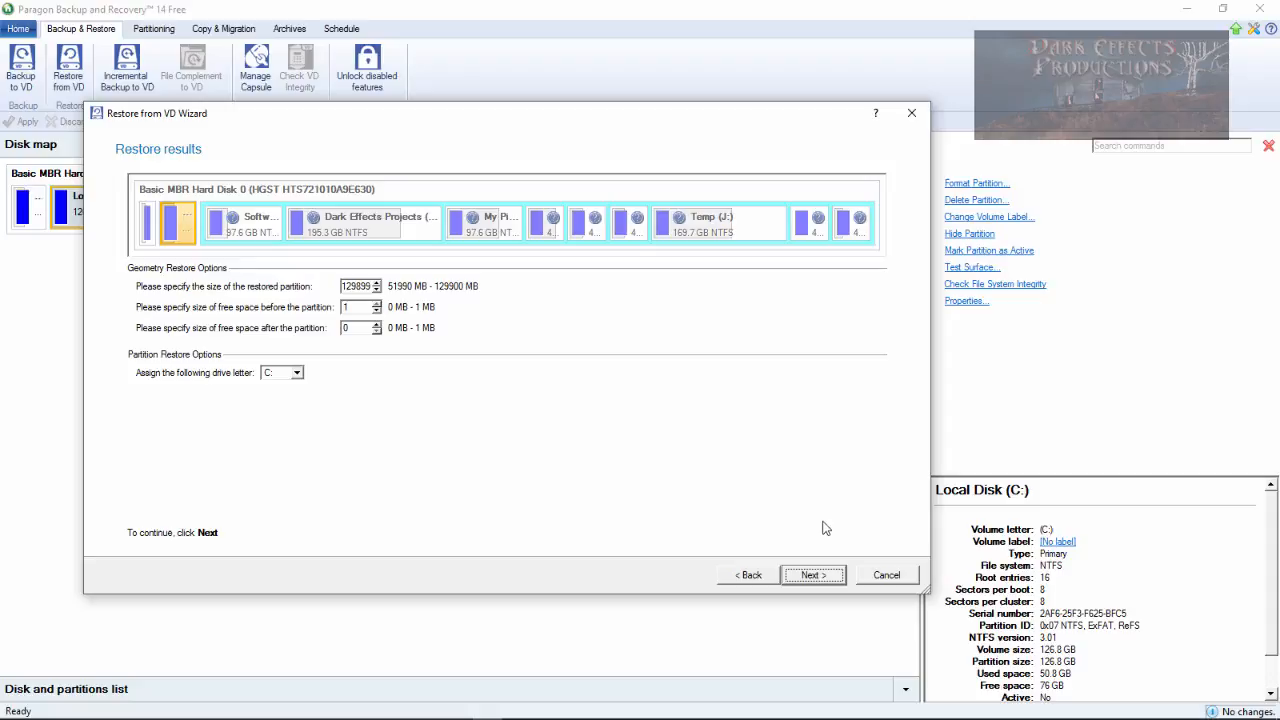
mouse_move(813, 490)
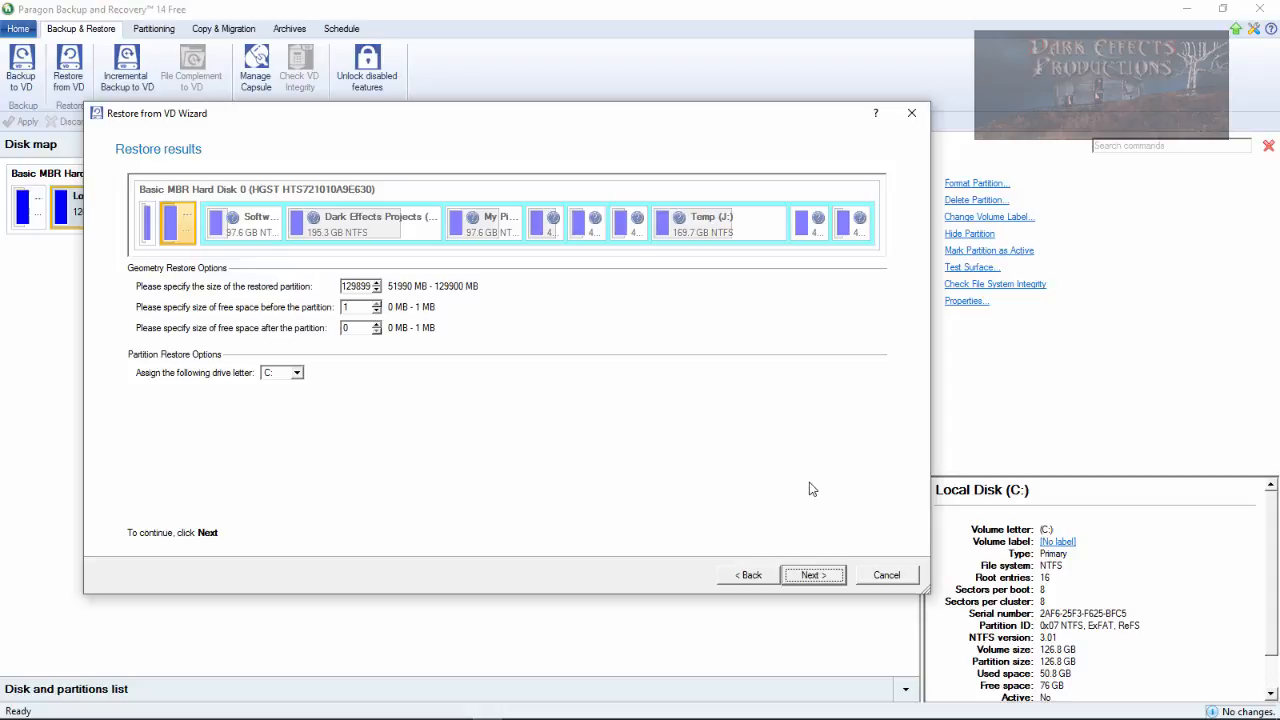
mouse_move(670, 418)
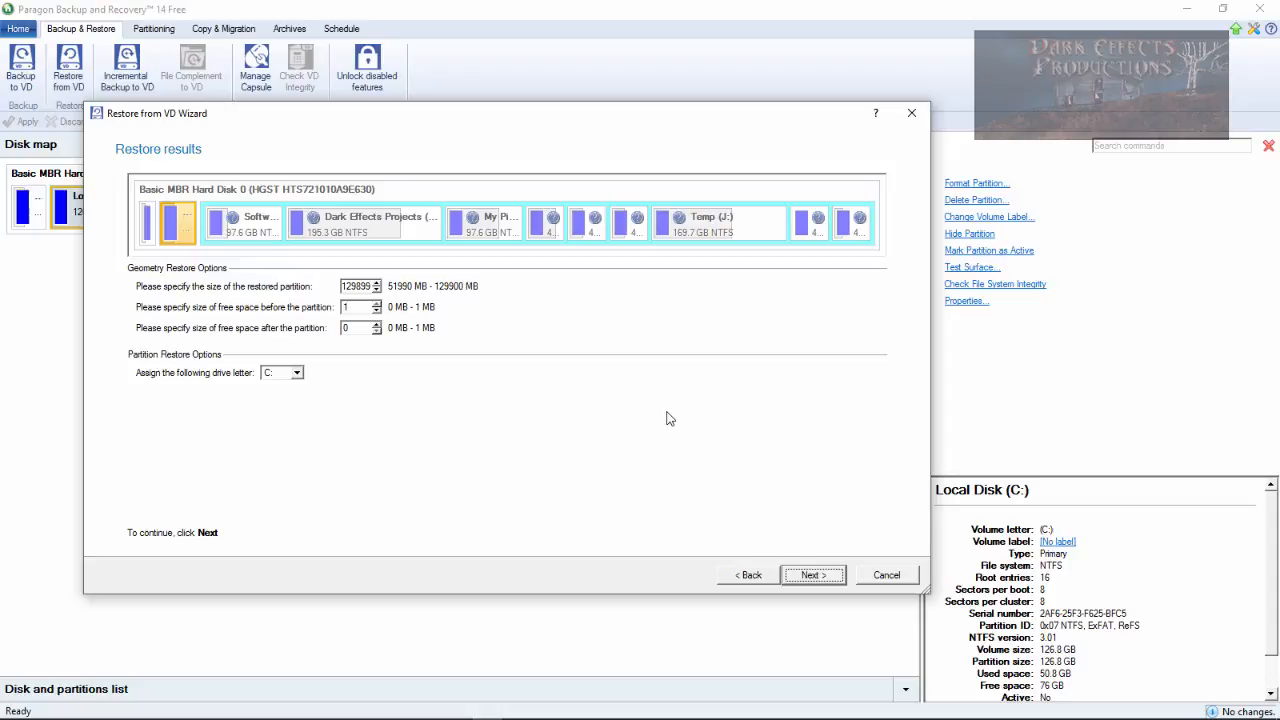